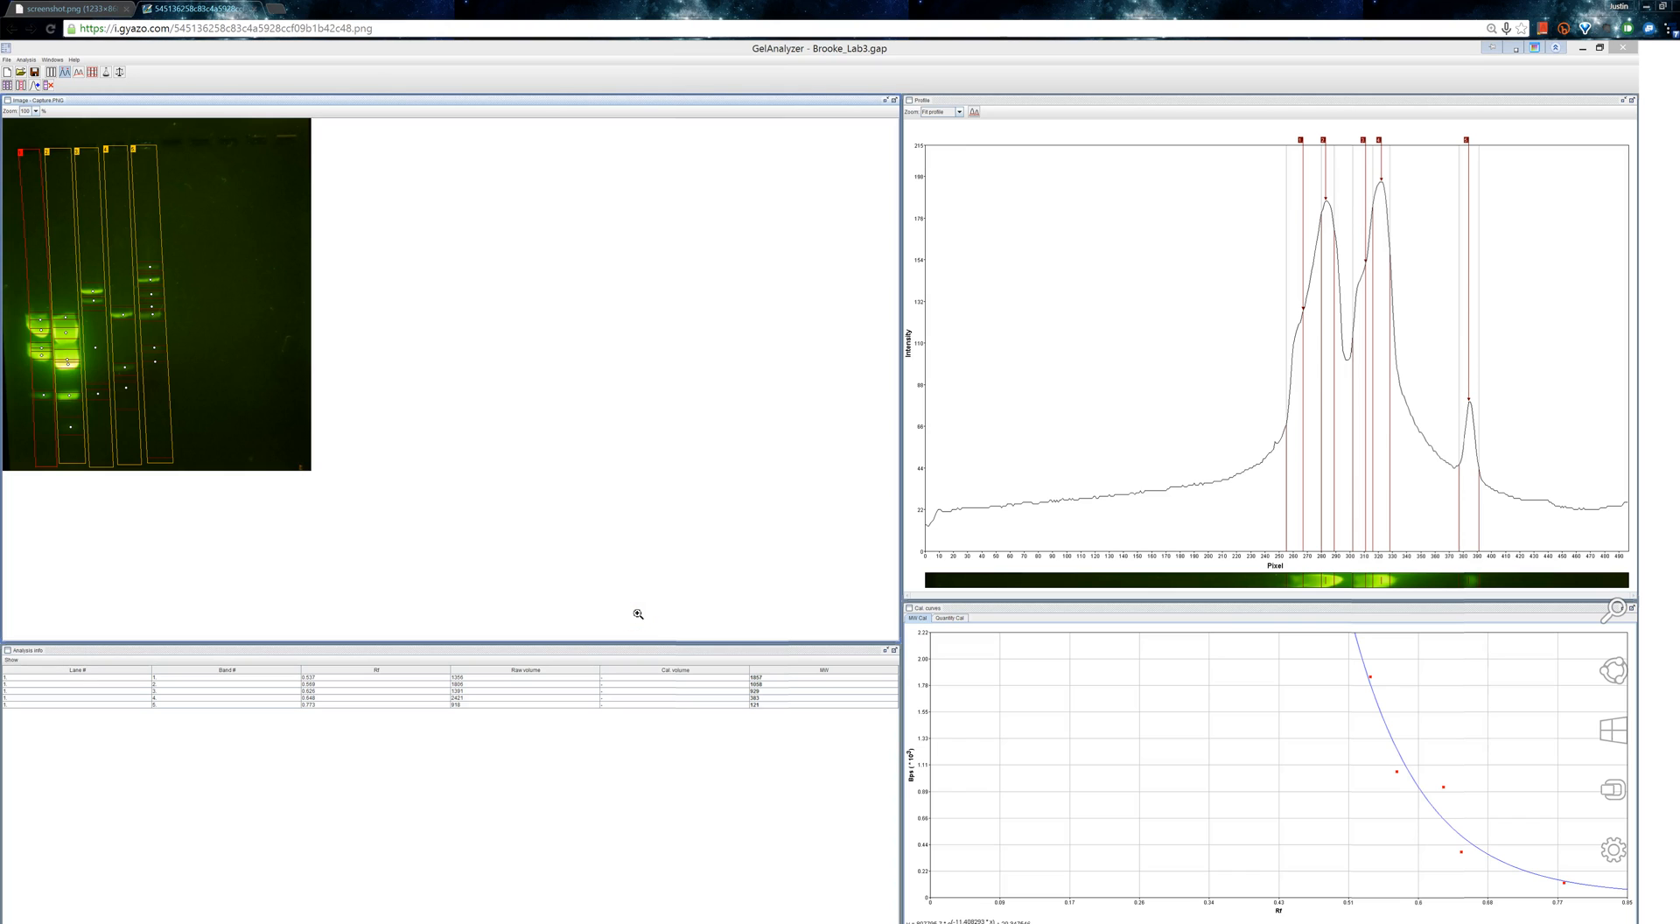
mouse_move(646, 618)
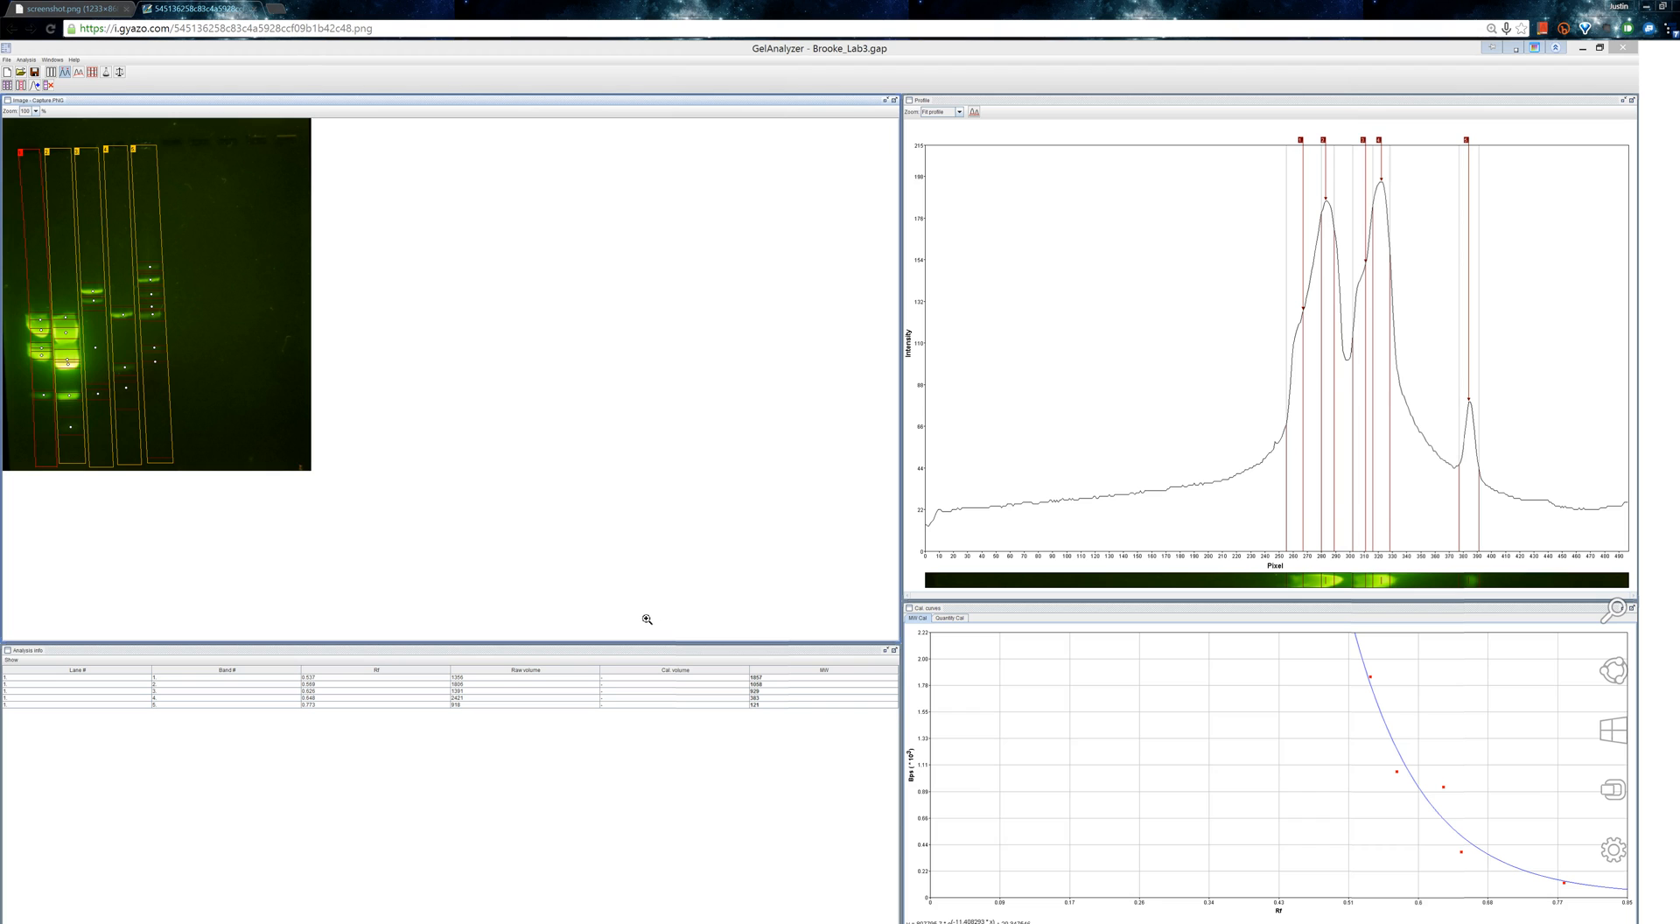
mouse_move(1023, 657)
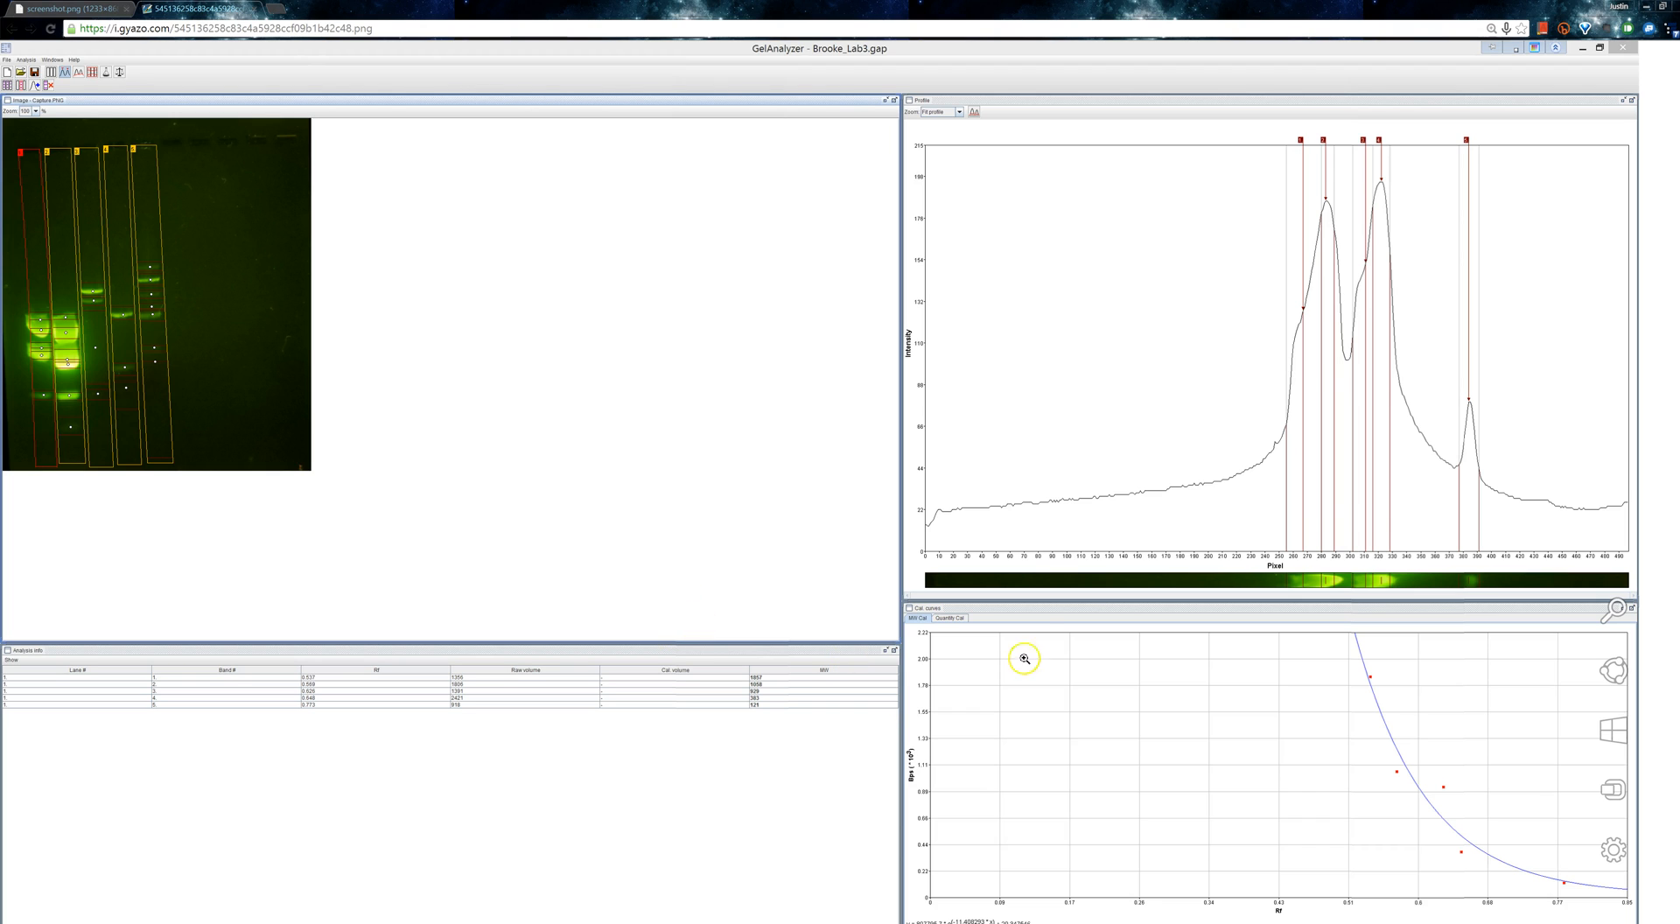
mouse_move(468, 379)
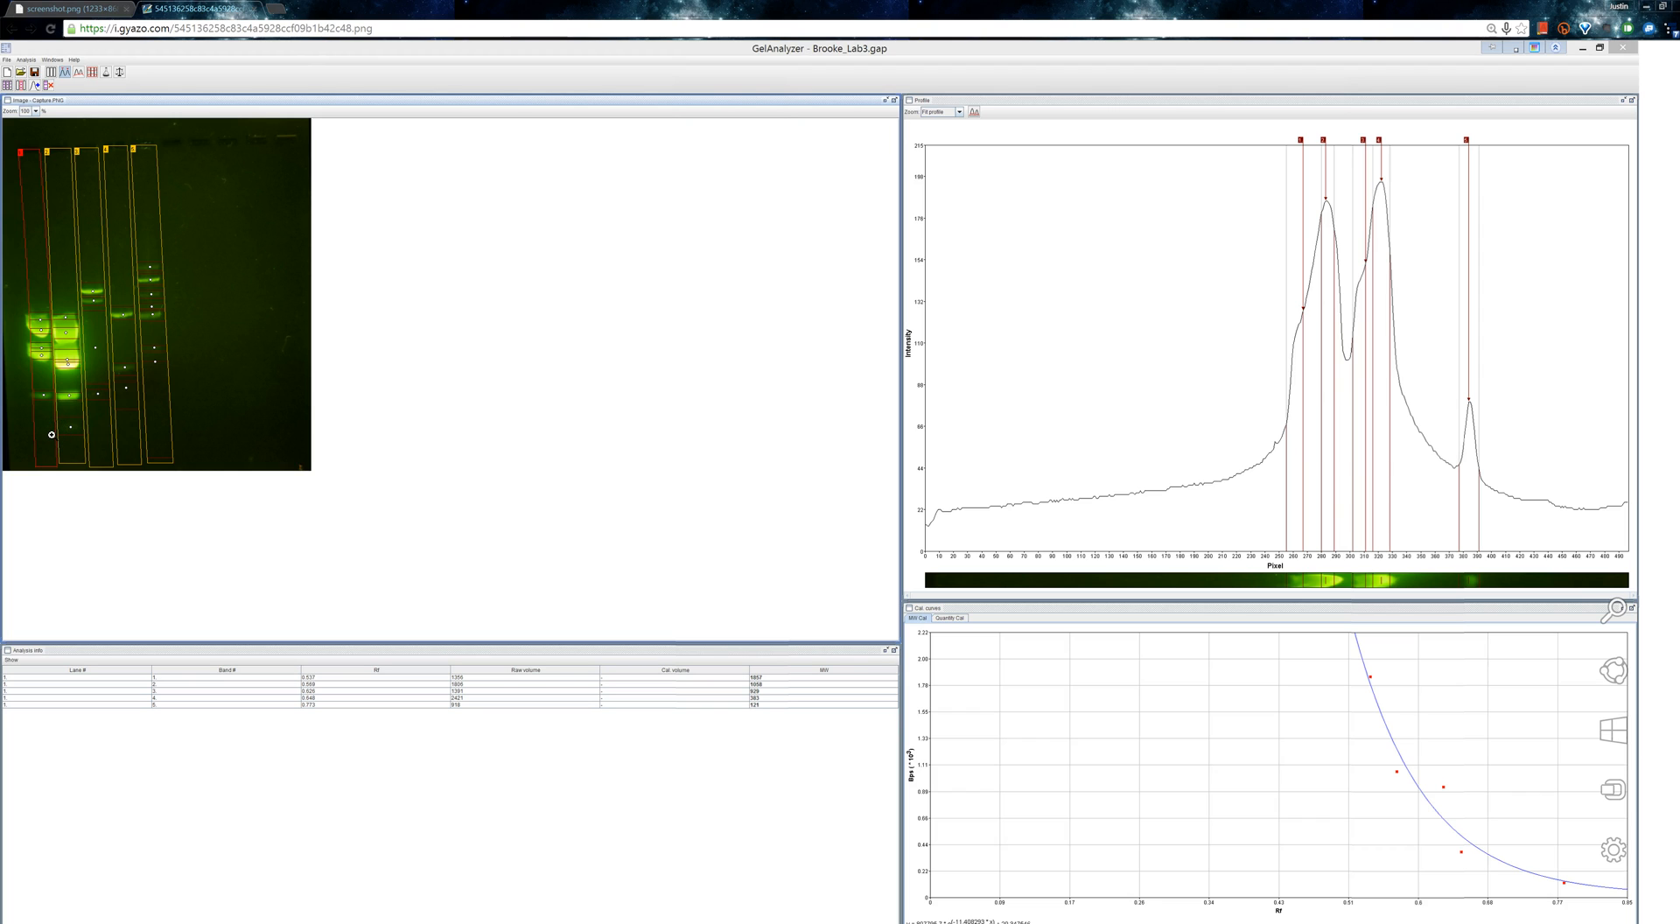
- Open Capture.JPG from the Desktop folder
click(51, 433)
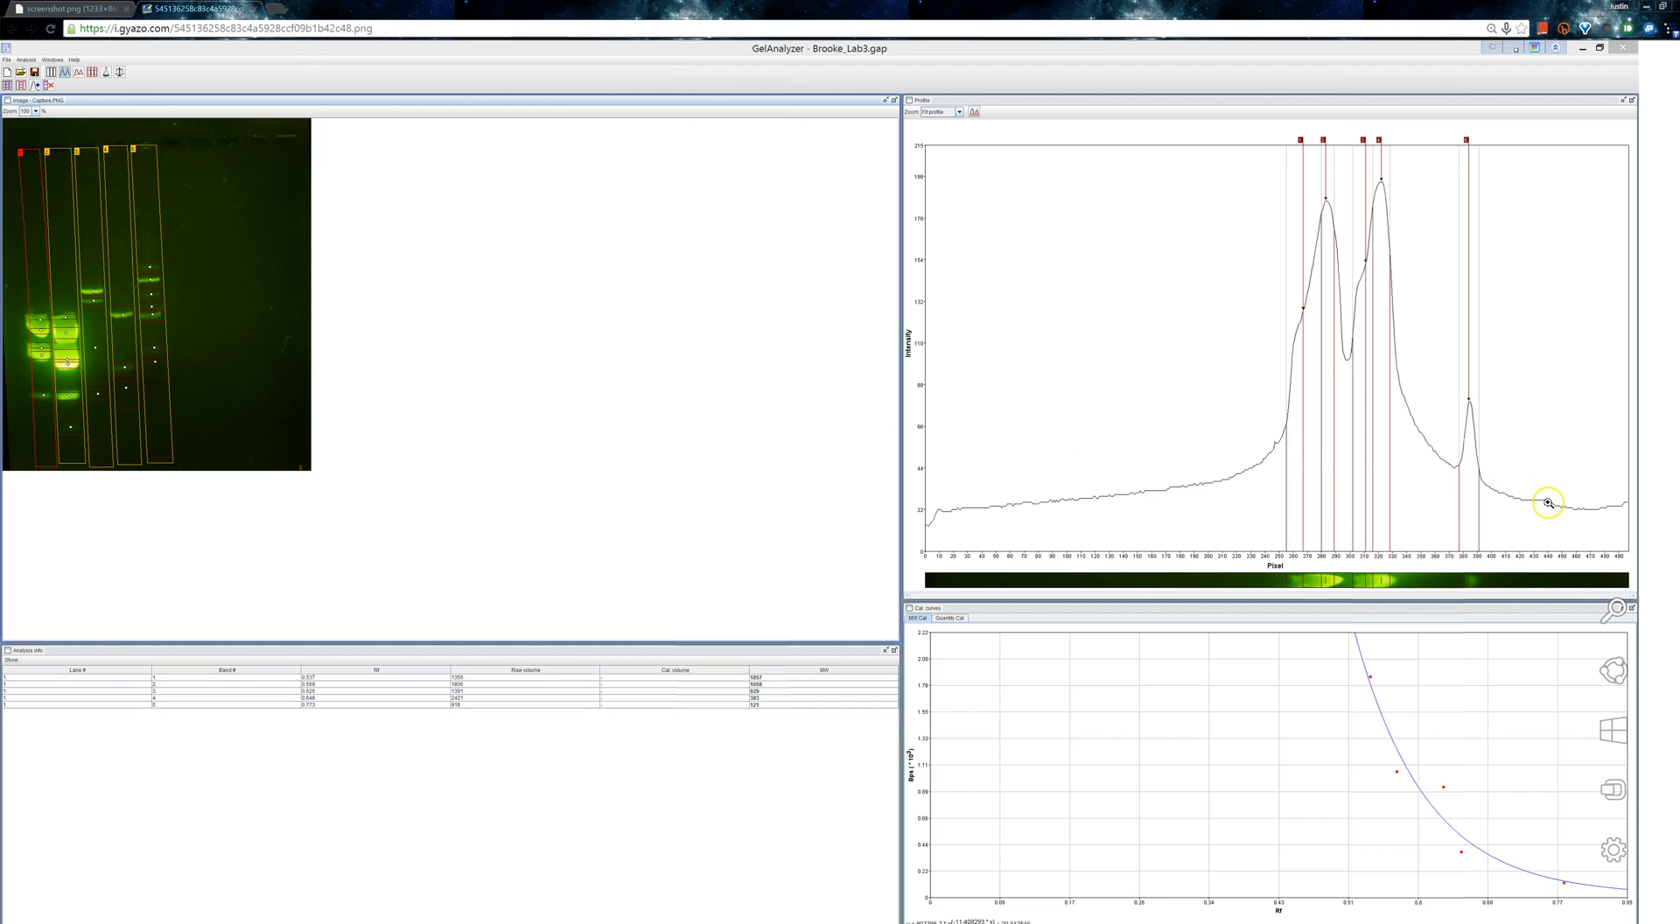
mouse_move(1491, 563)
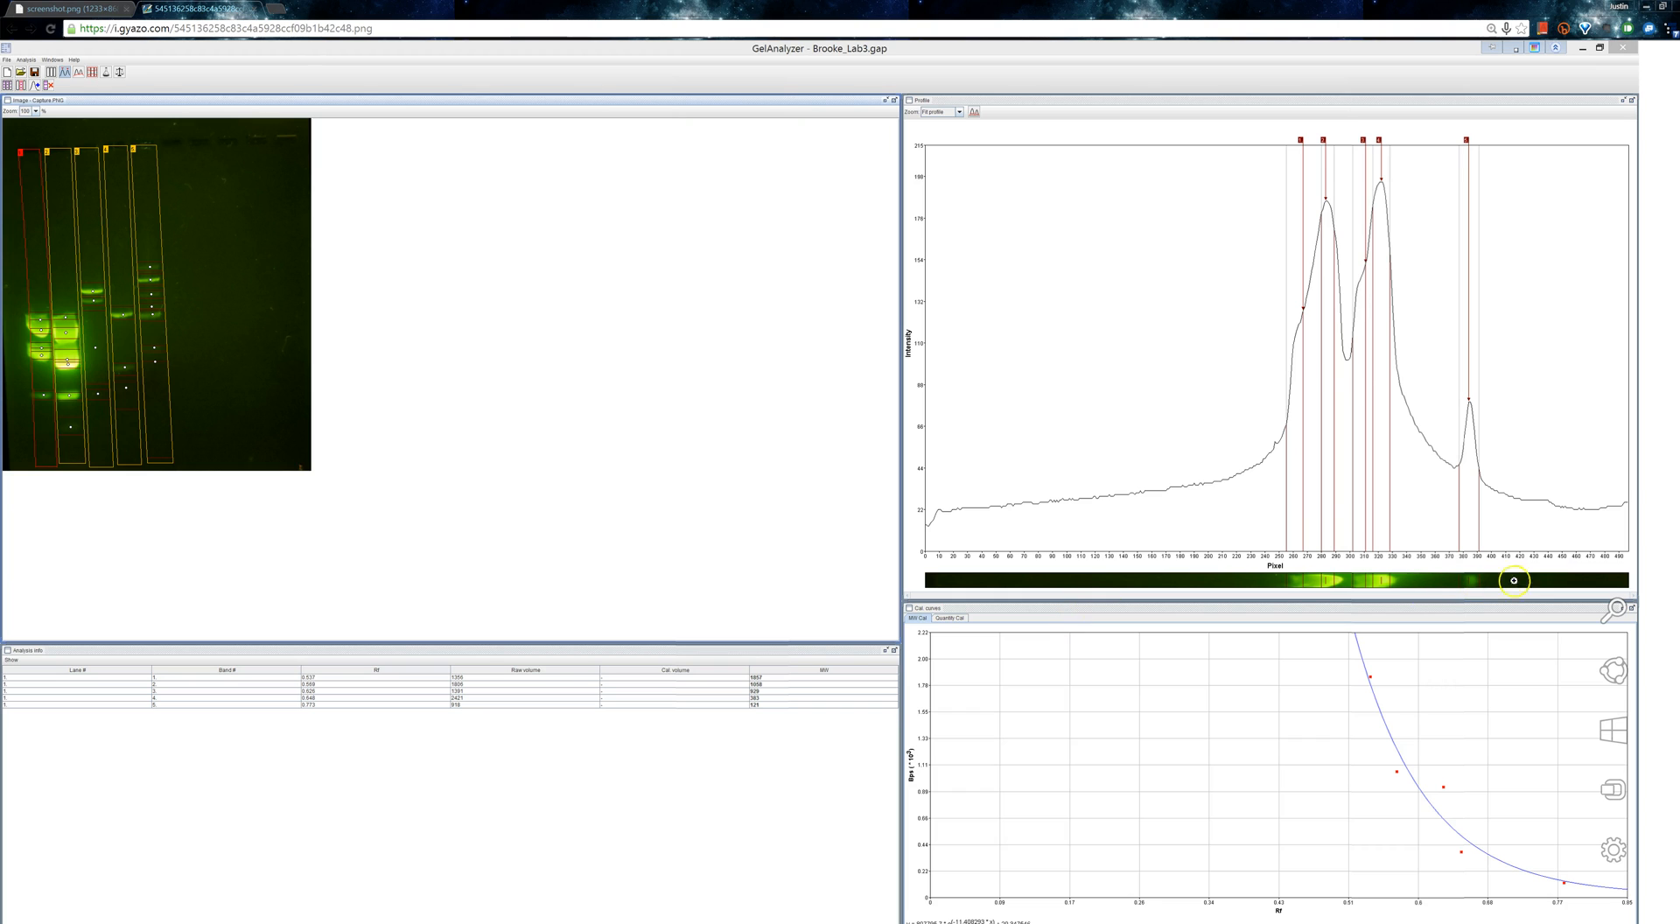
mouse_move(1479, 343)
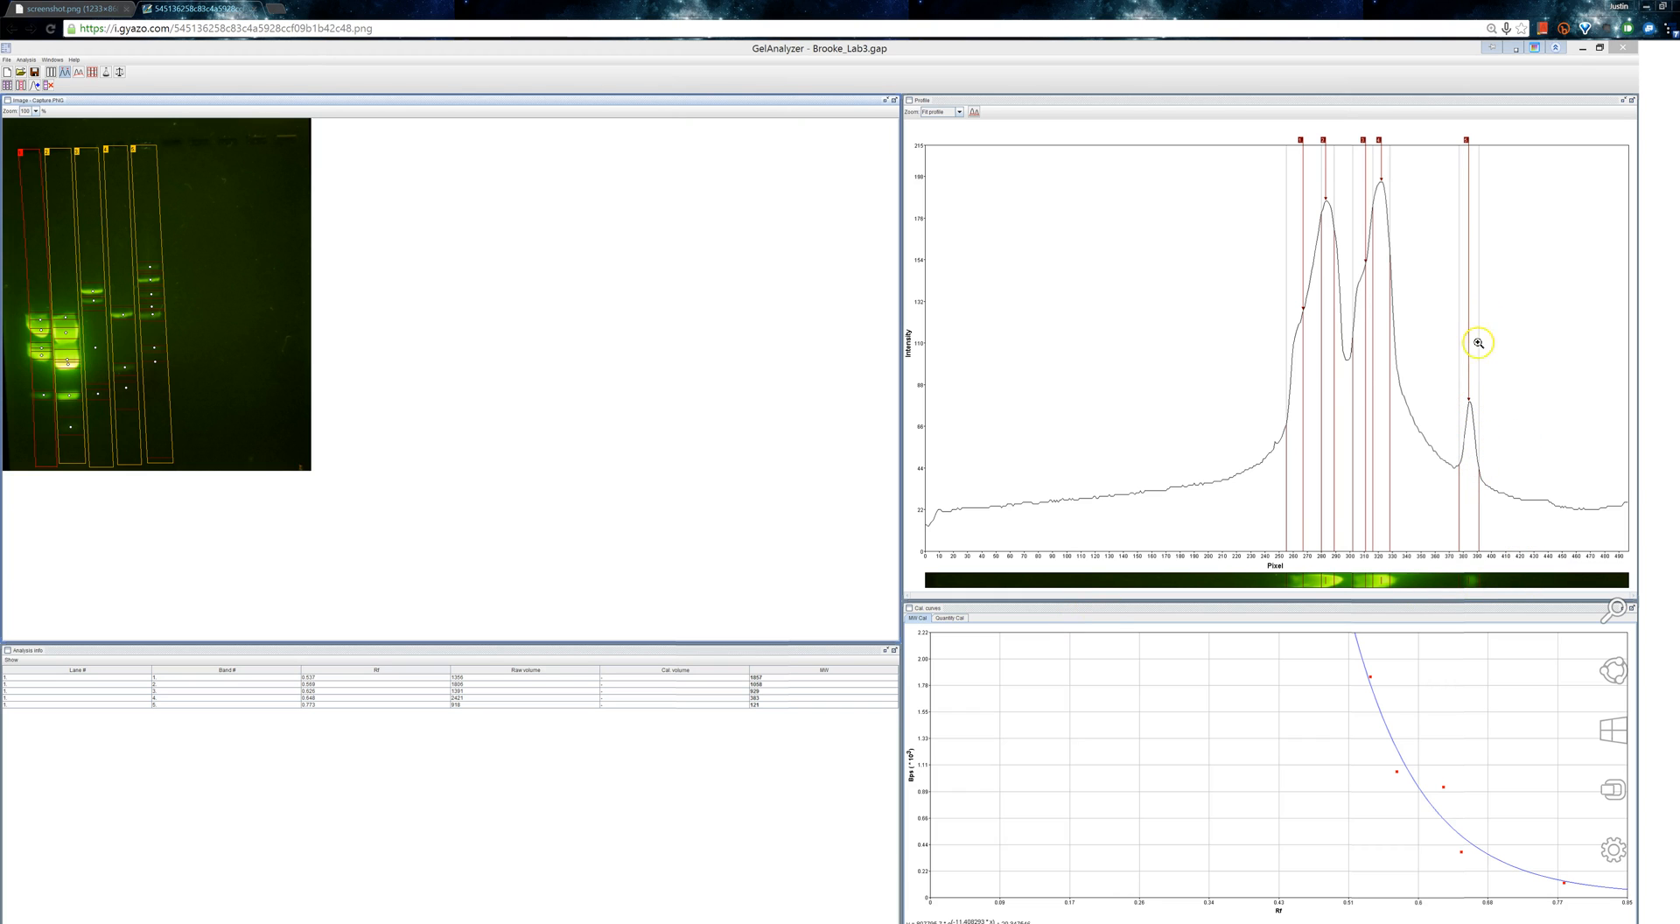
mouse_move(1493, 431)
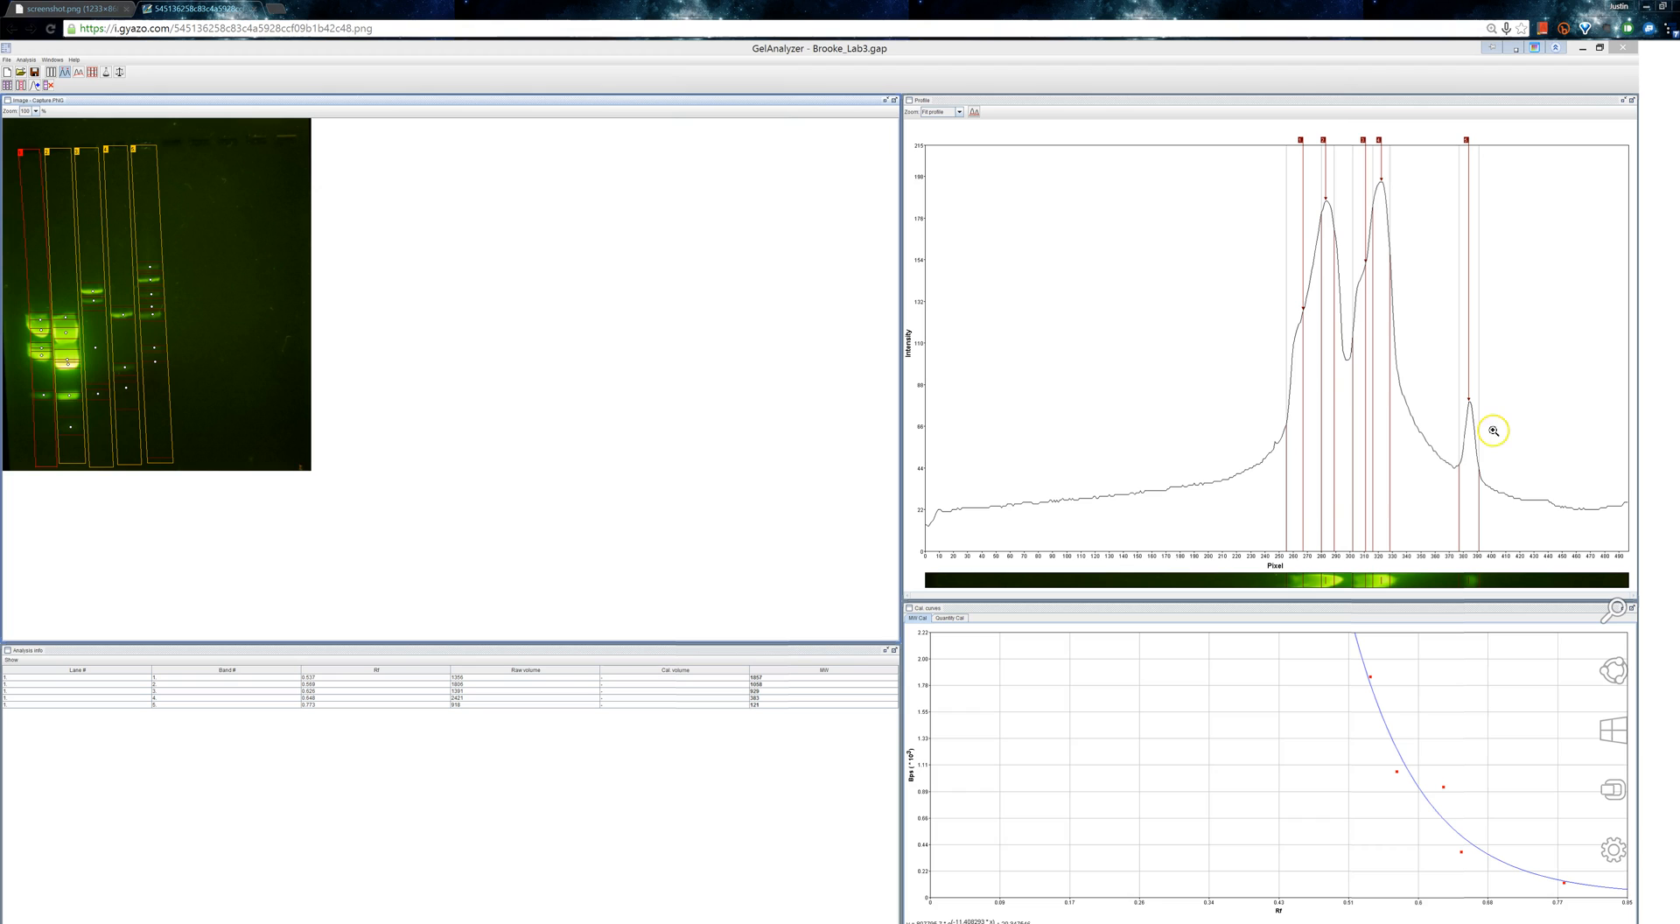
mouse_move(1553, 507)
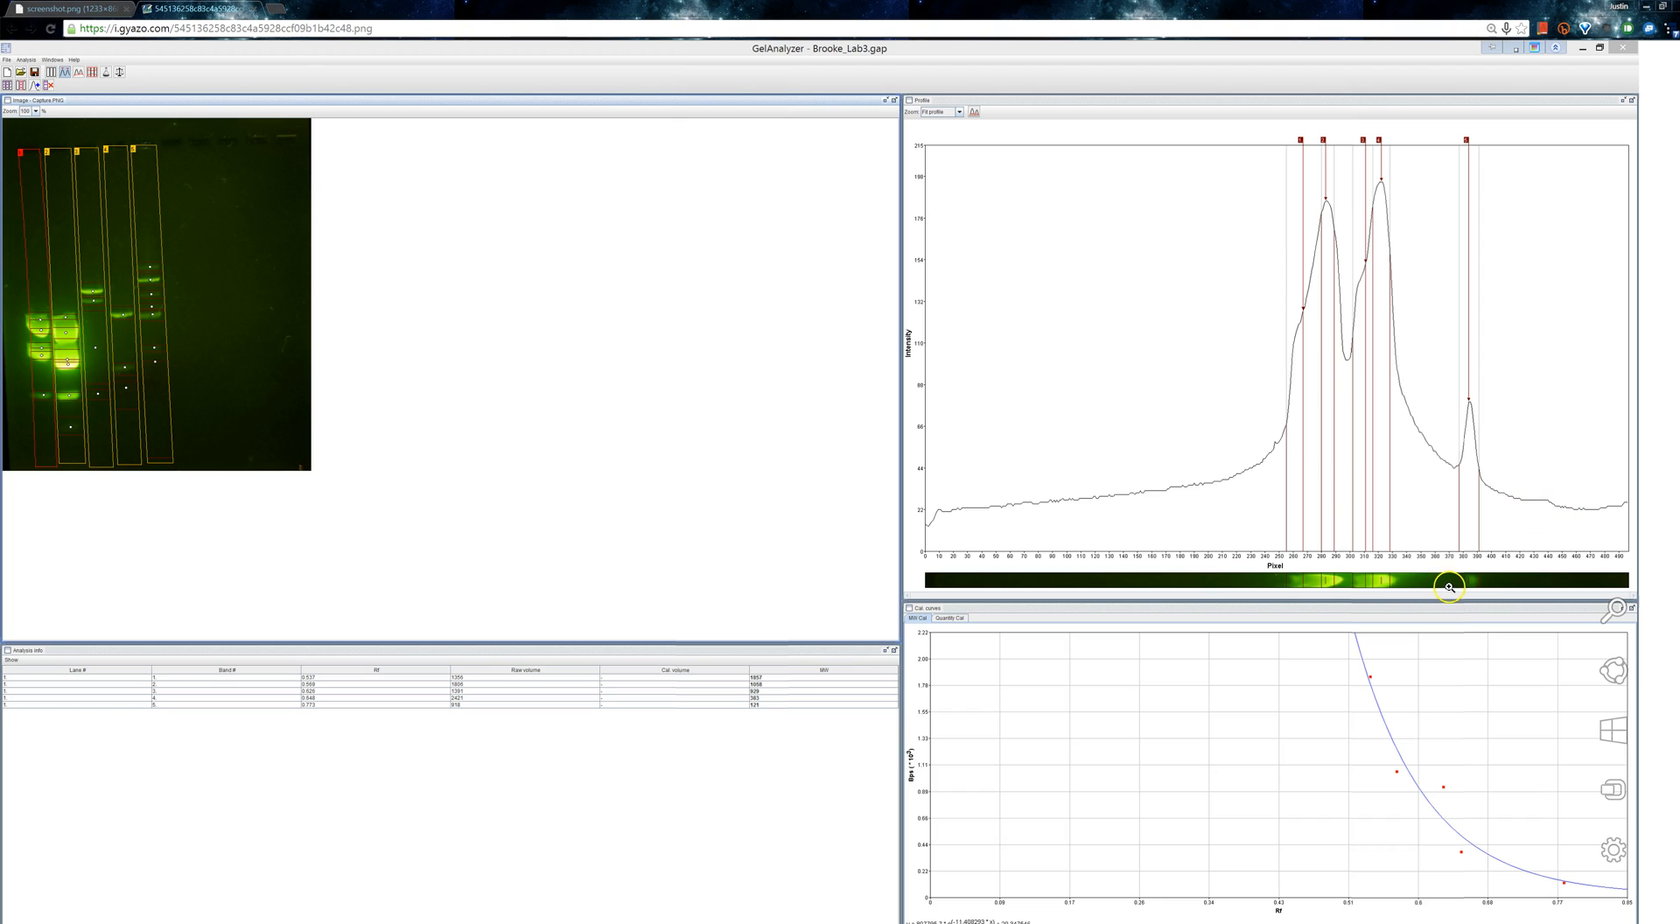
mouse_move(1447, 464)
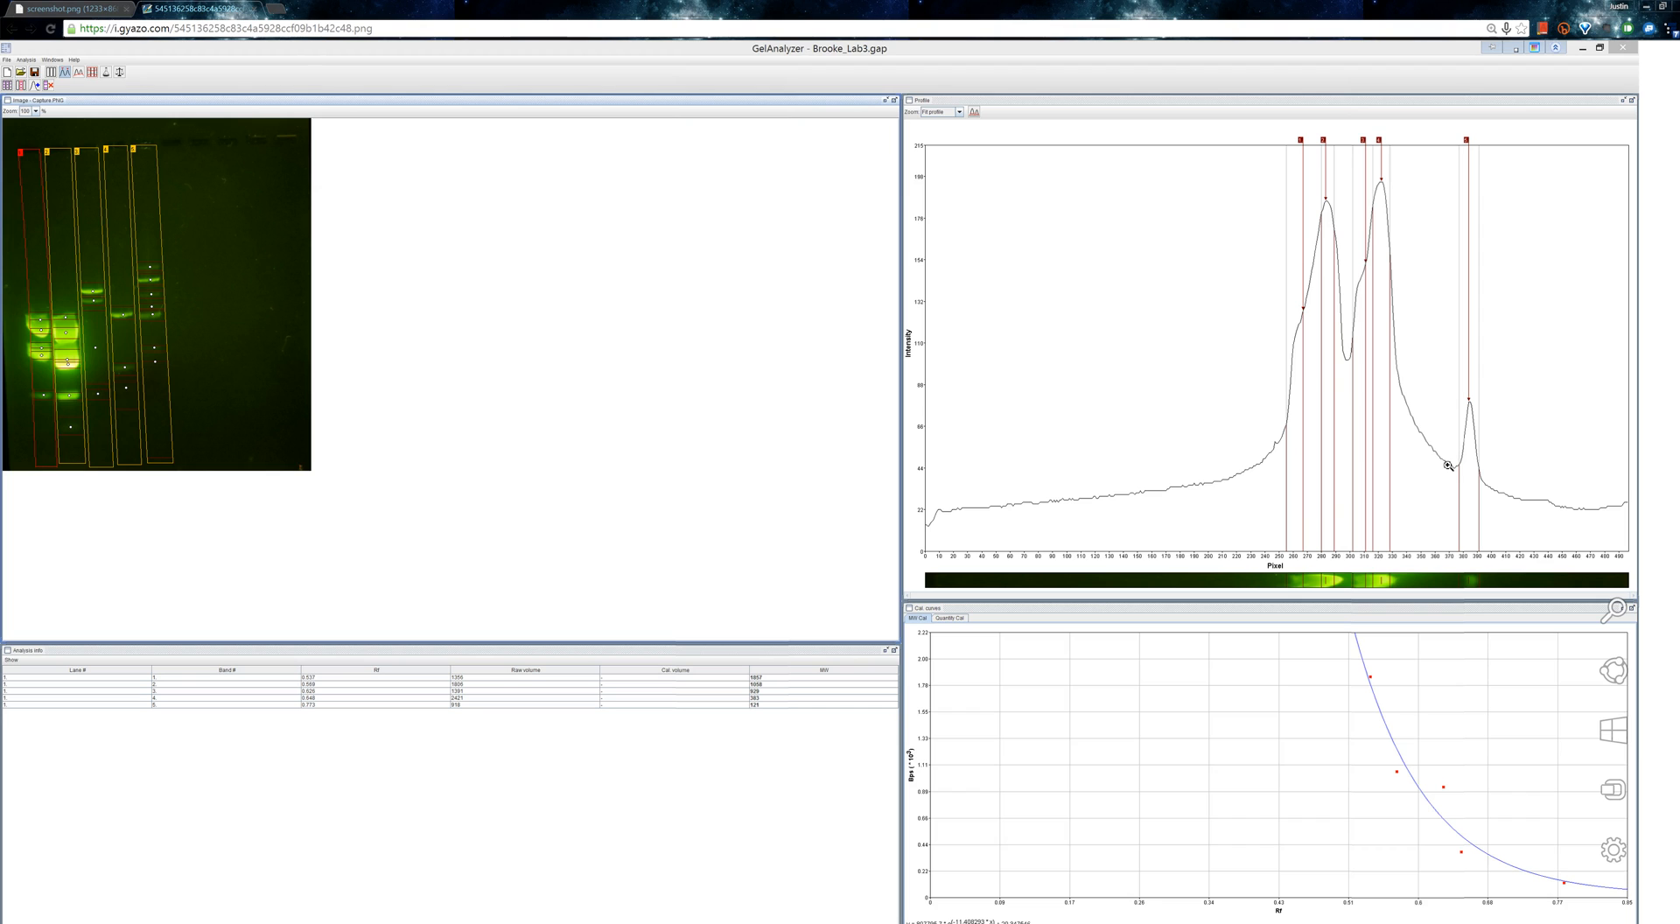
mouse_move(1465, 617)
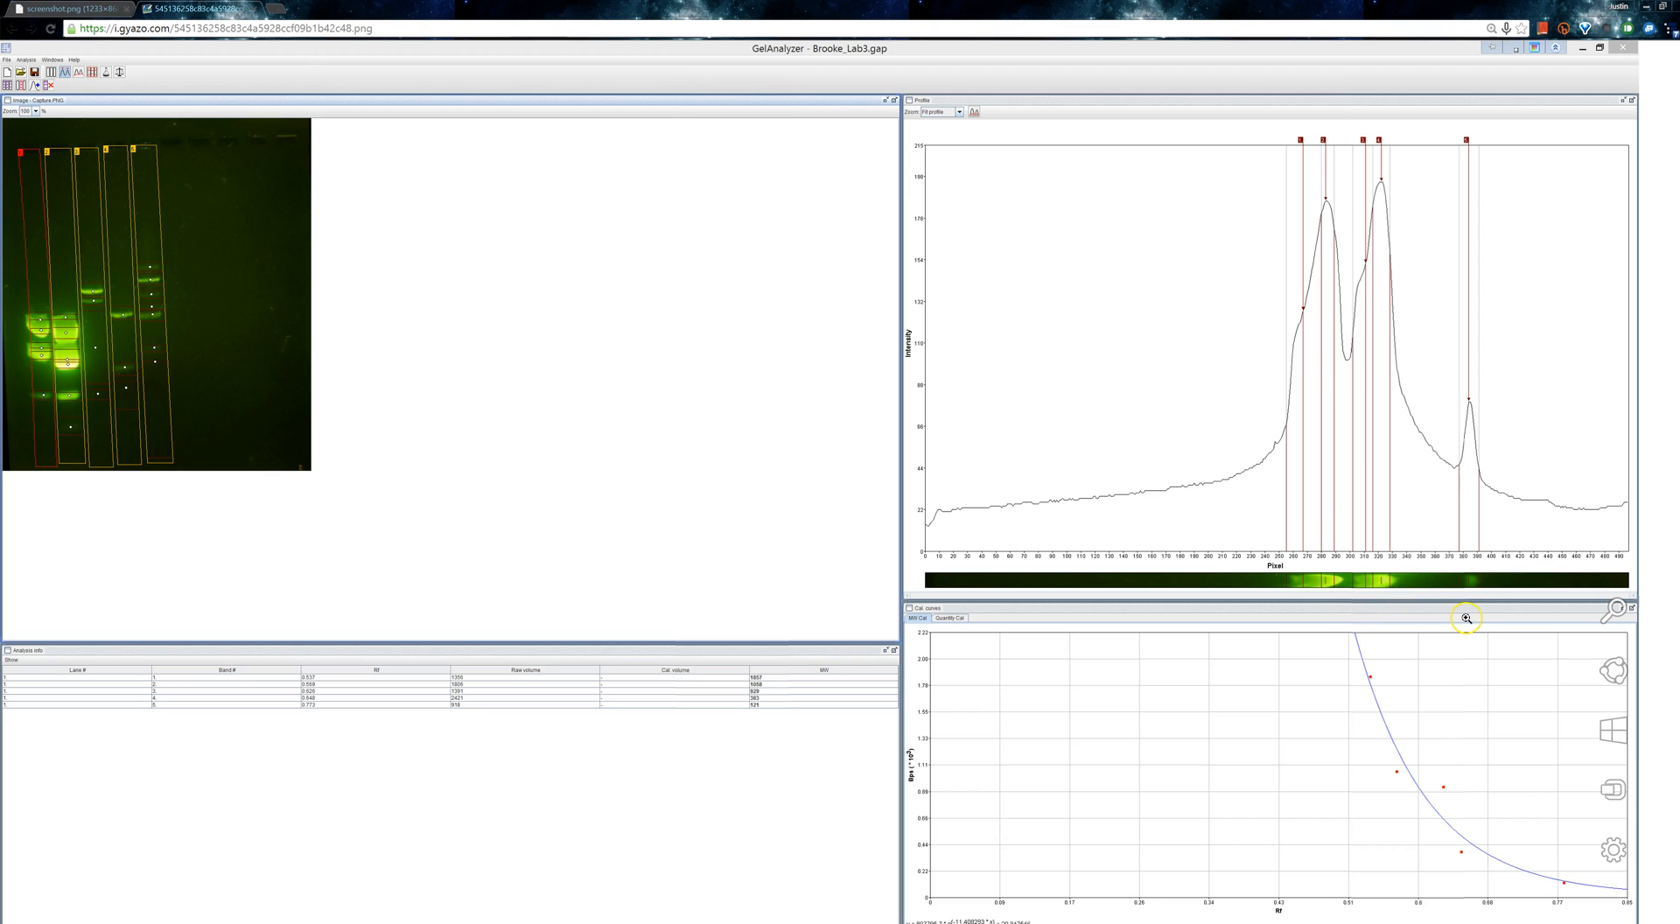
mouse_move(1483, 592)
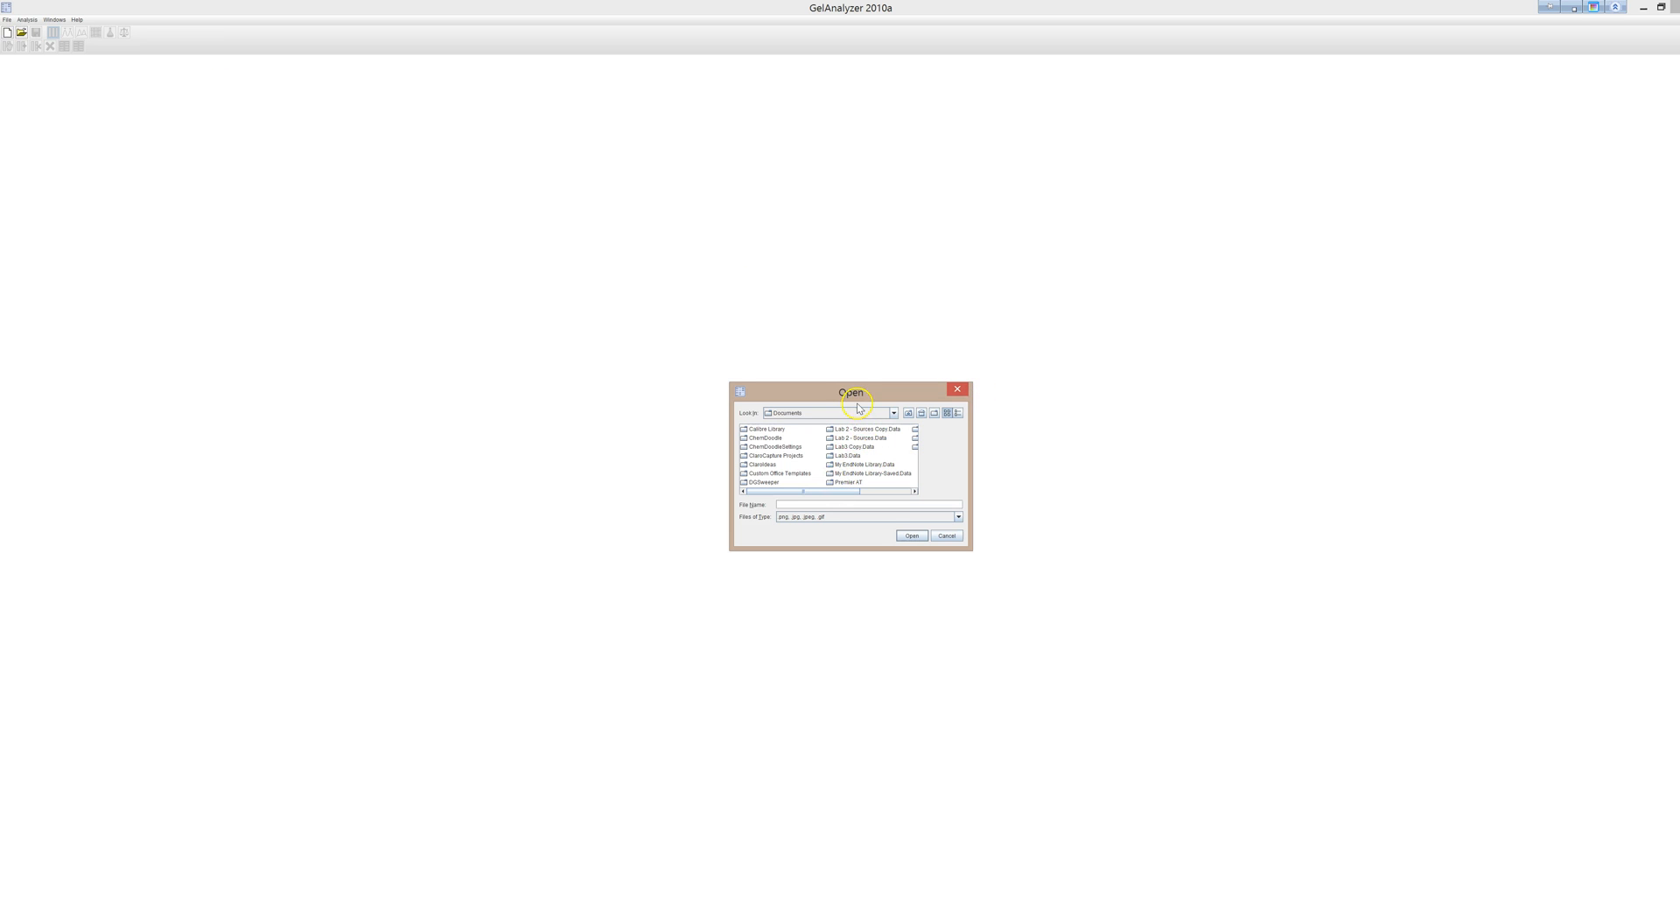
click(892, 413)
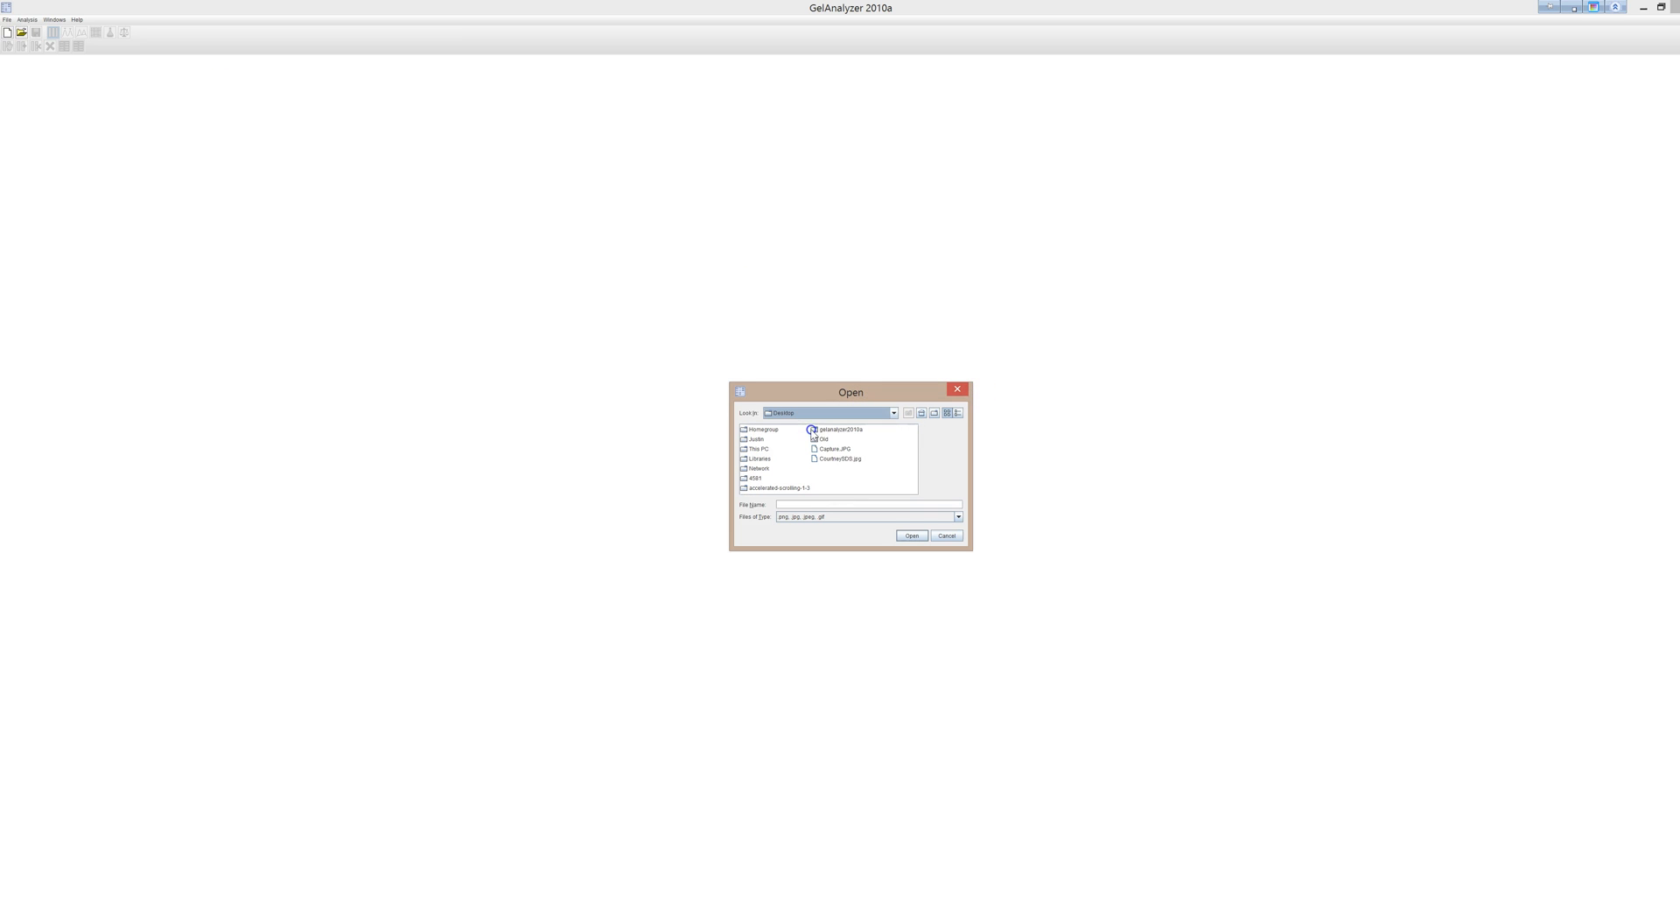
mouse_move(789, 479)
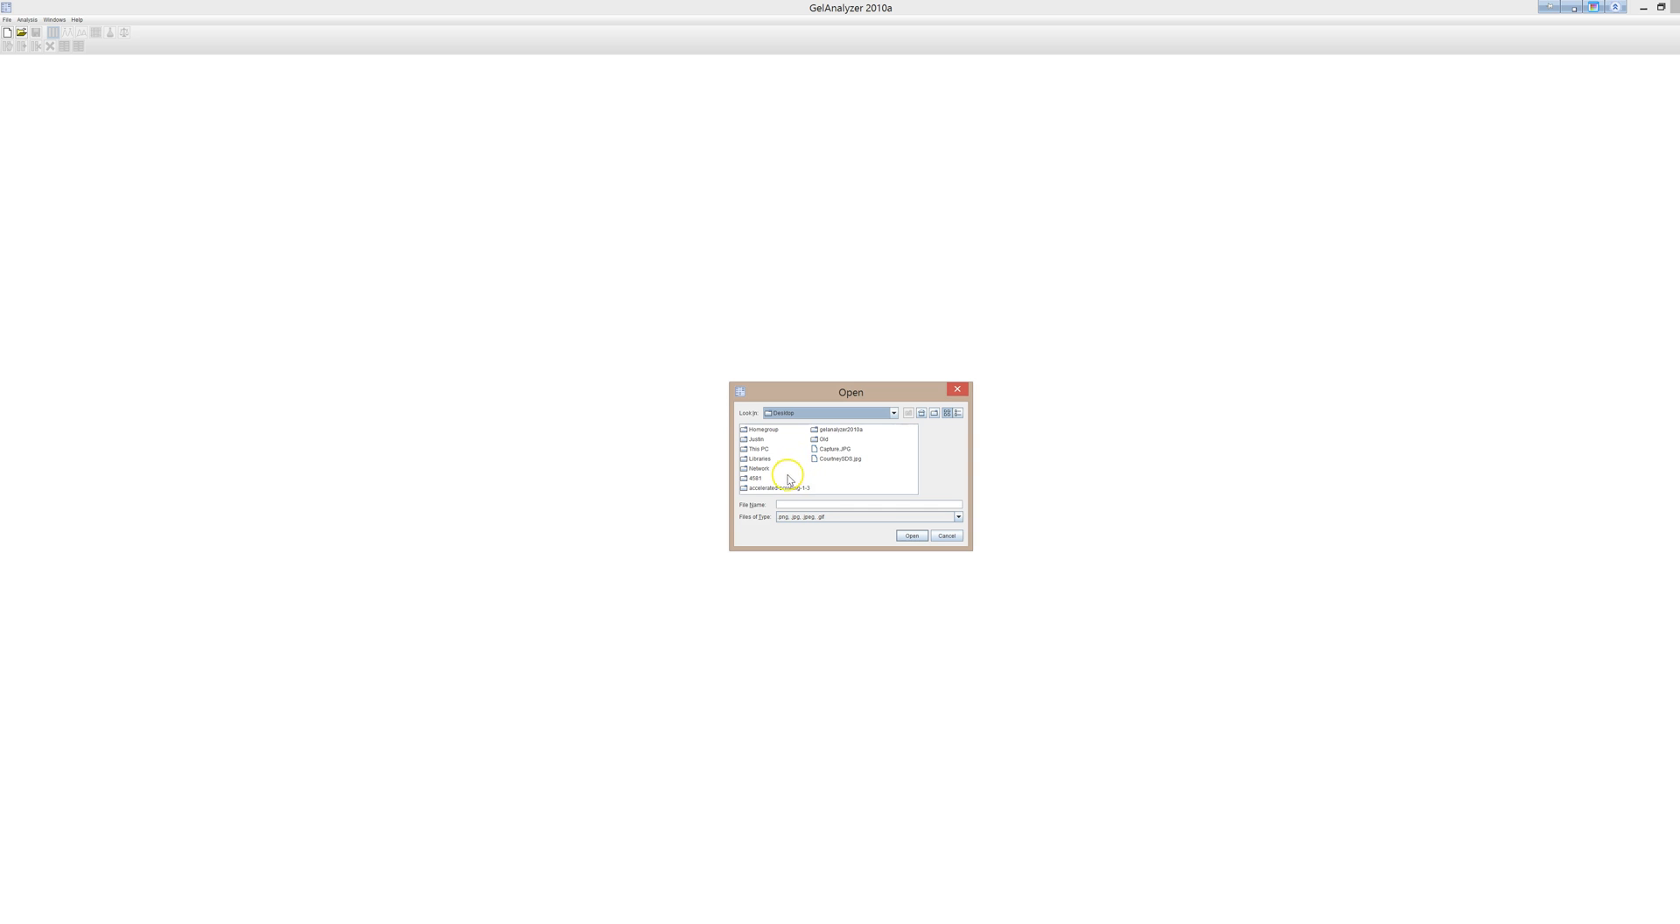
click(835, 448)
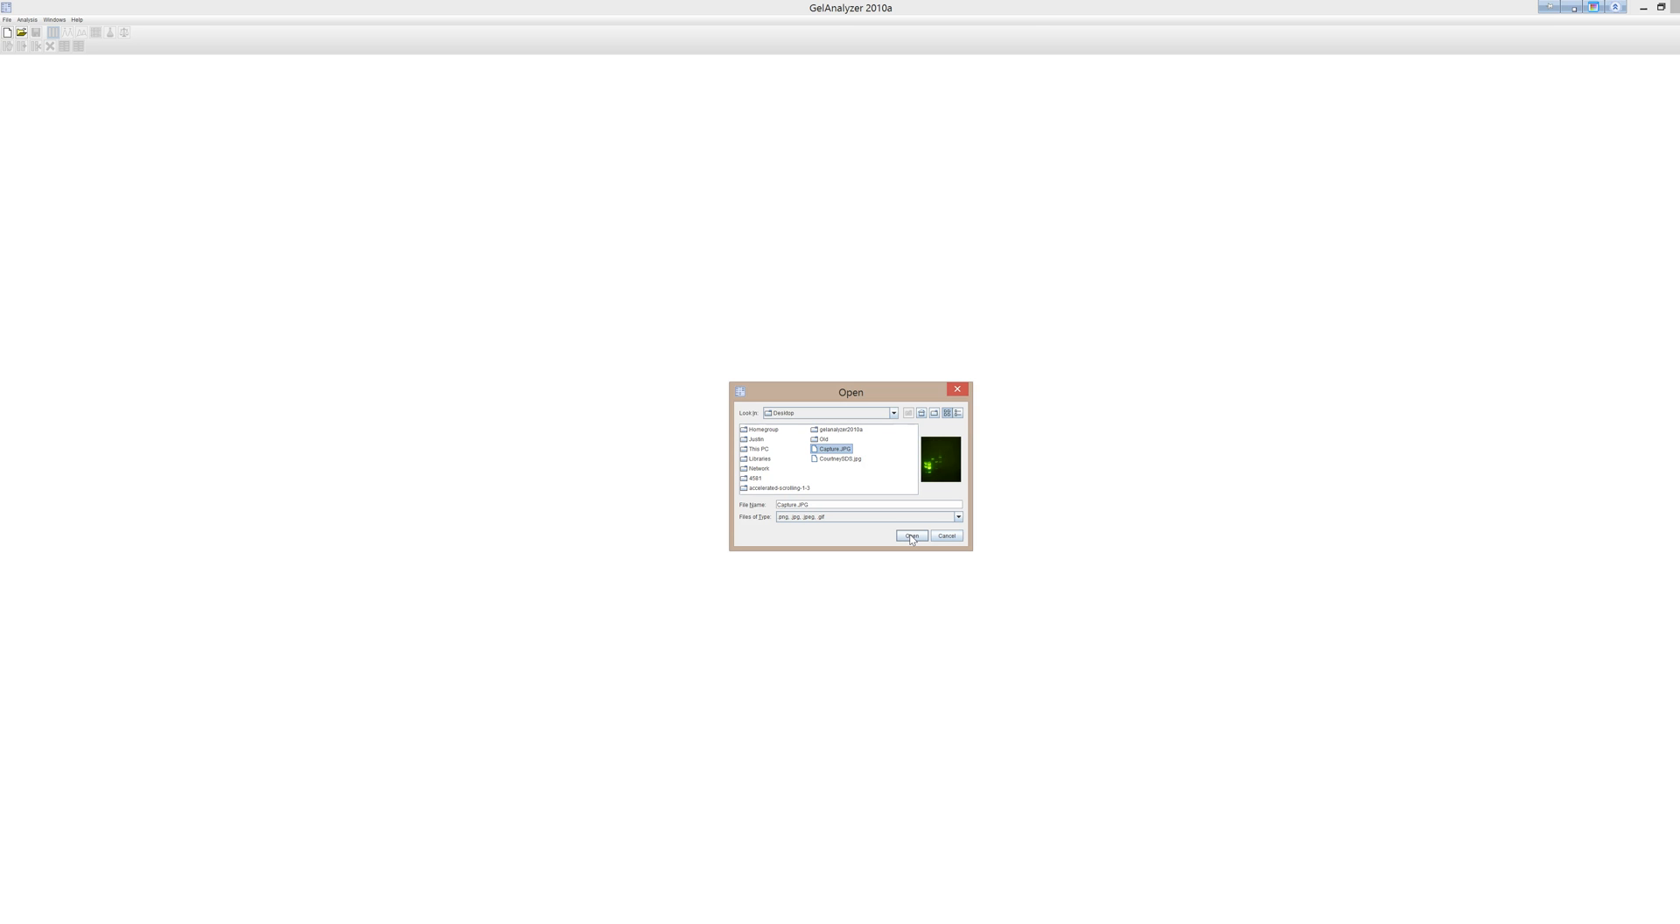
click(911, 536)
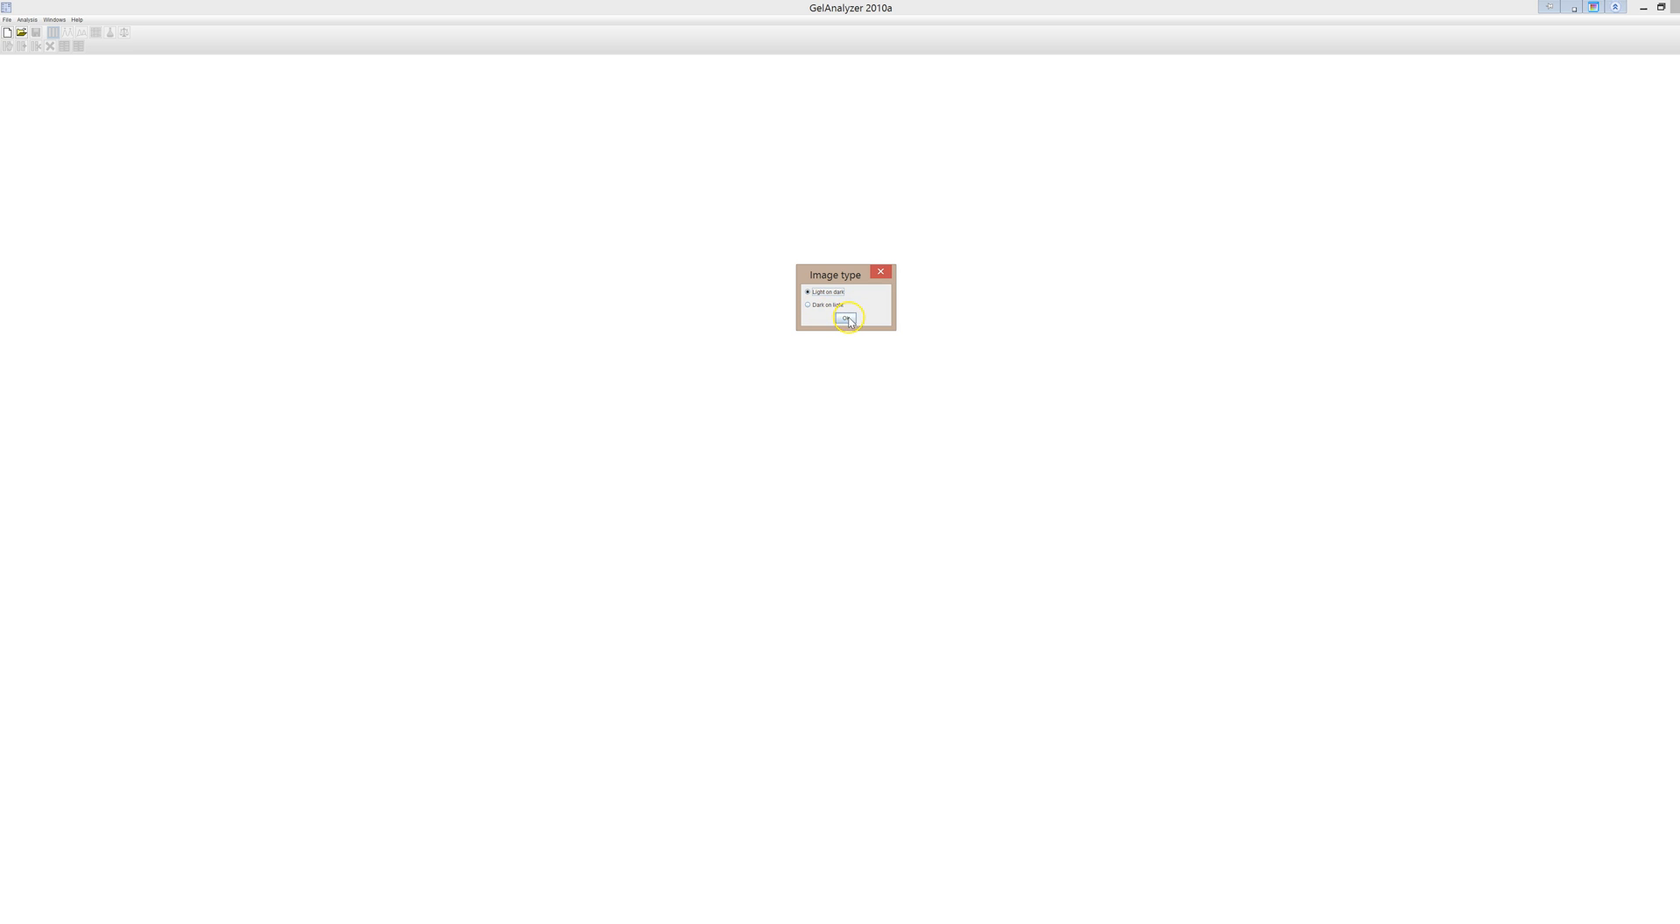
- Confirm light-on-dark, adjust zoom, and outline the second sample lane
click(846, 319)
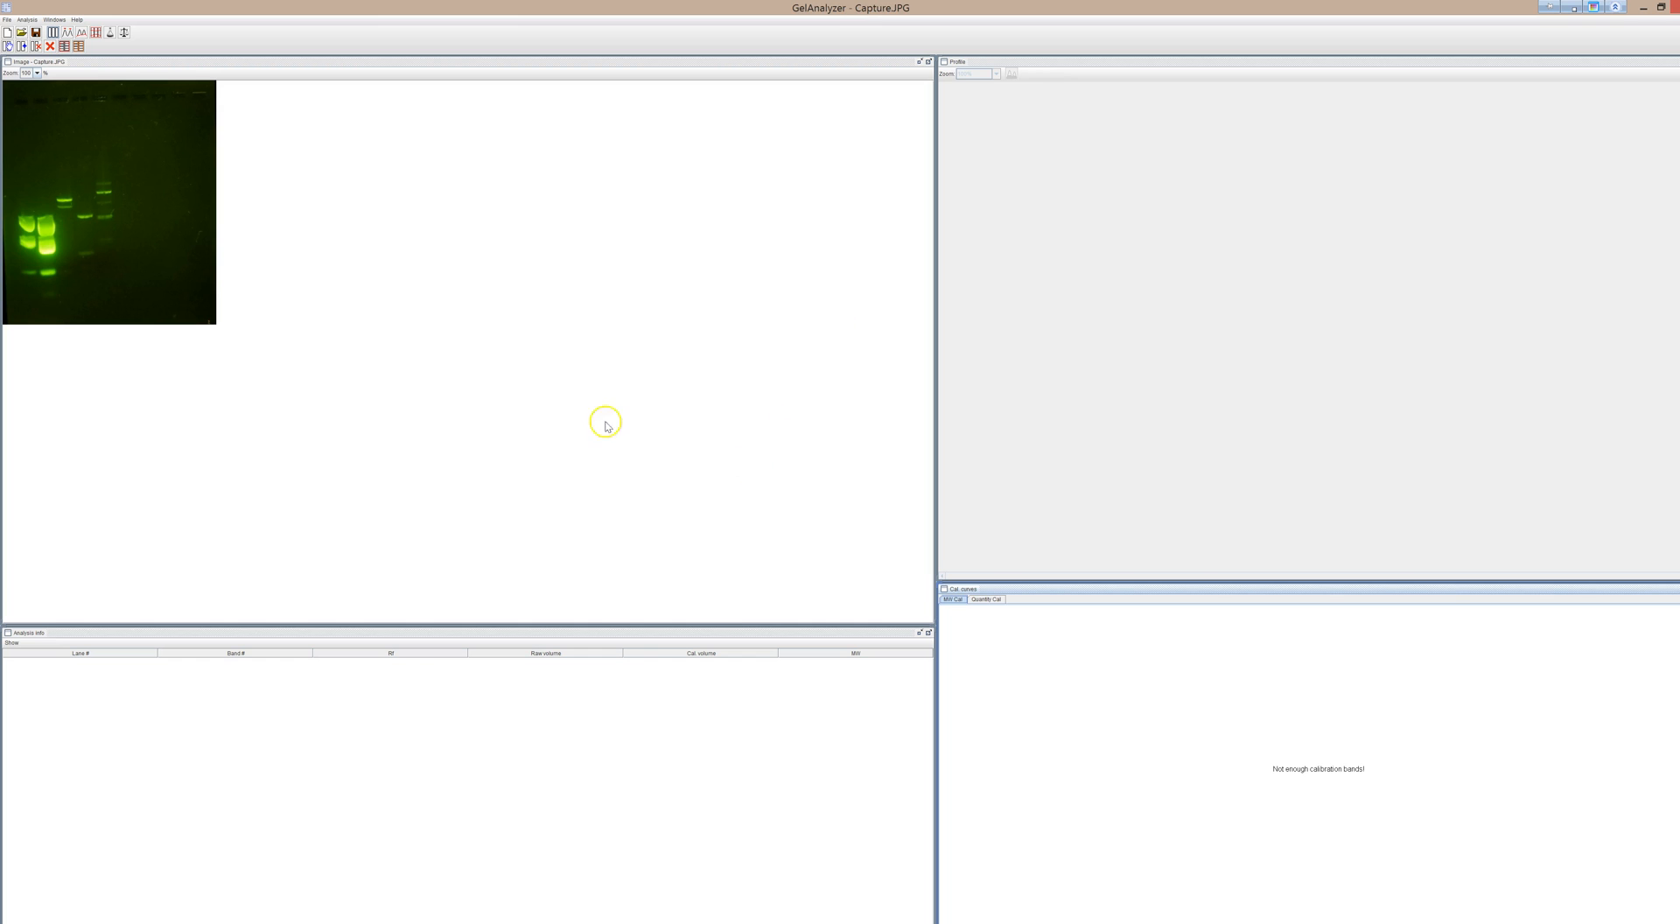
click(37, 75)
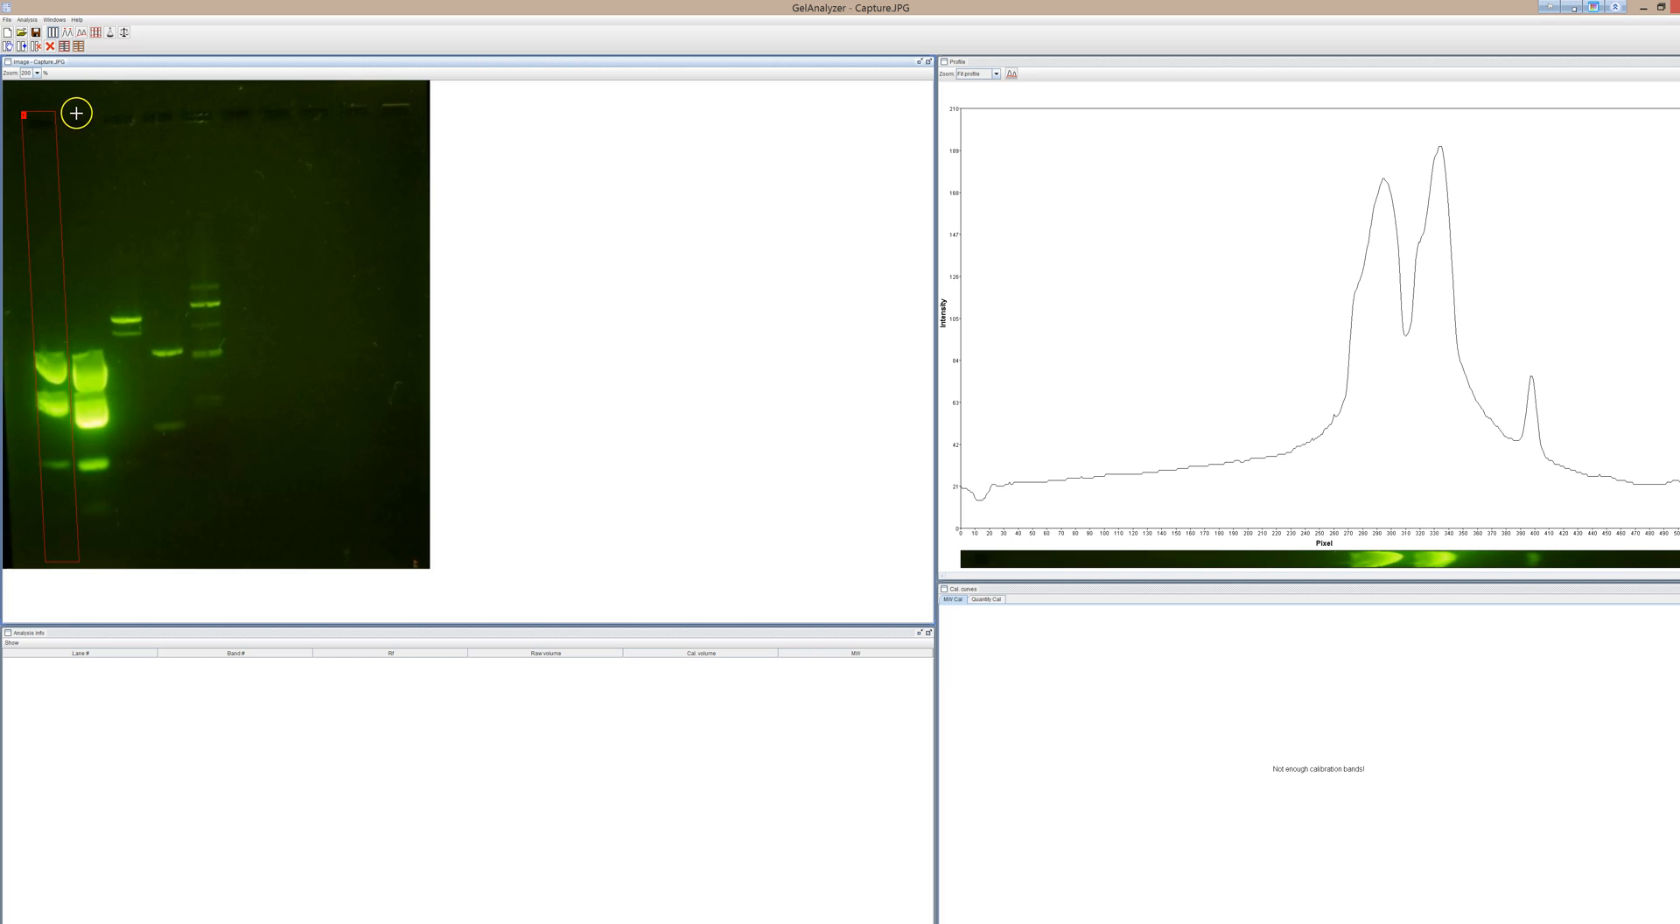
drag(76, 112, 107, 454)
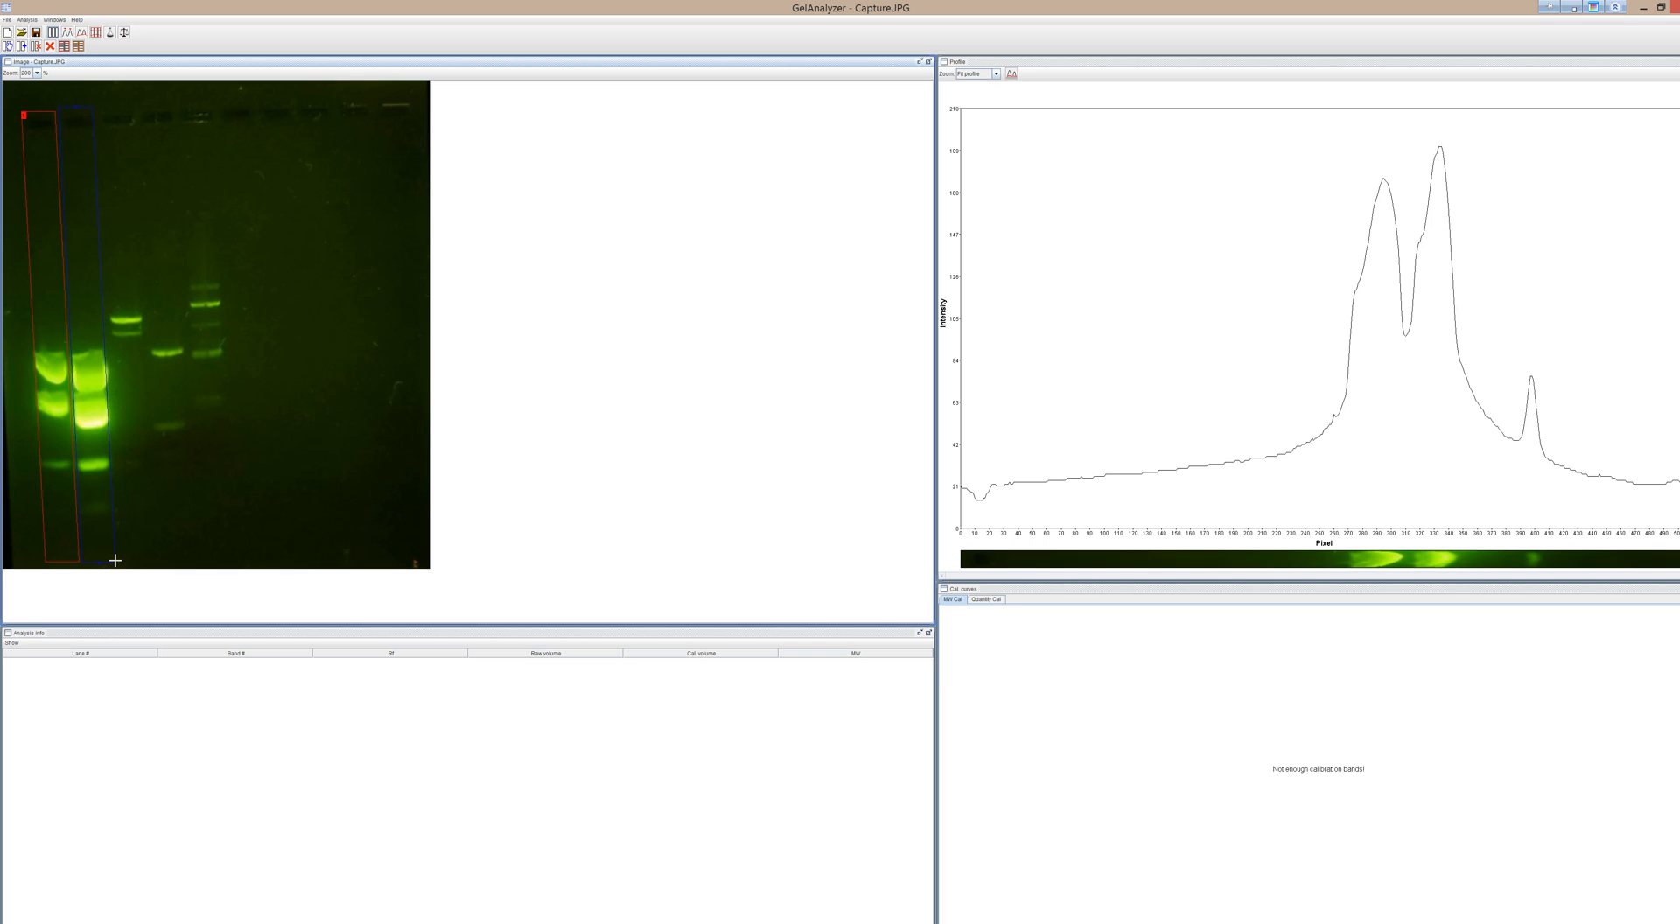
click(77, 118)
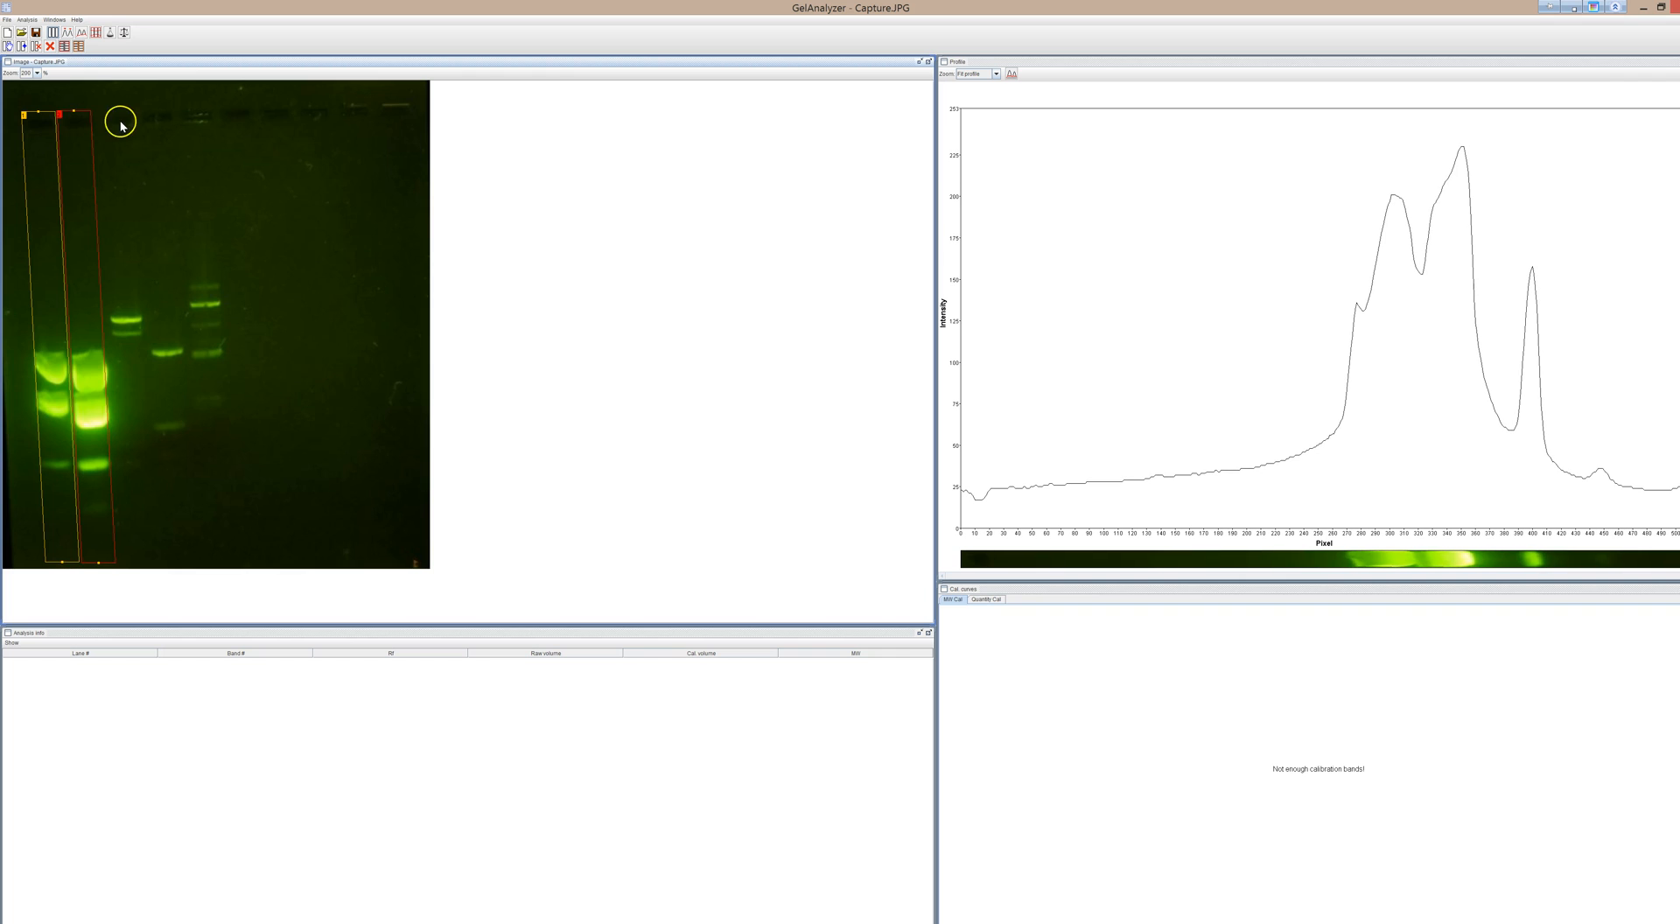
mouse_move(74, 90)
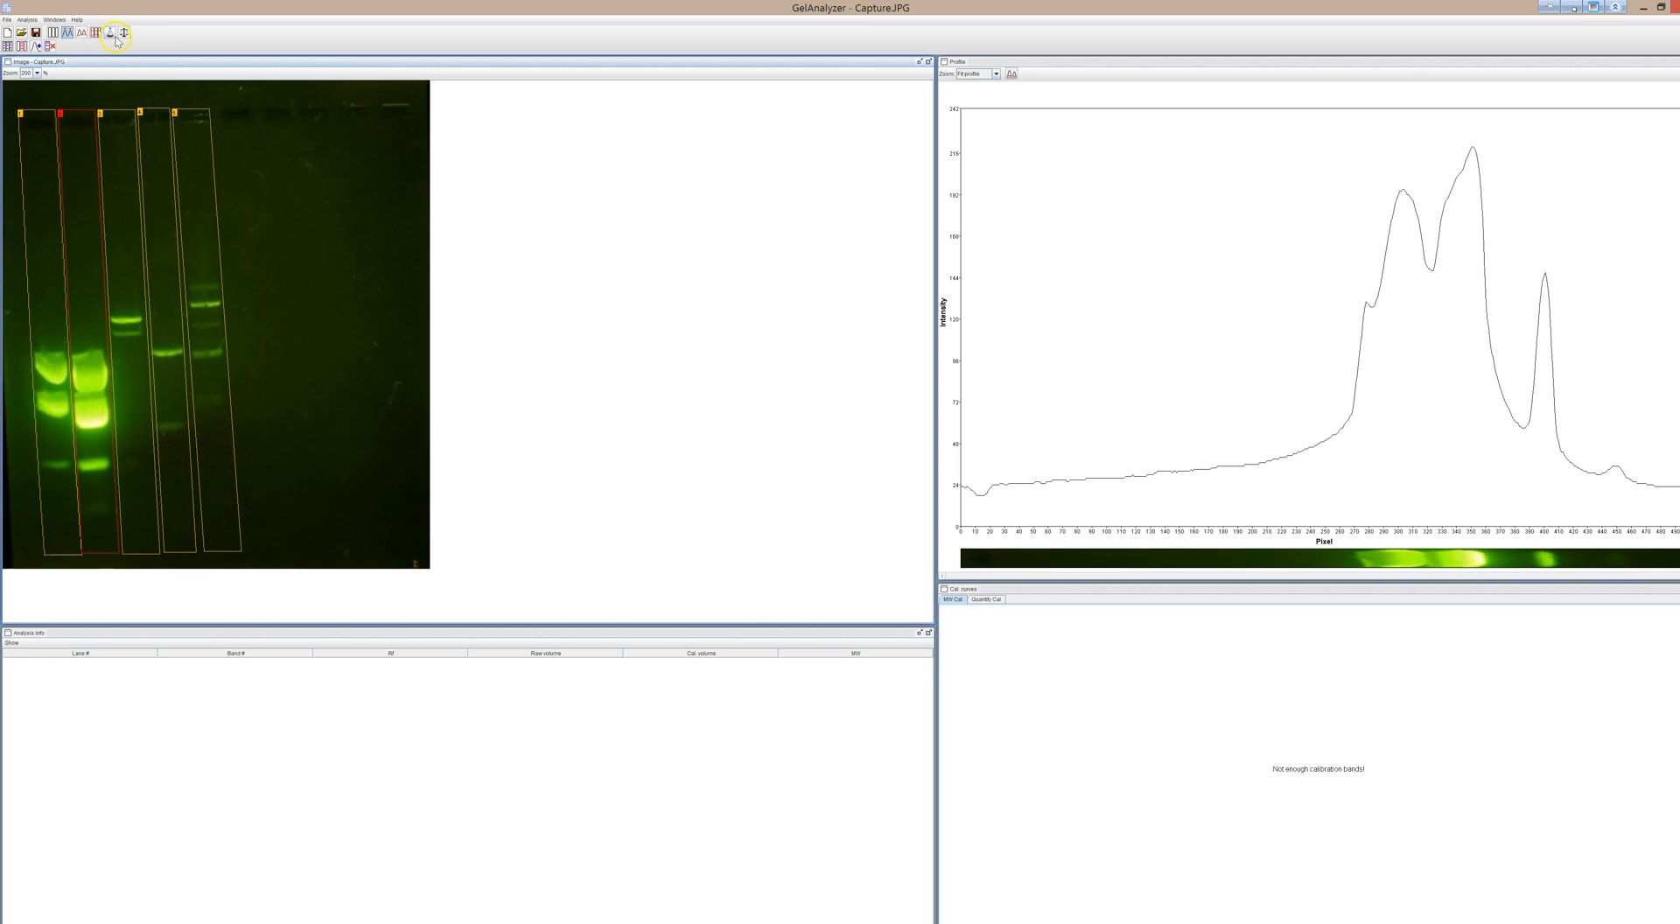
mouse_move(124, 33)
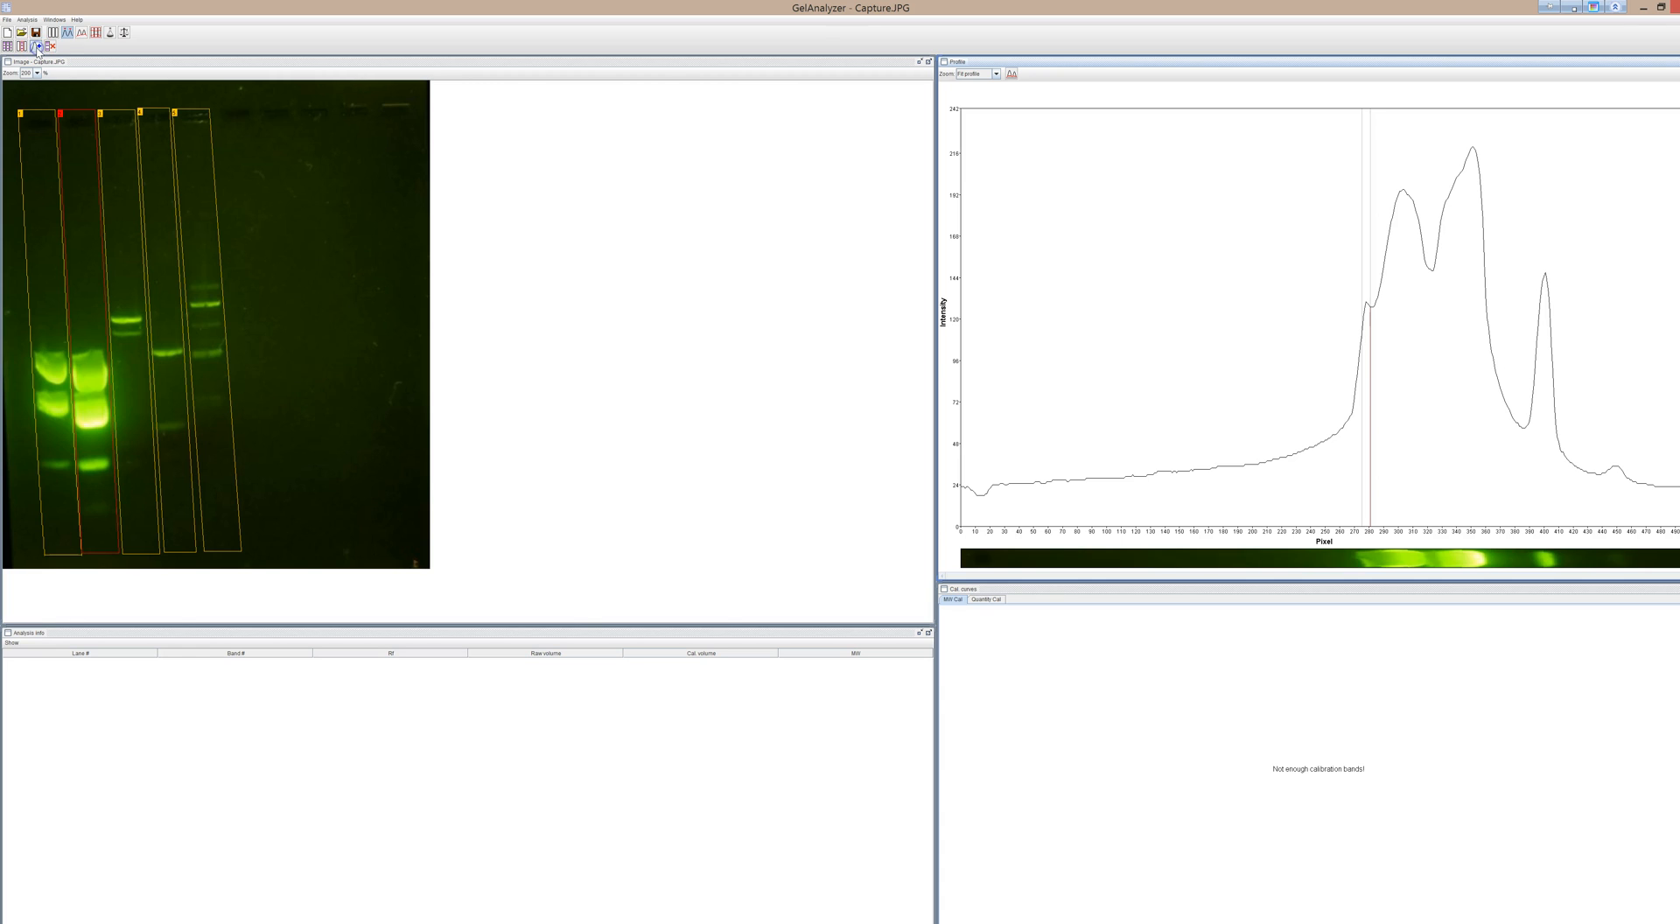
- Click the peaks on lane 2's profile graph to add bands
click(1400, 238)
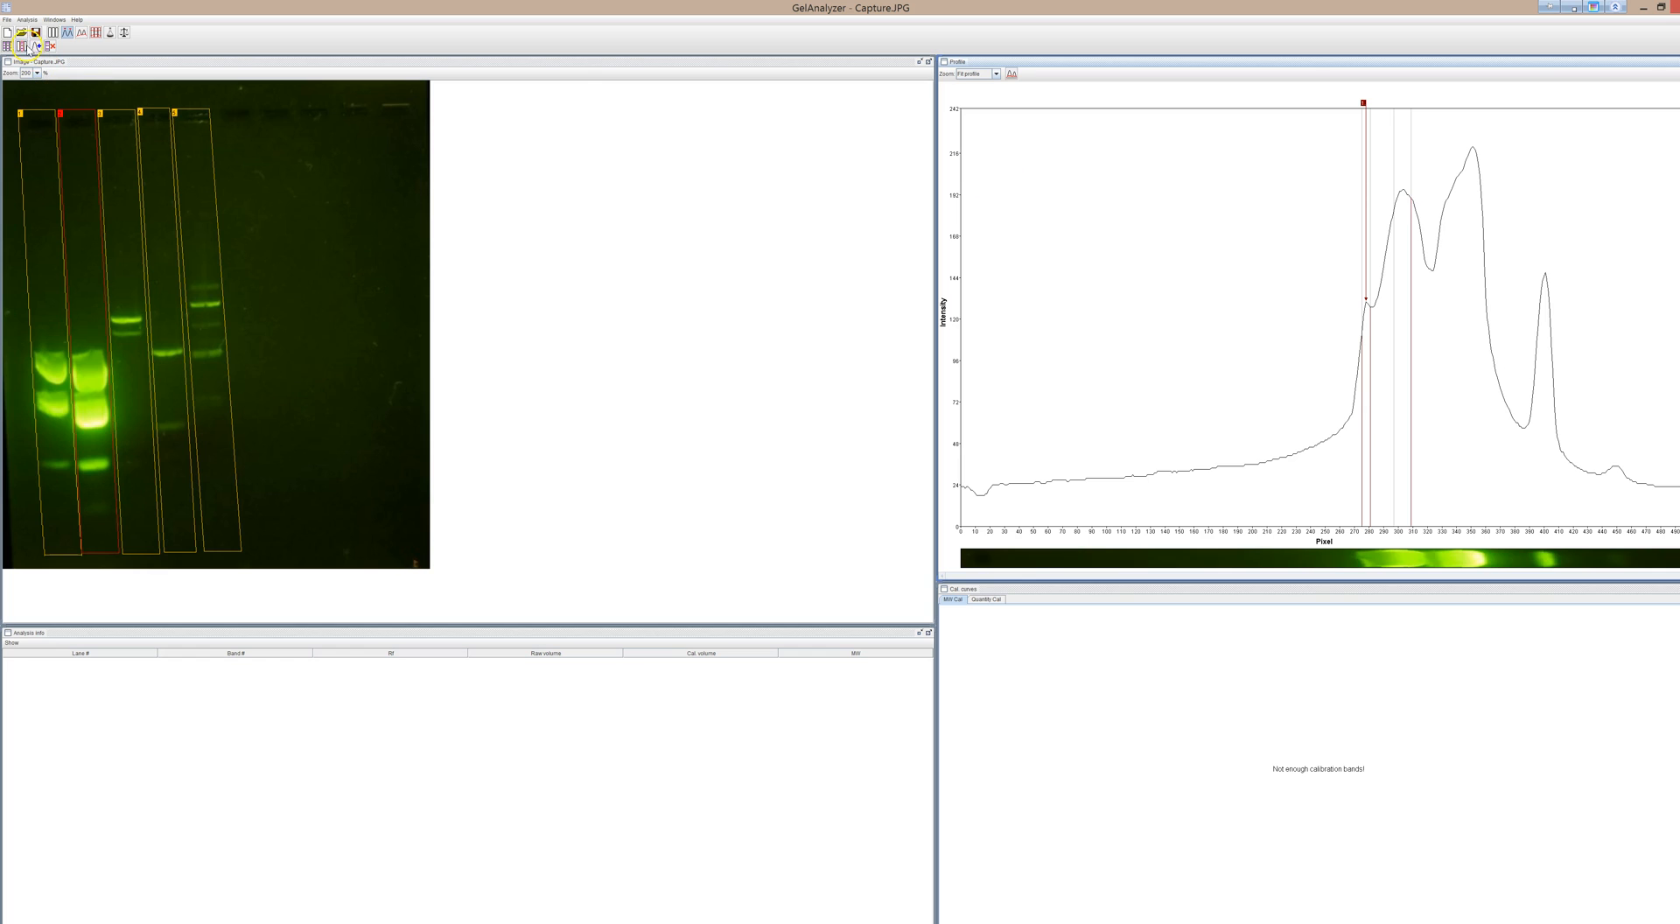
click(1449, 173)
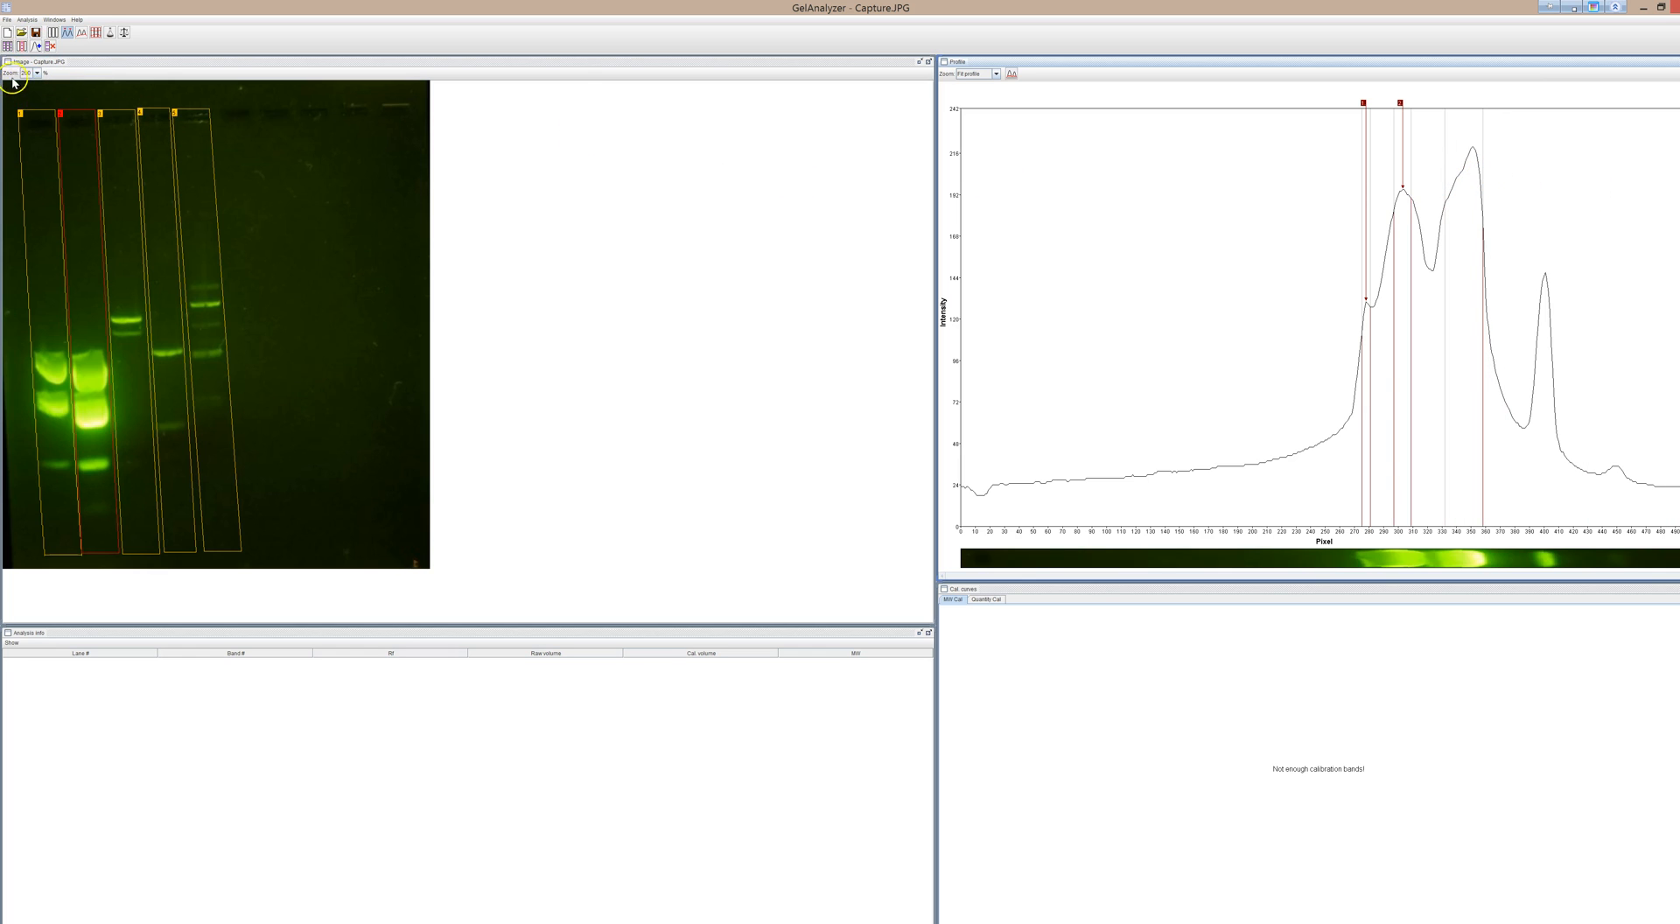
click(1552, 306)
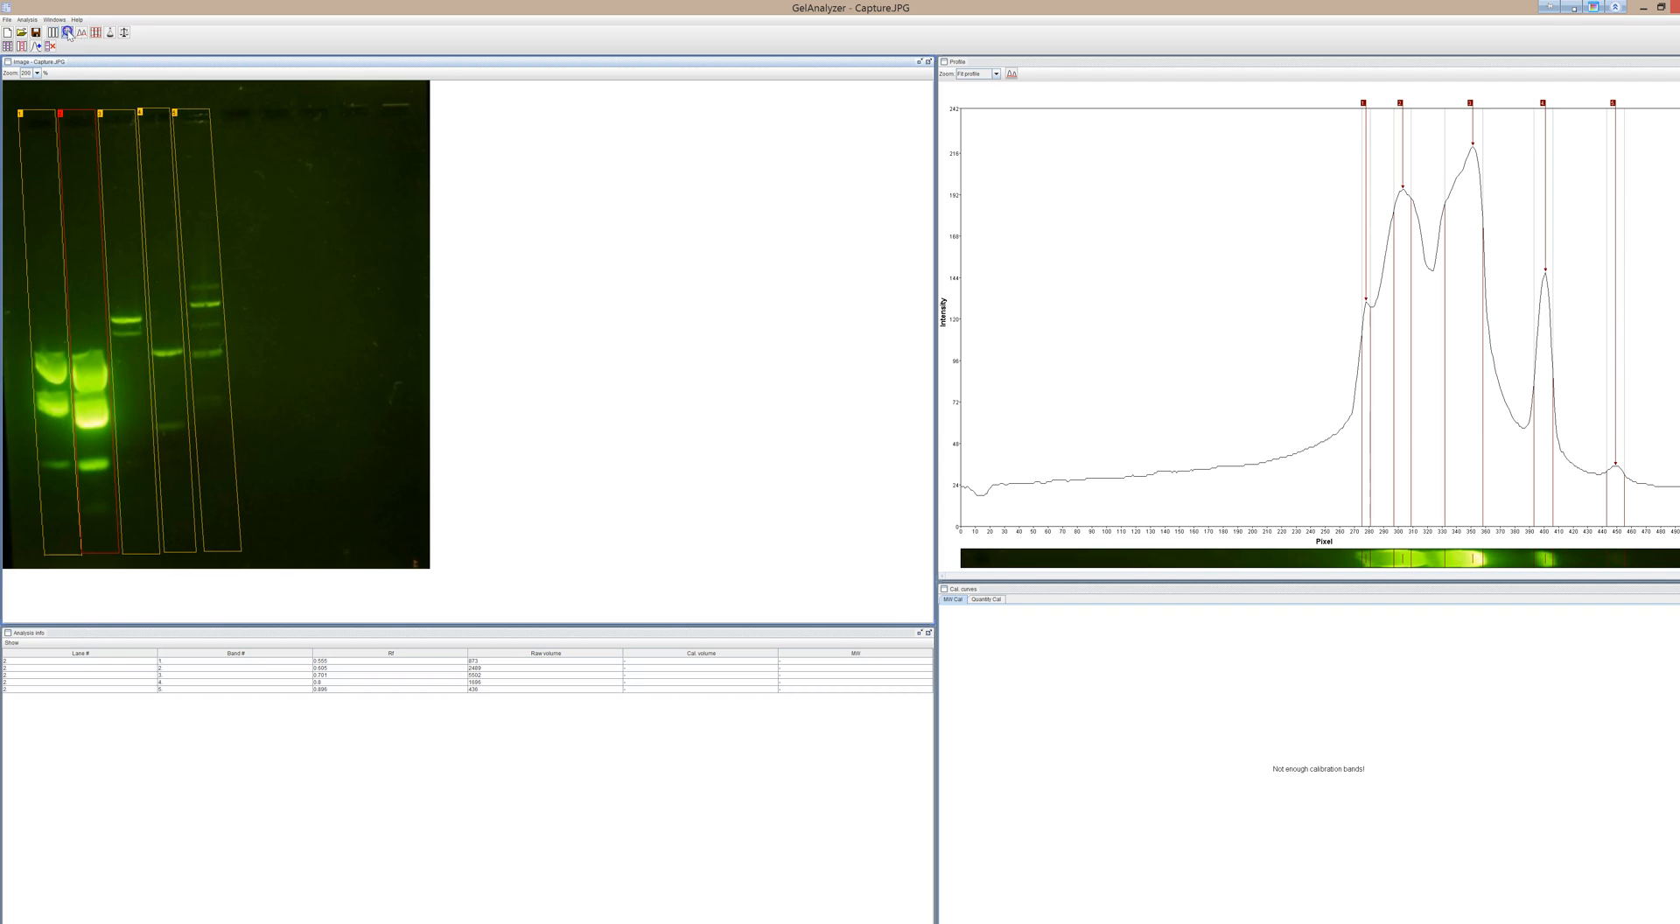
mouse_move(1638, 194)
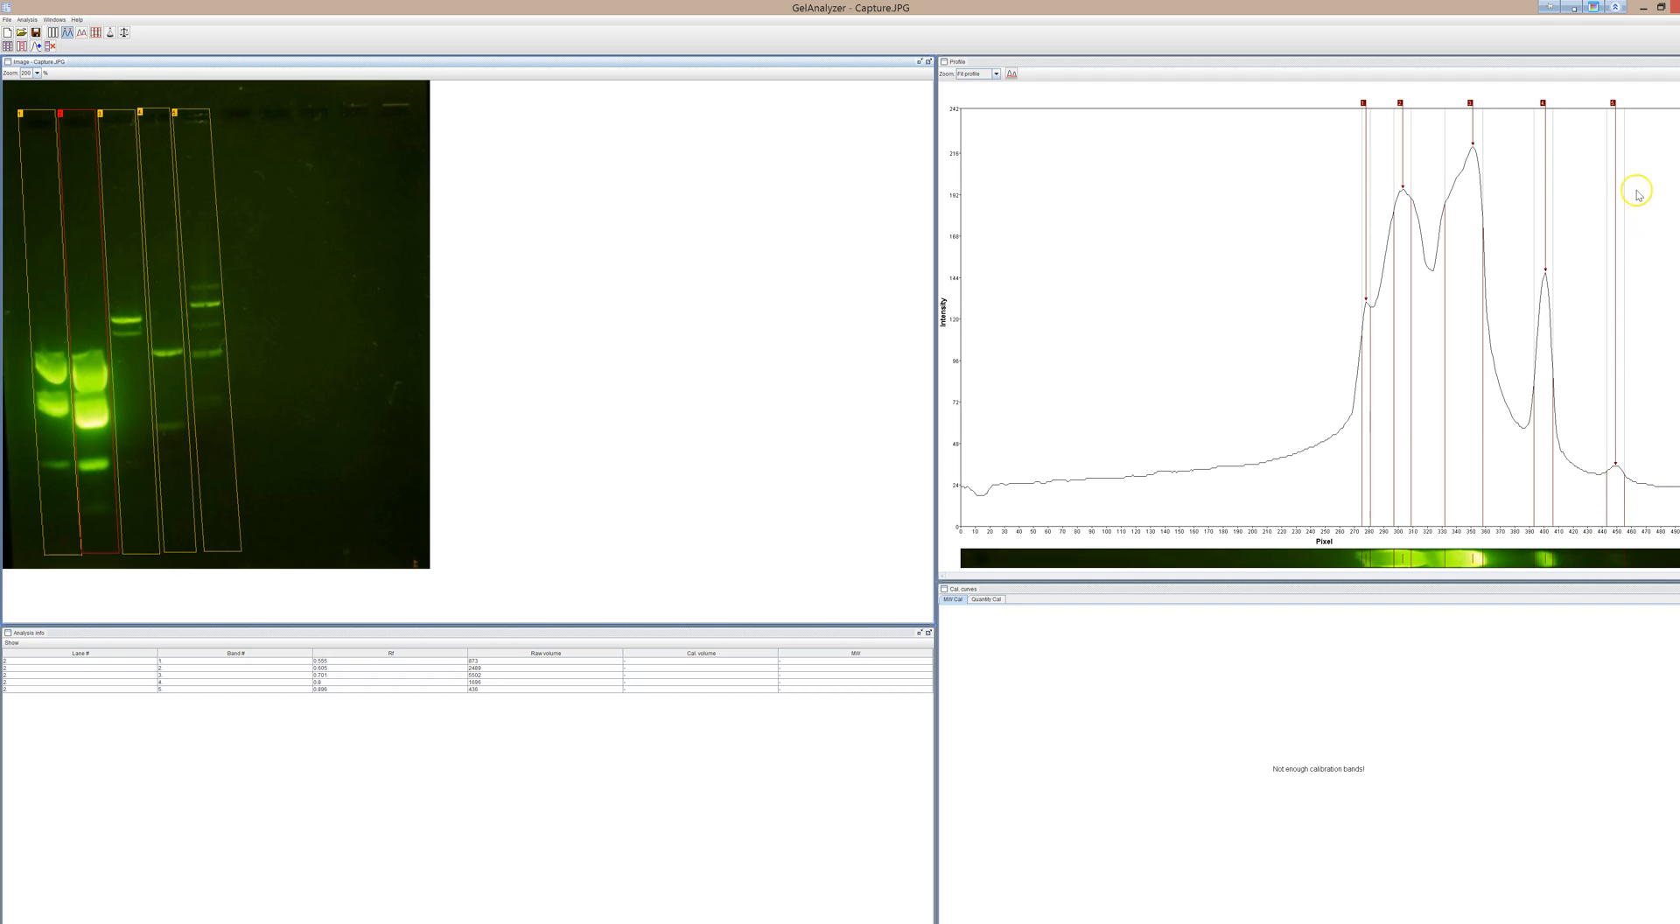
mouse_move(1493, 110)
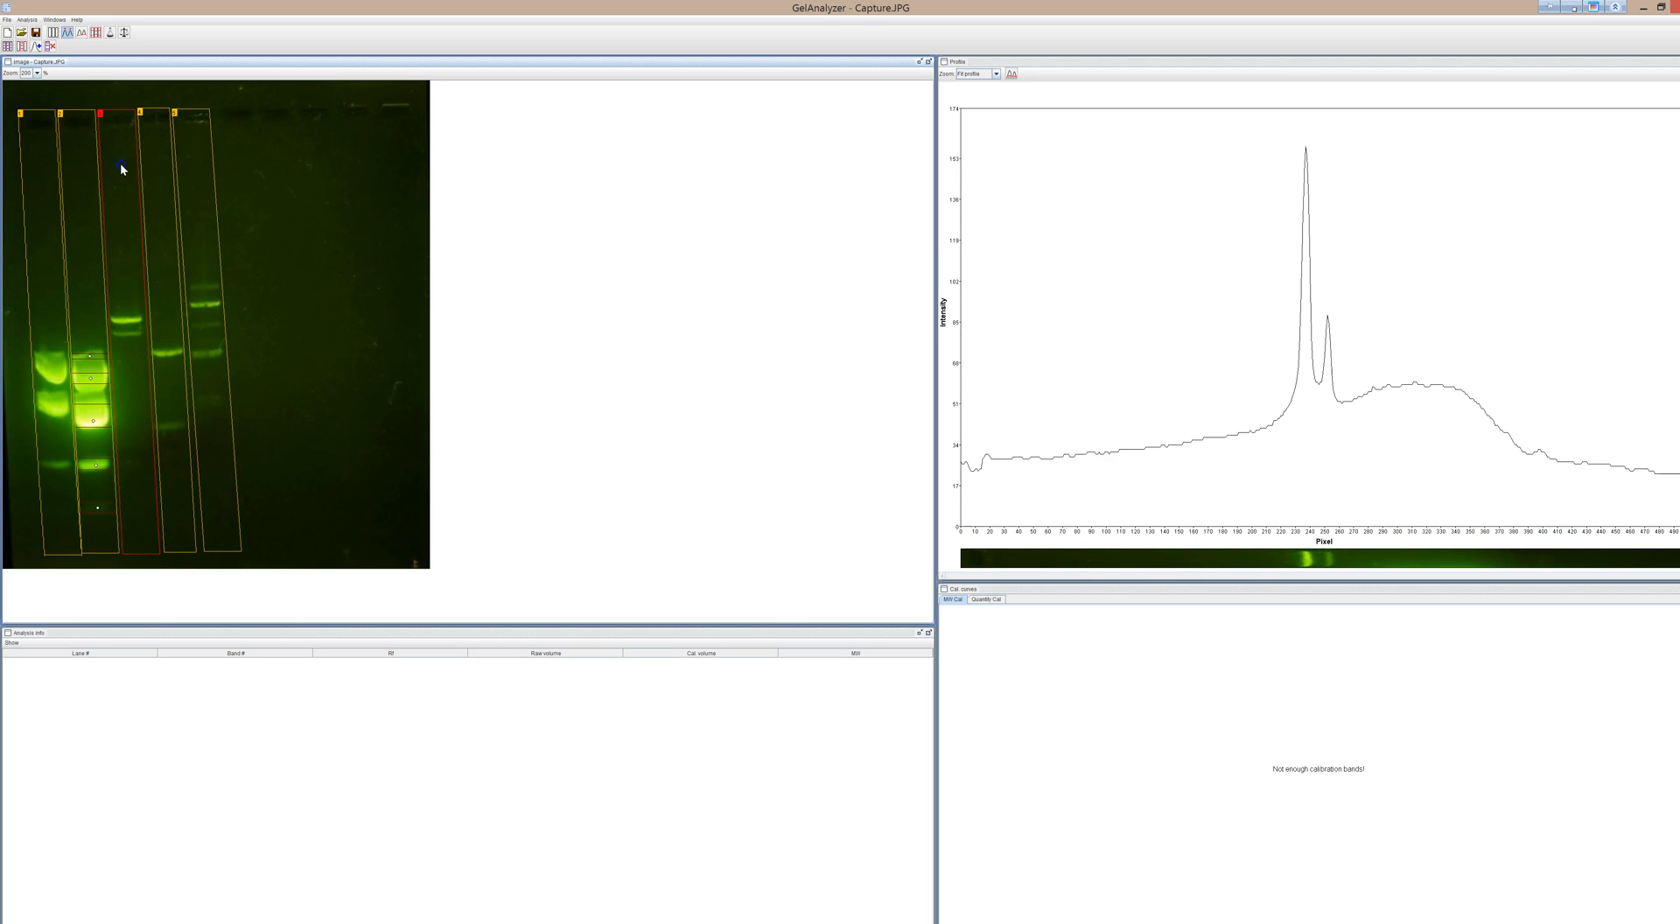
mouse_move(150, 17)
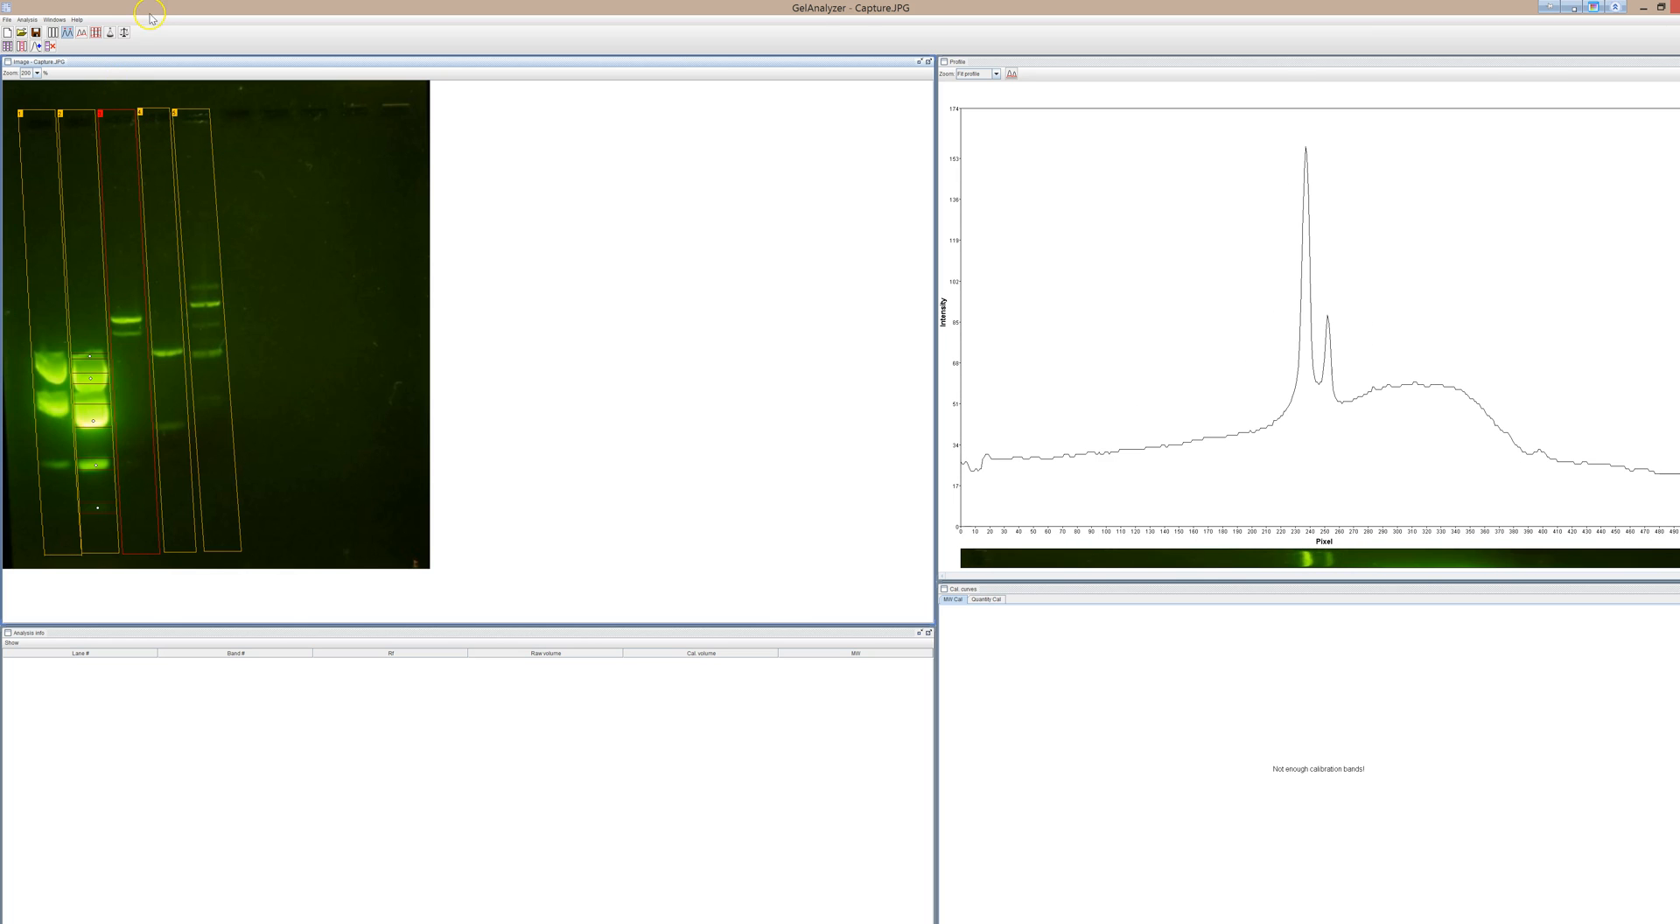
mouse_move(1432, 44)
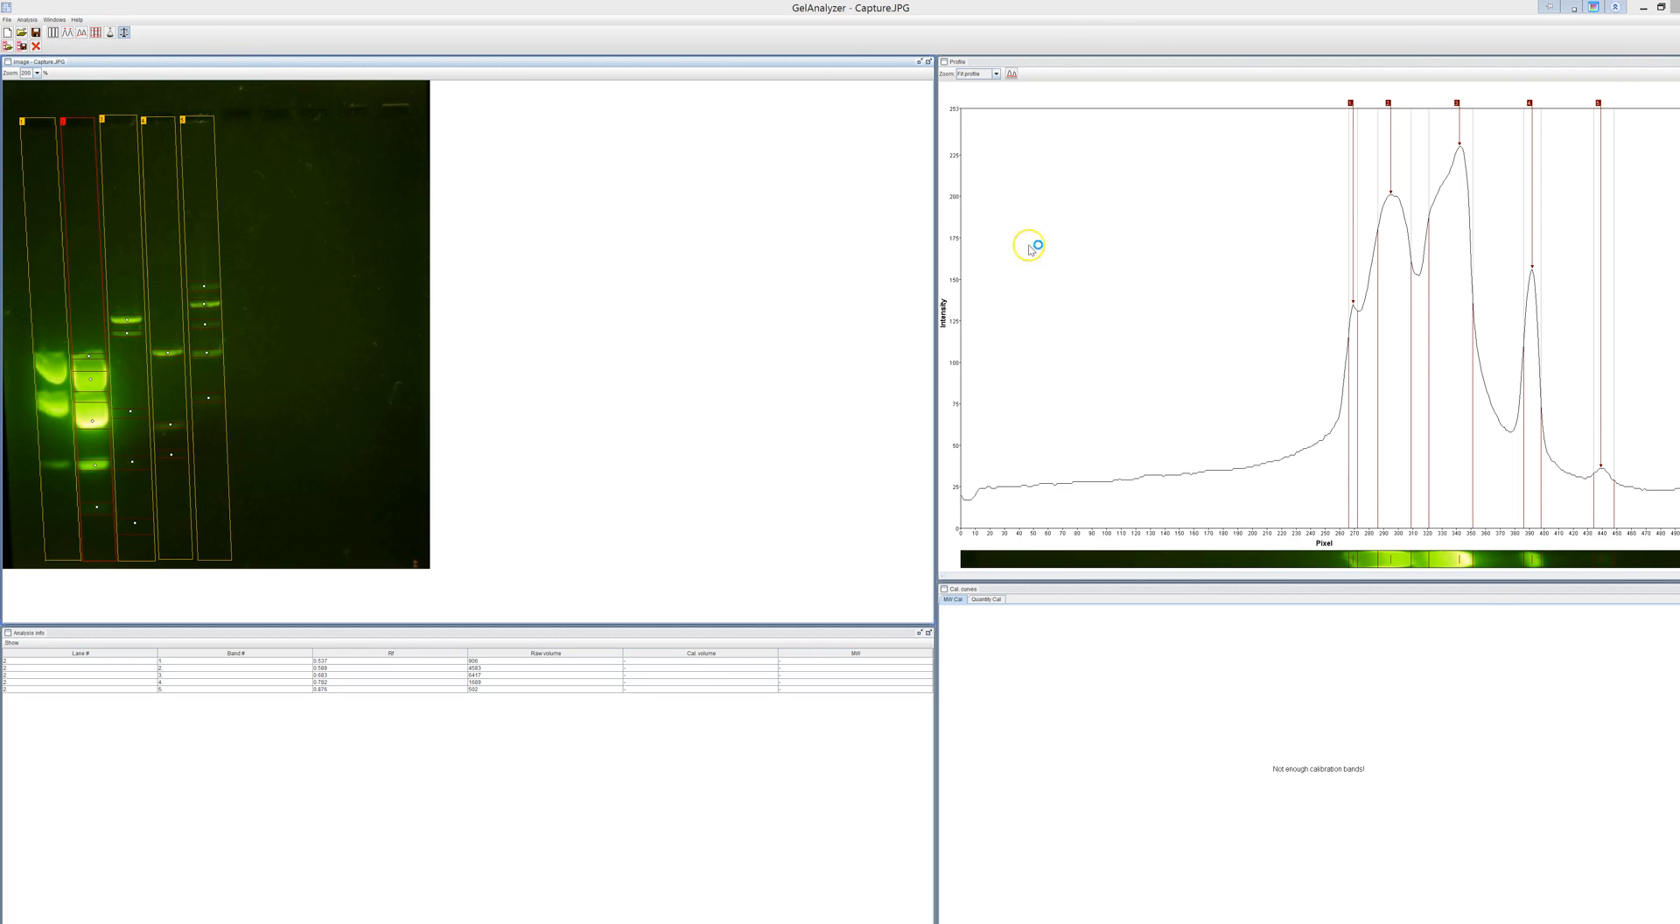
mouse_move(467, 229)
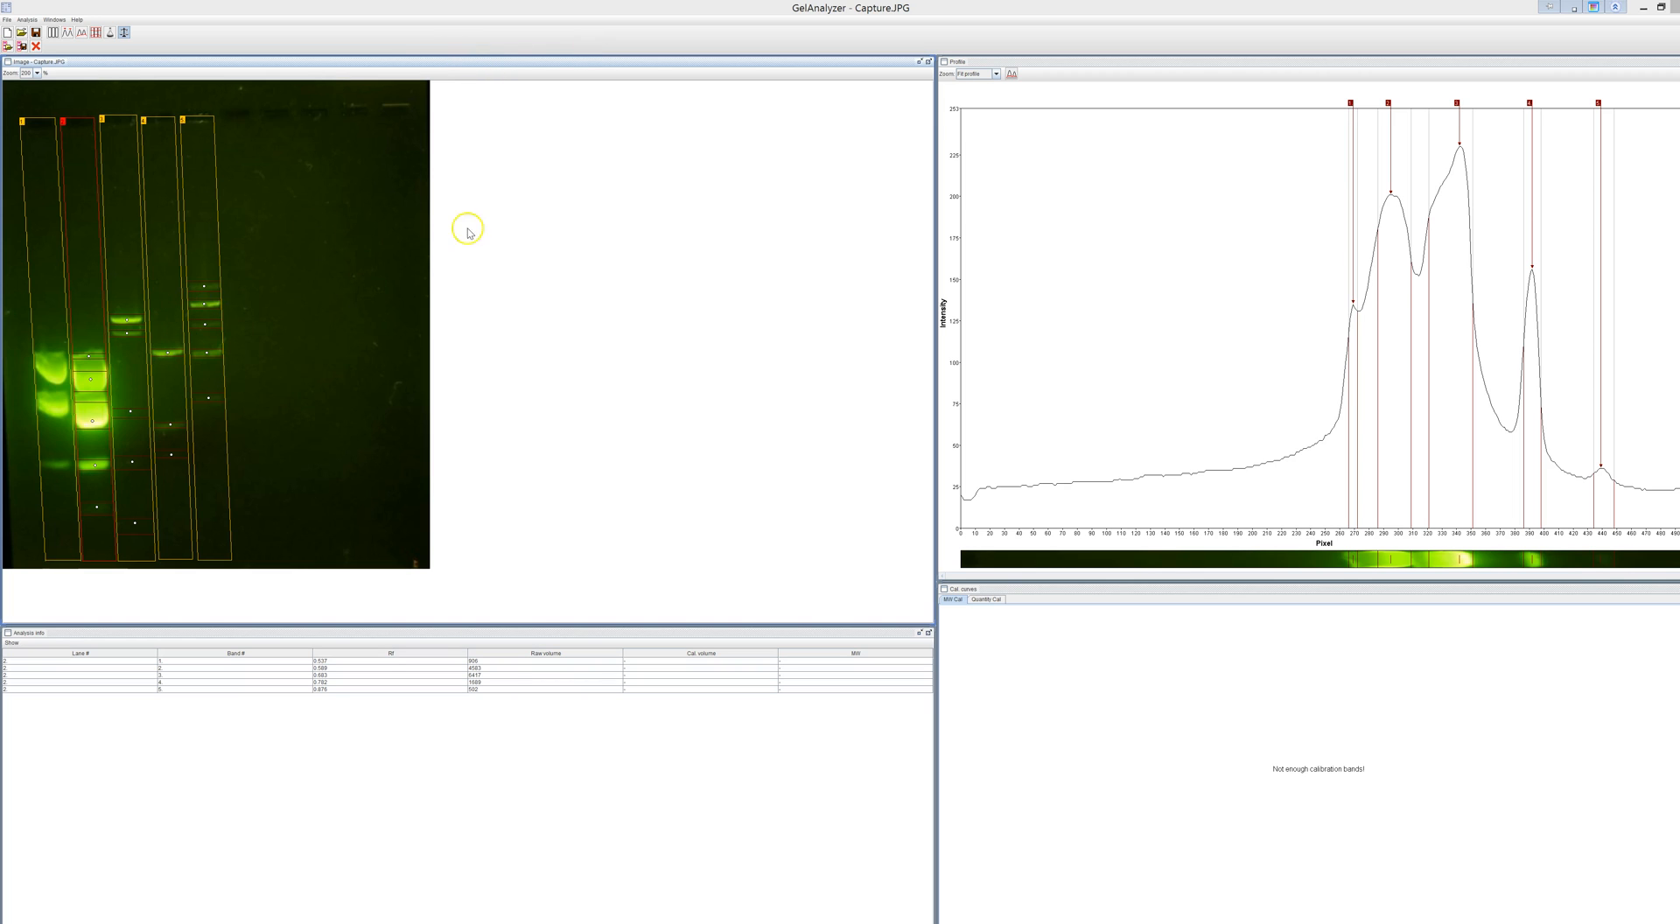
mouse_move(251, 256)
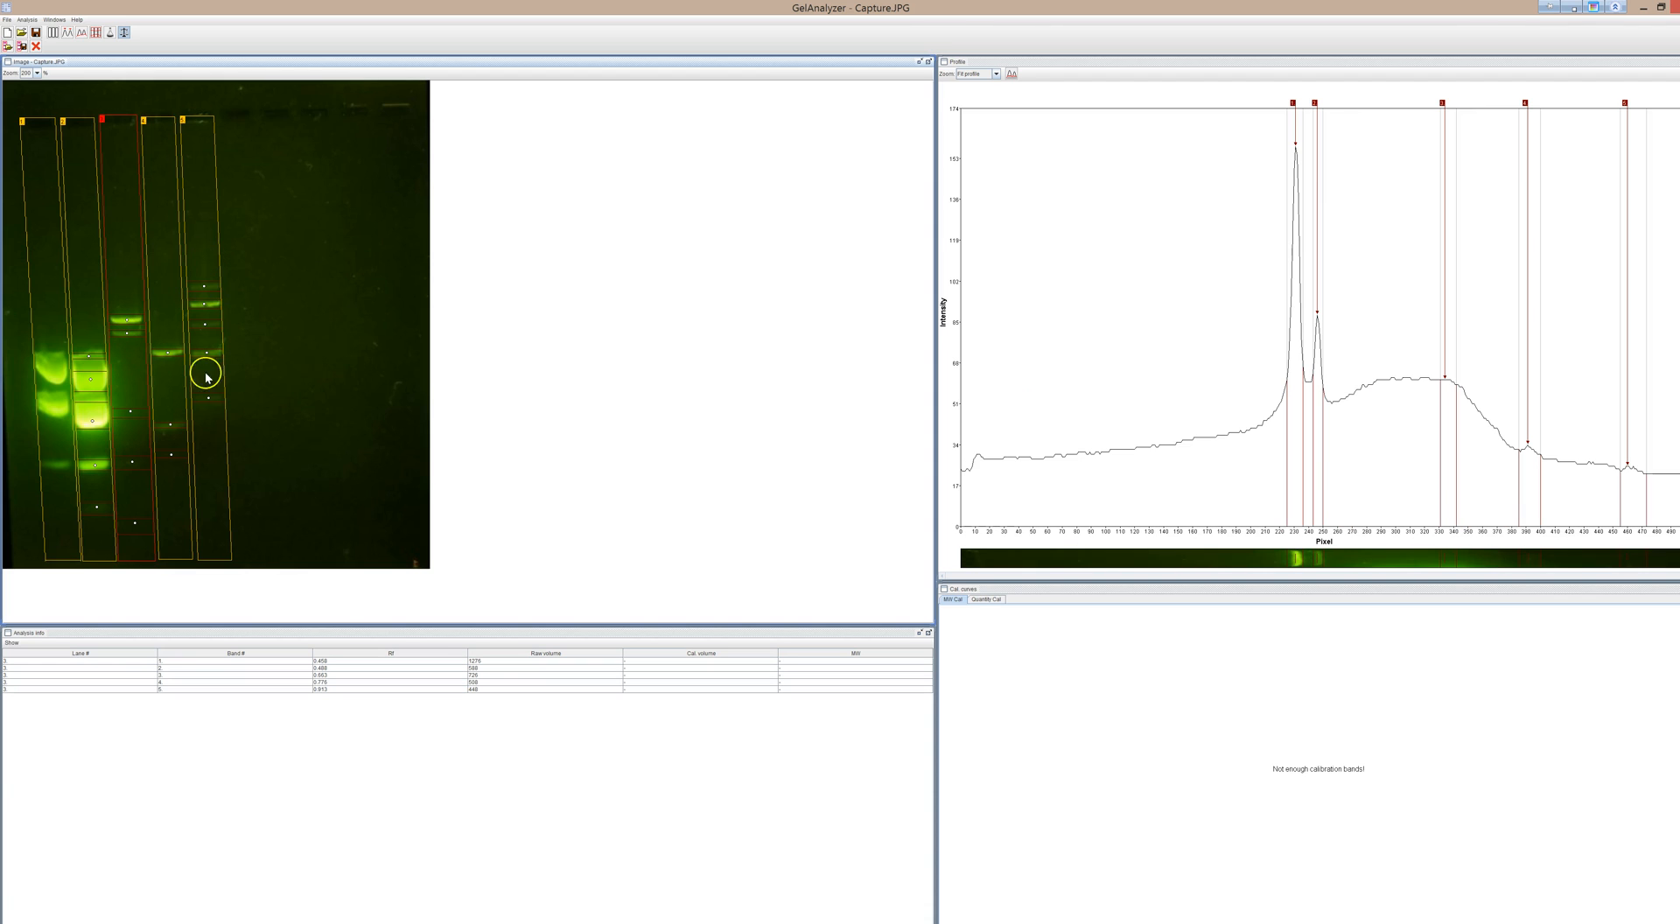
mouse_move(1504, 397)
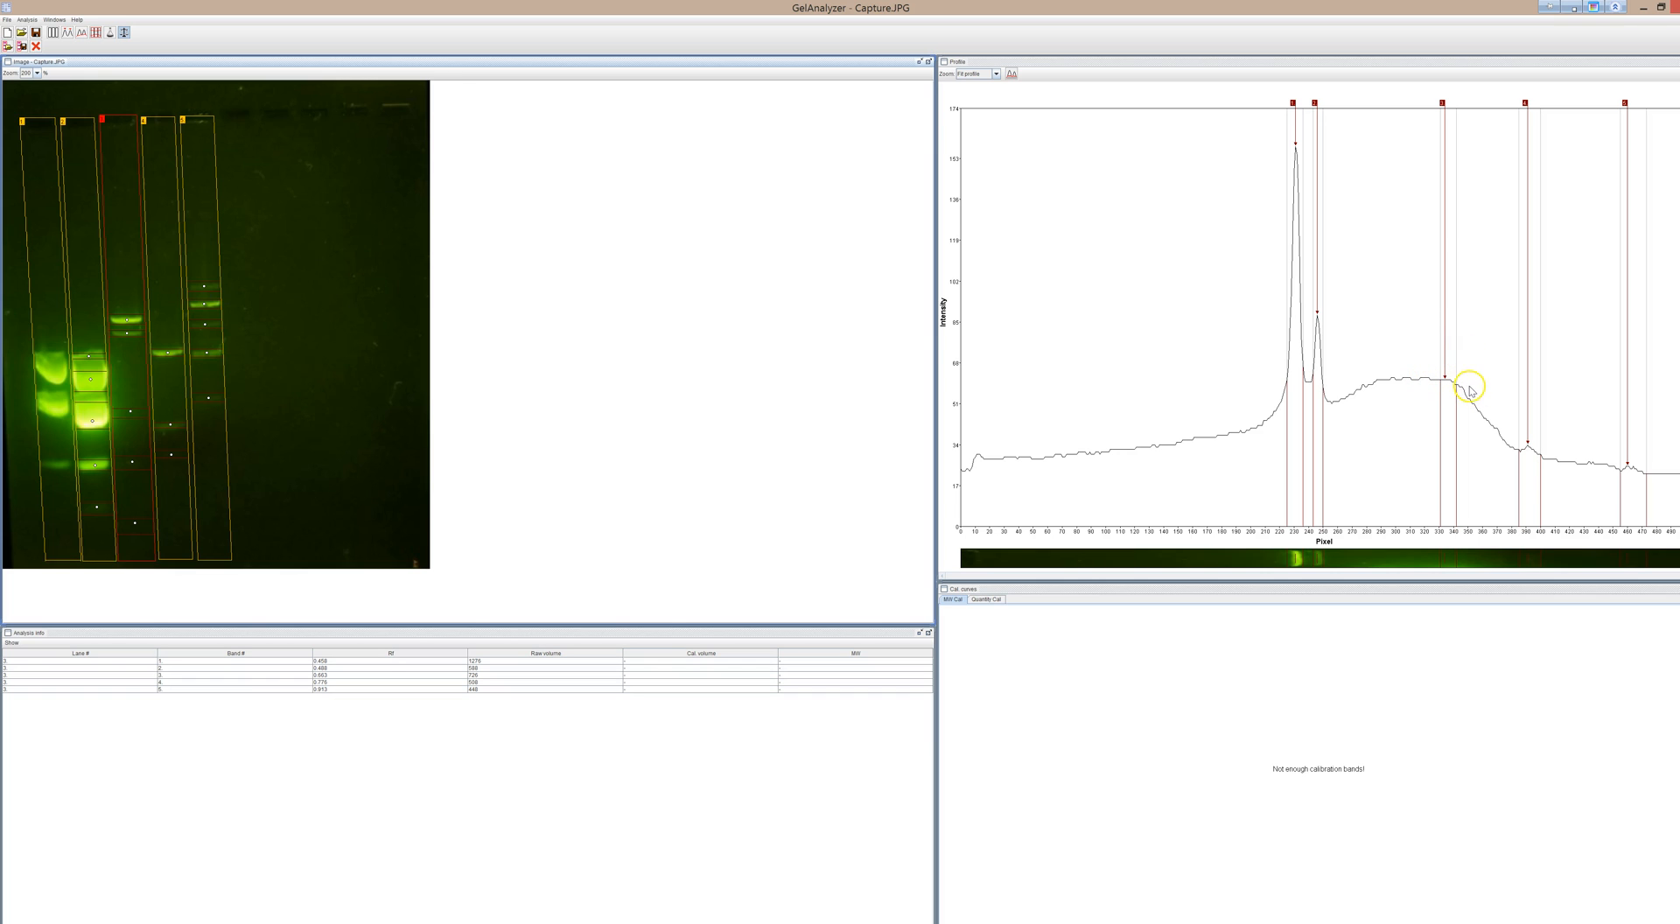
mouse_move(1527, 439)
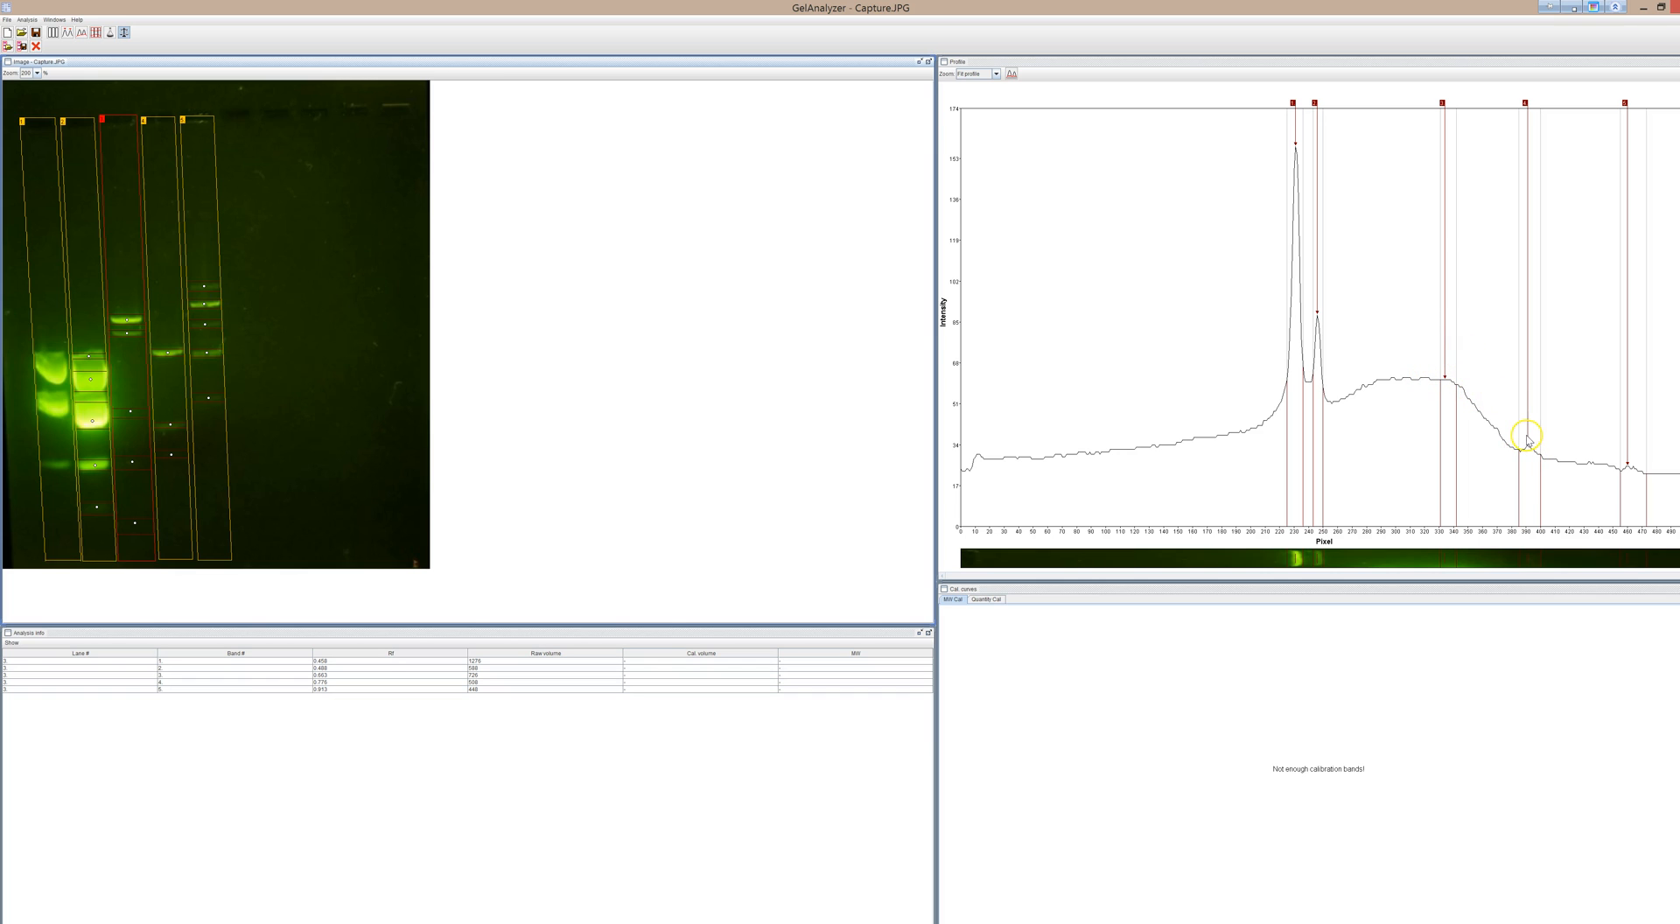
mouse_move(1645, 481)
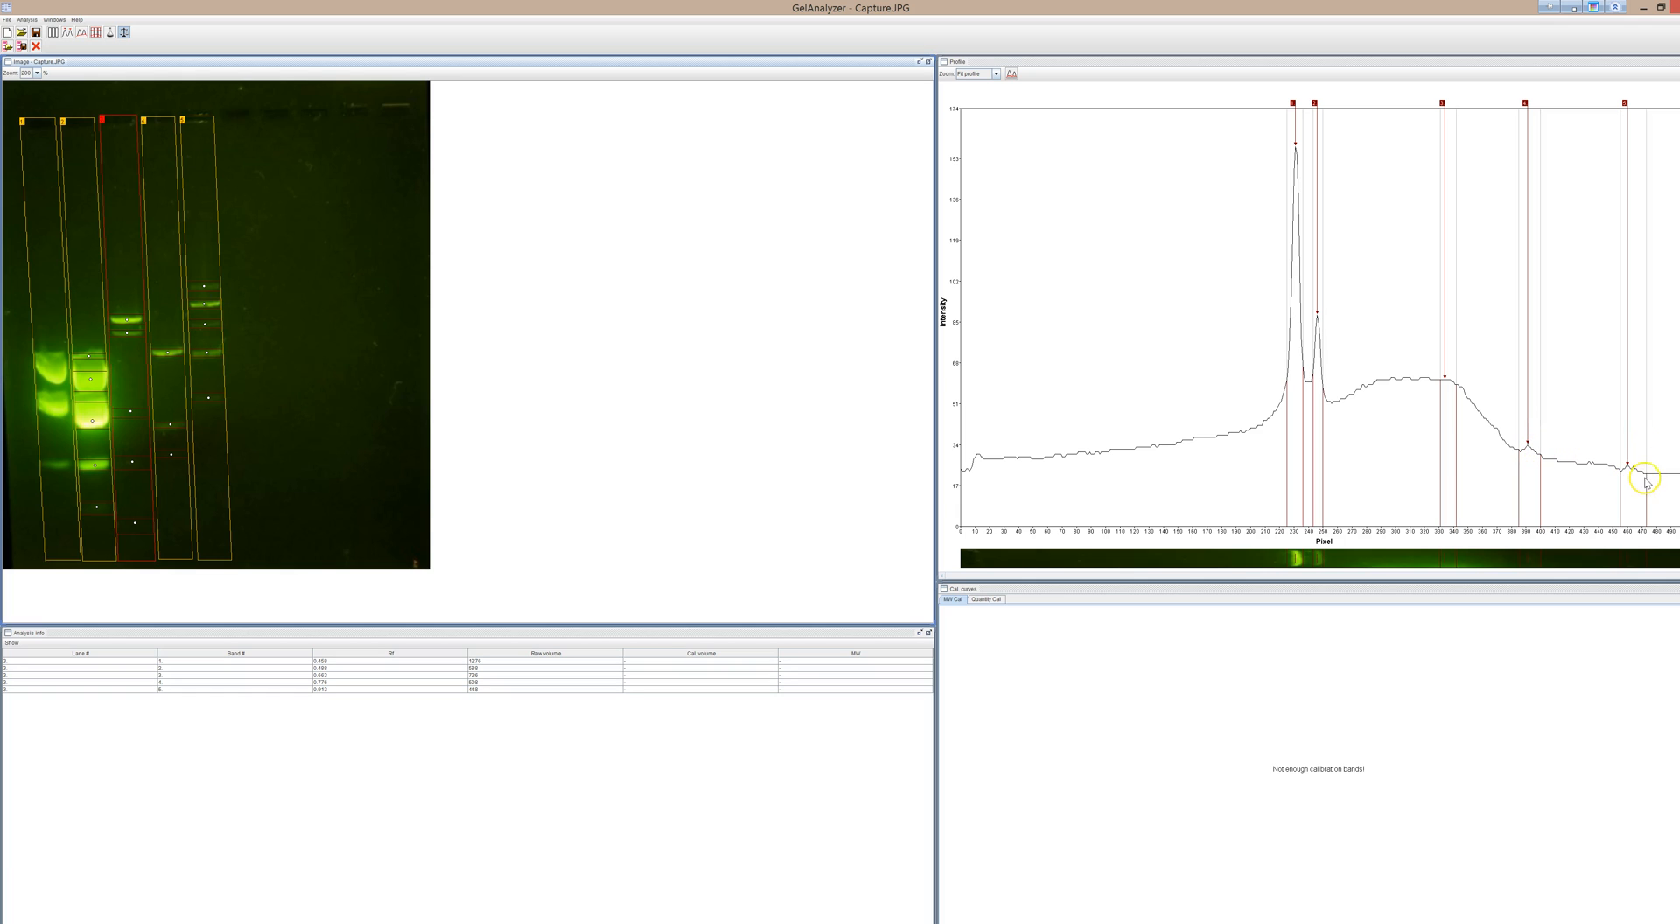
mouse_move(1397, 469)
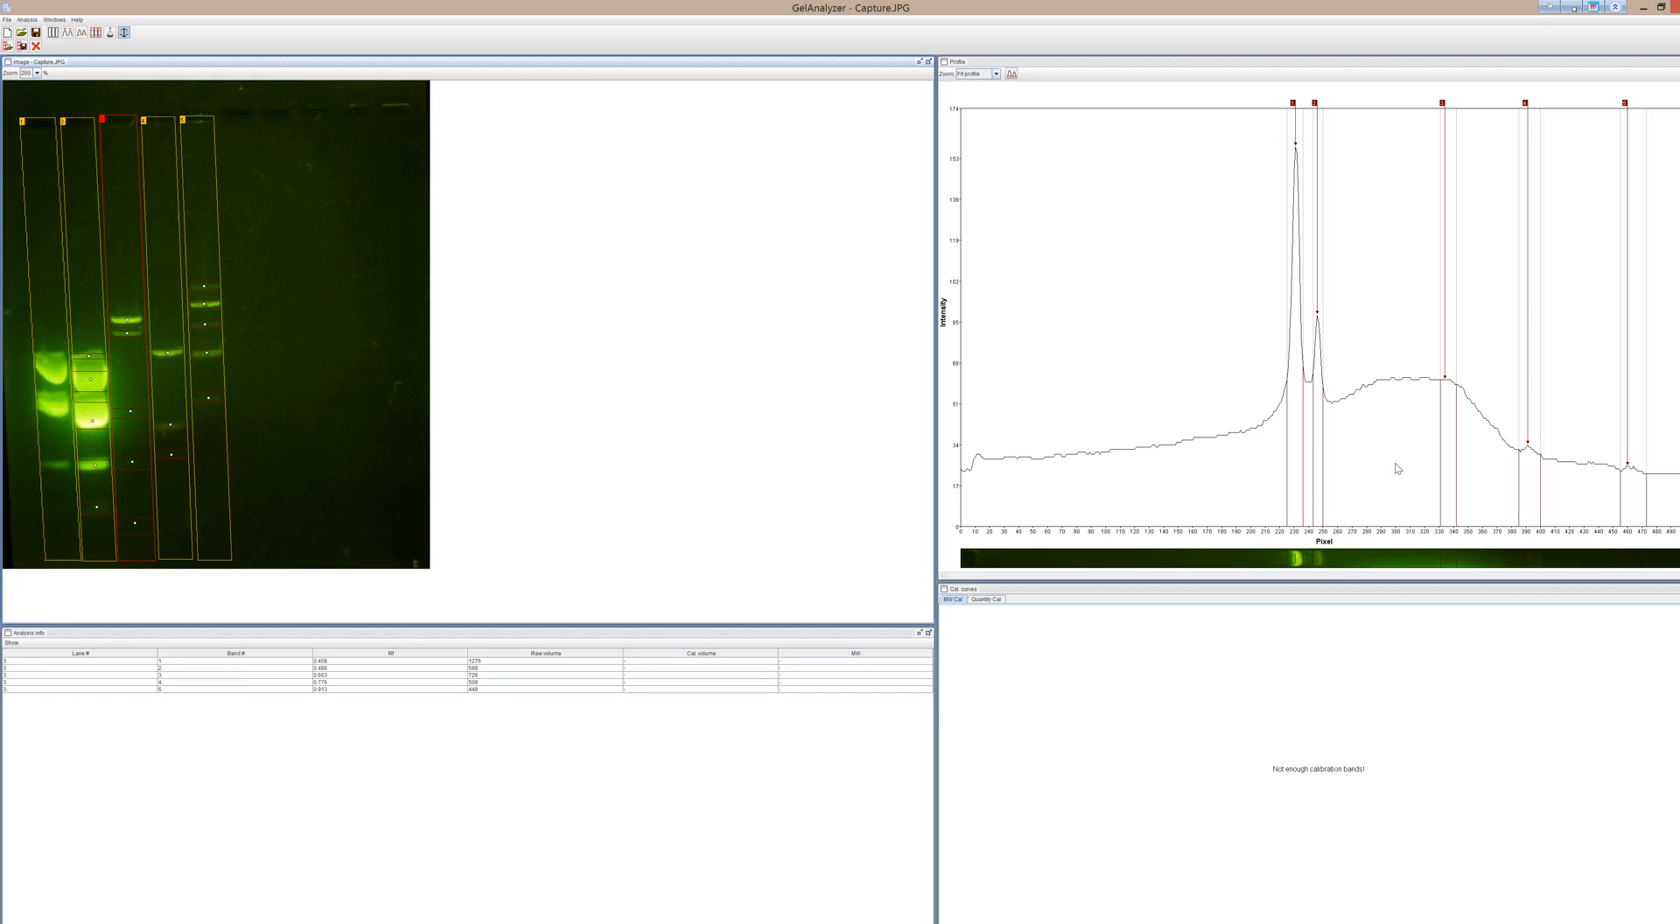
mouse_move(600, 386)
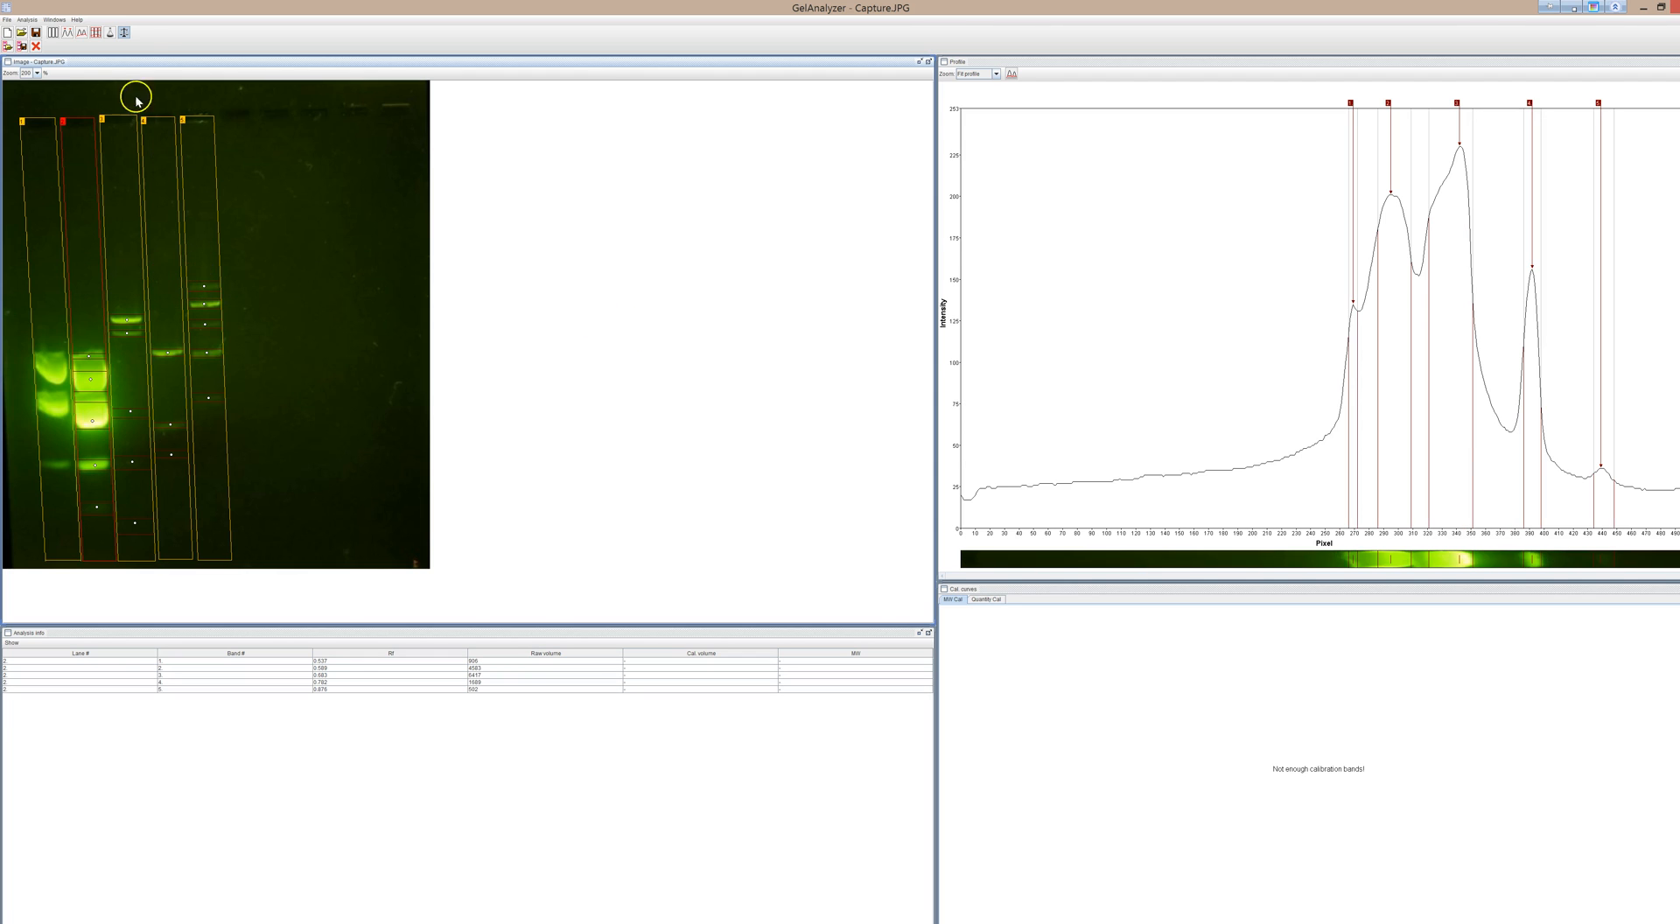
mouse_move(125, 329)
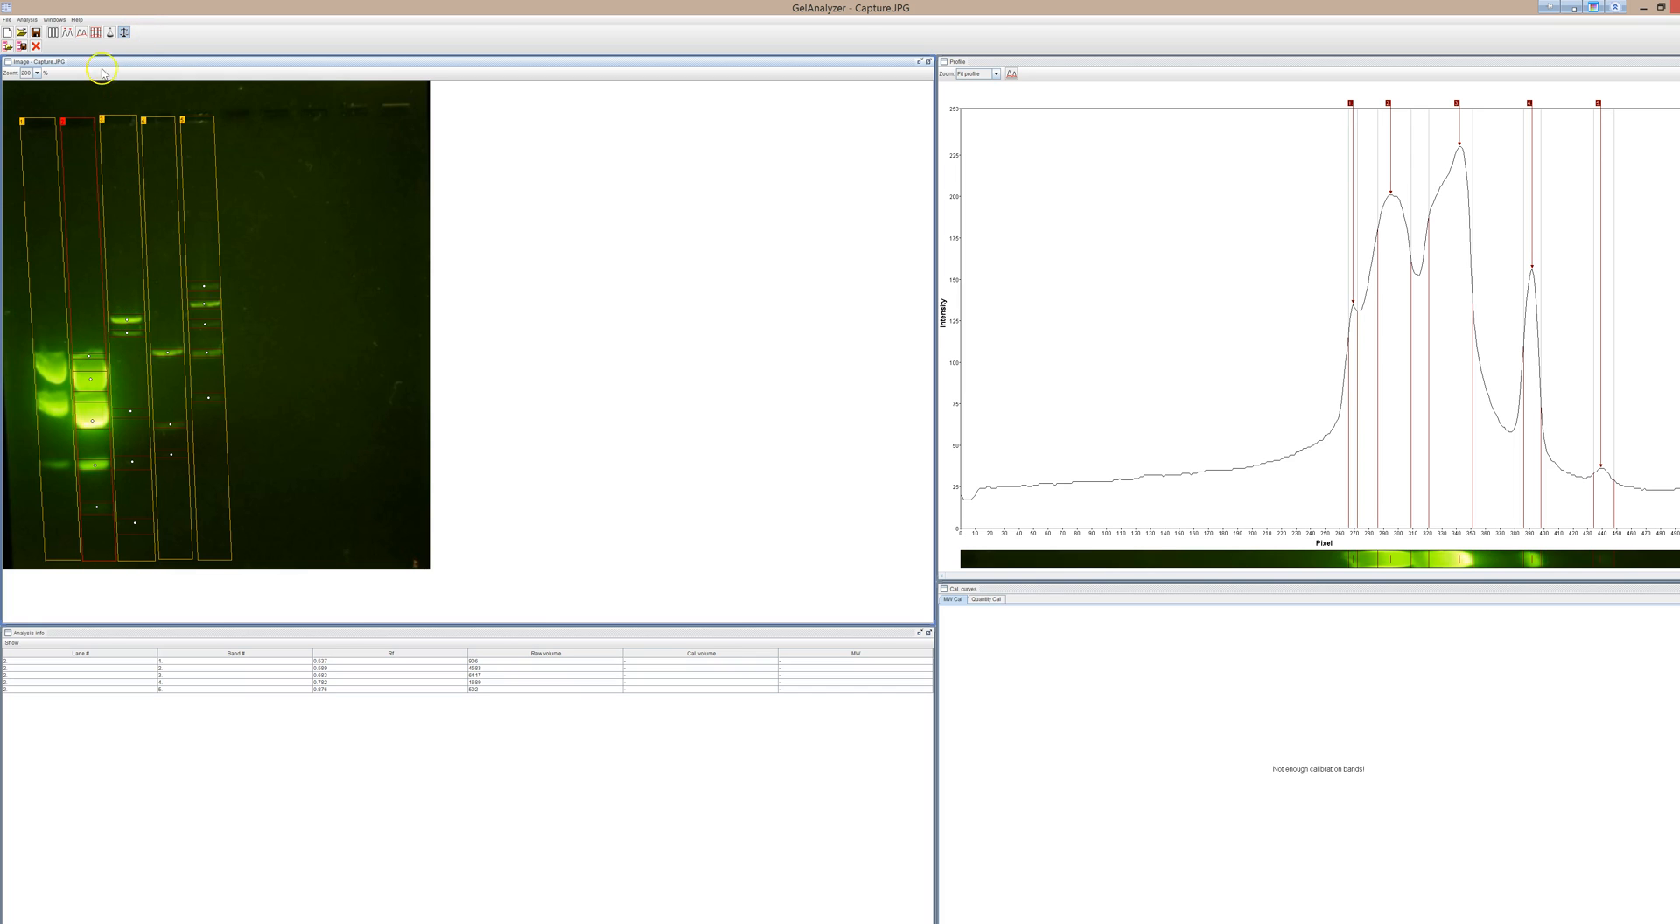
mouse_move(123, 33)
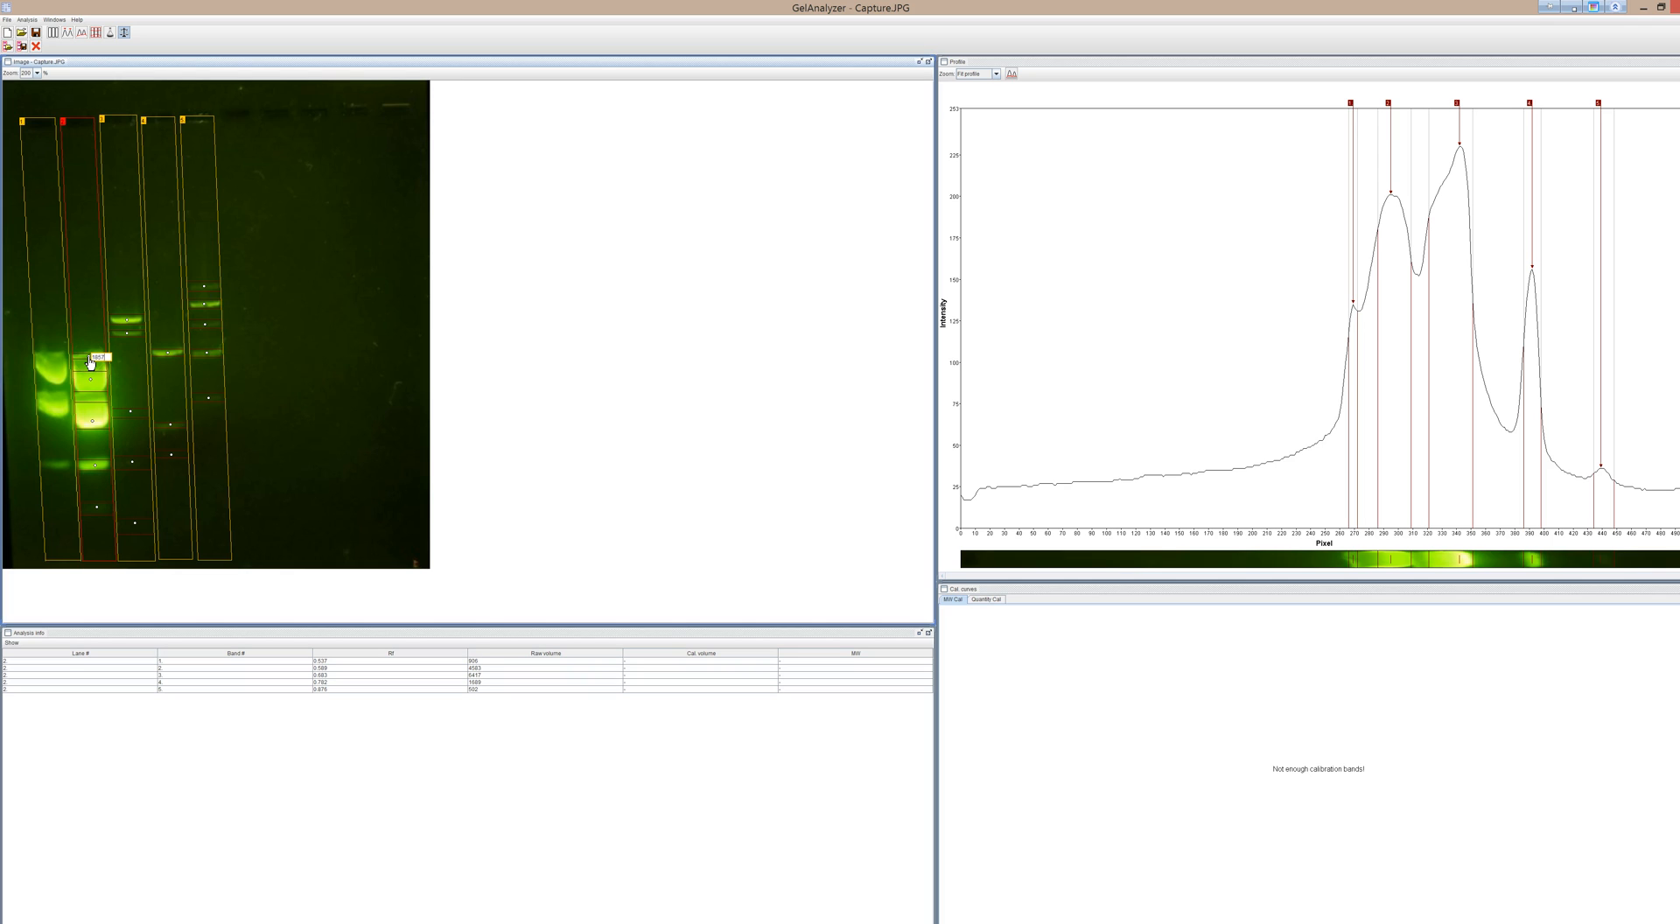
- Select the next ladder band in lane 2 to label its weight
click(90, 381)
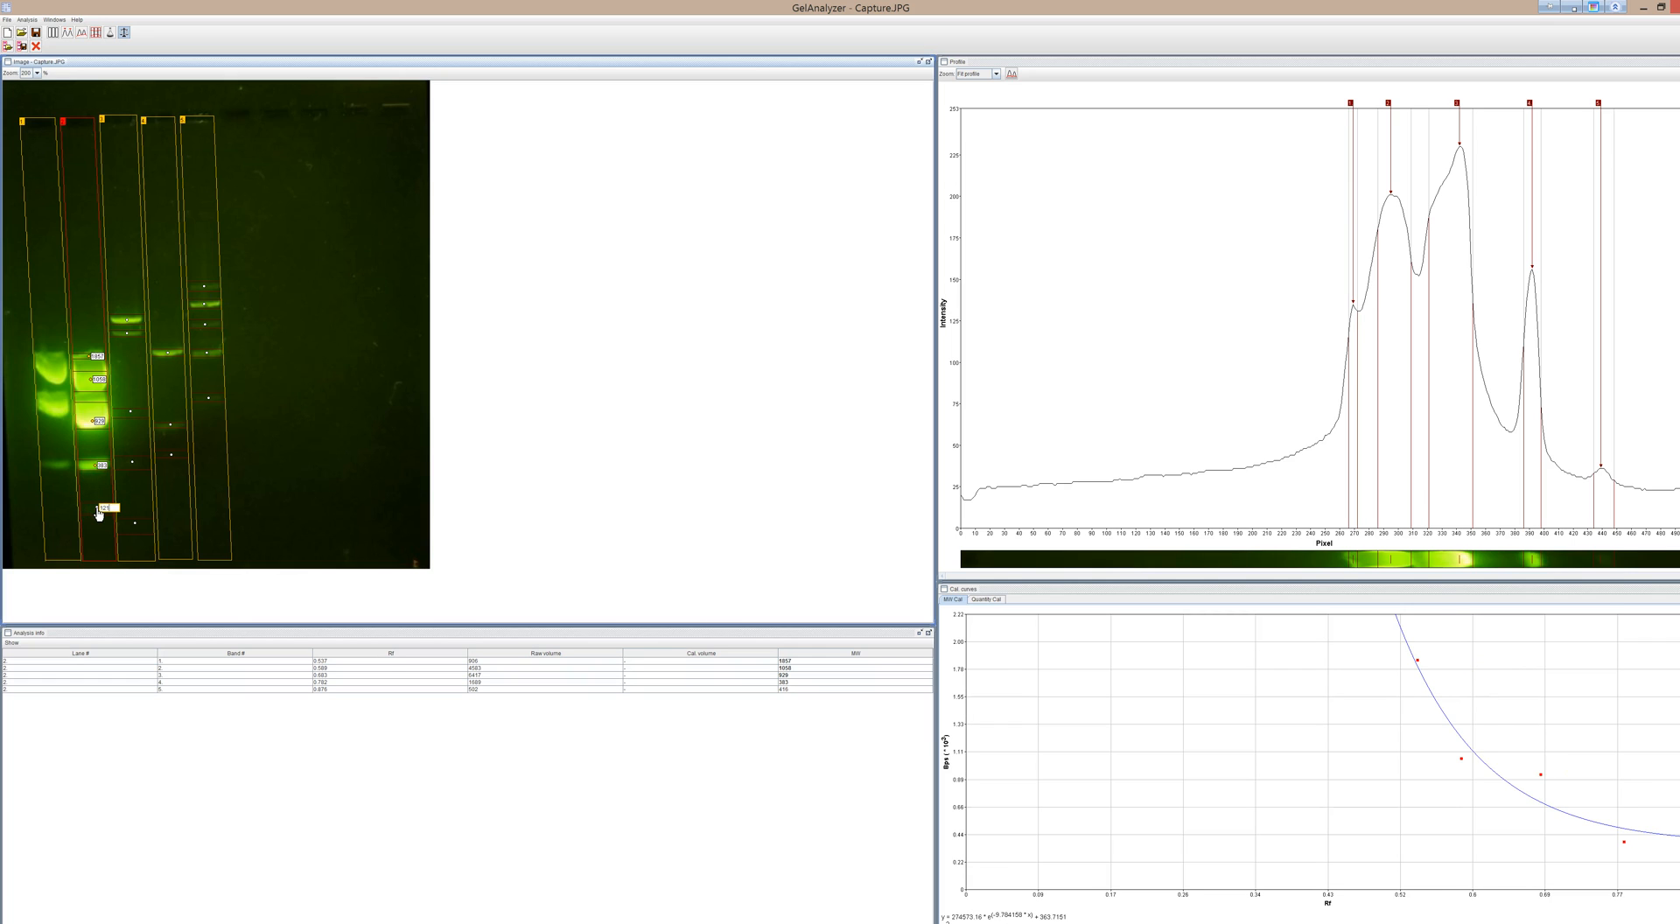
- Confirm the molecular weight of the lowest ladder band
click(101, 506)
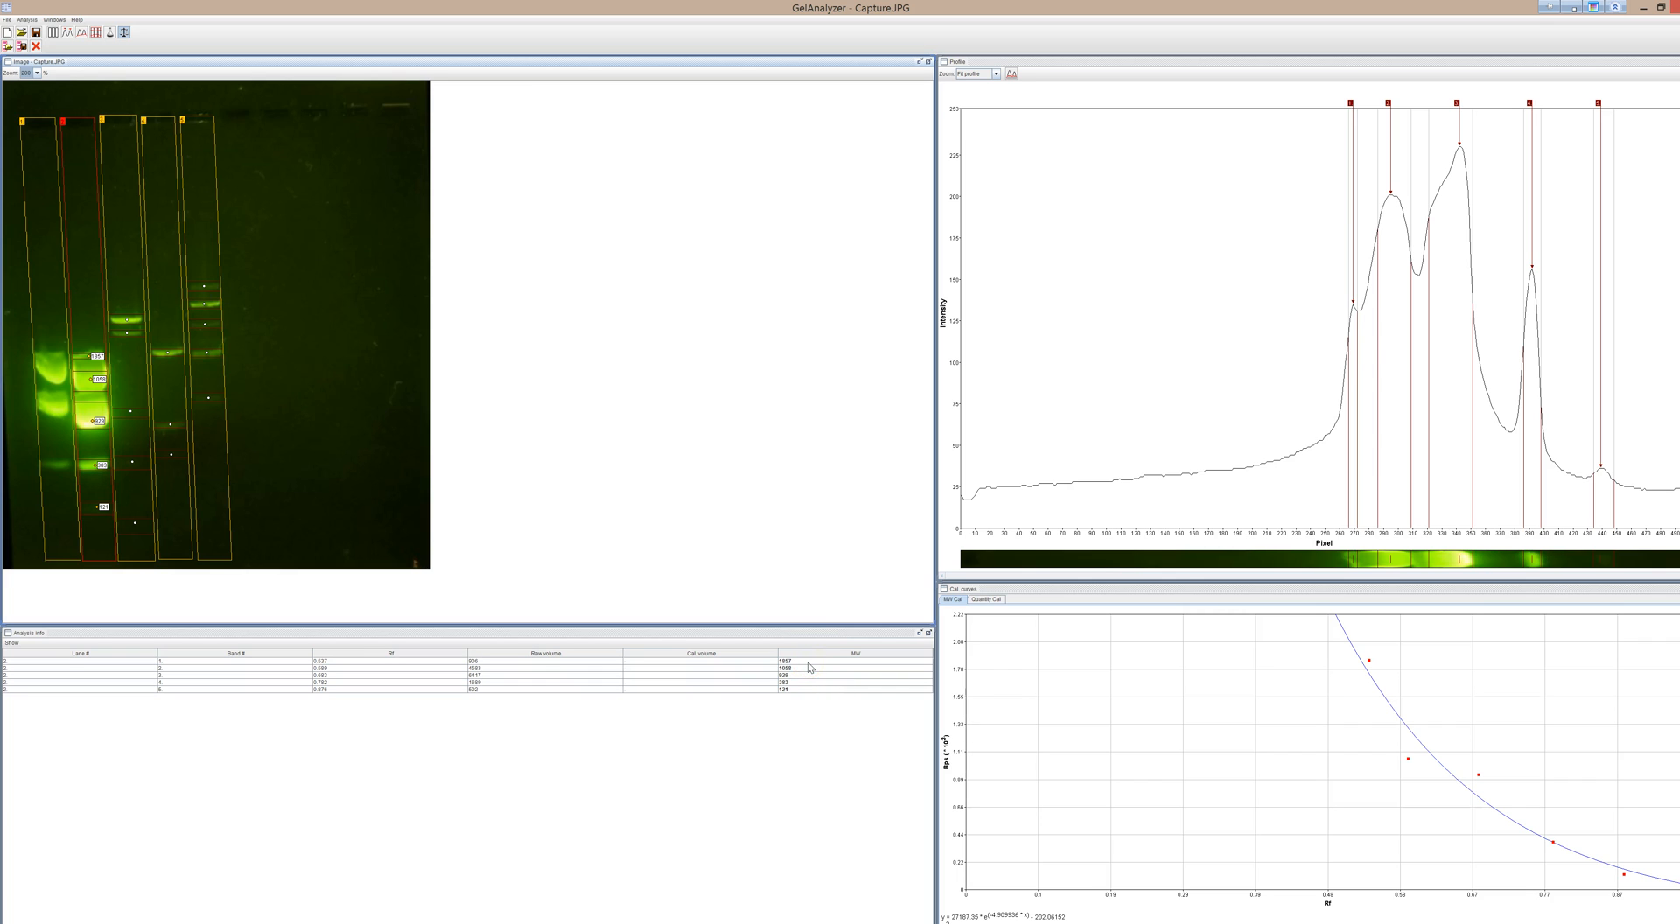
mouse_move(1342, 624)
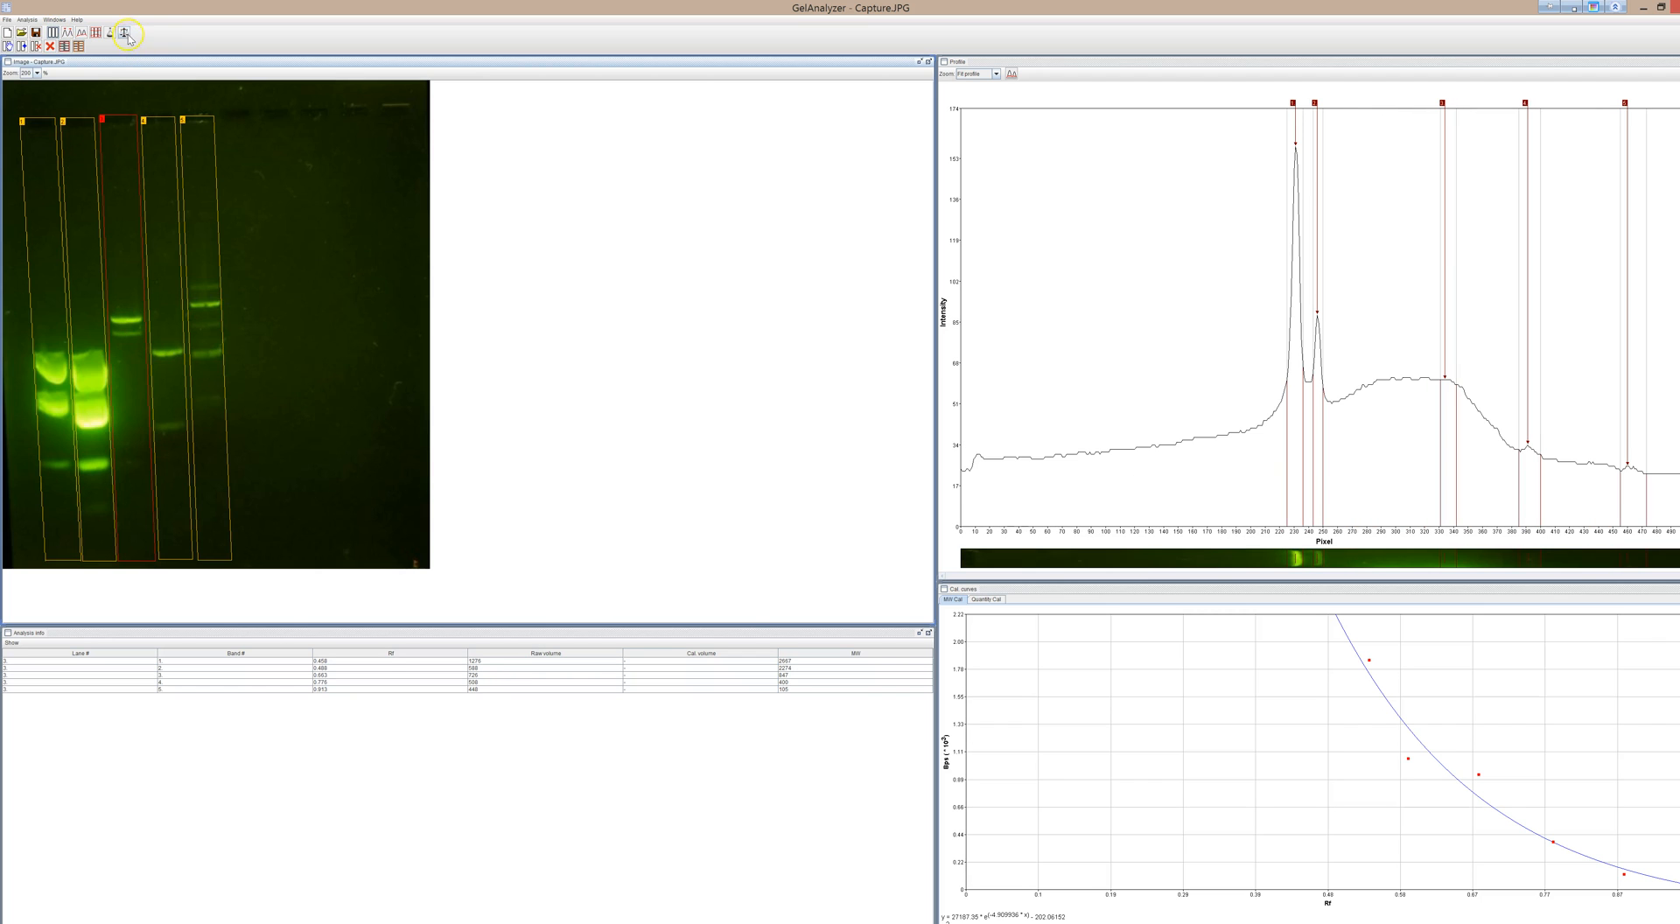
click(125, 33)
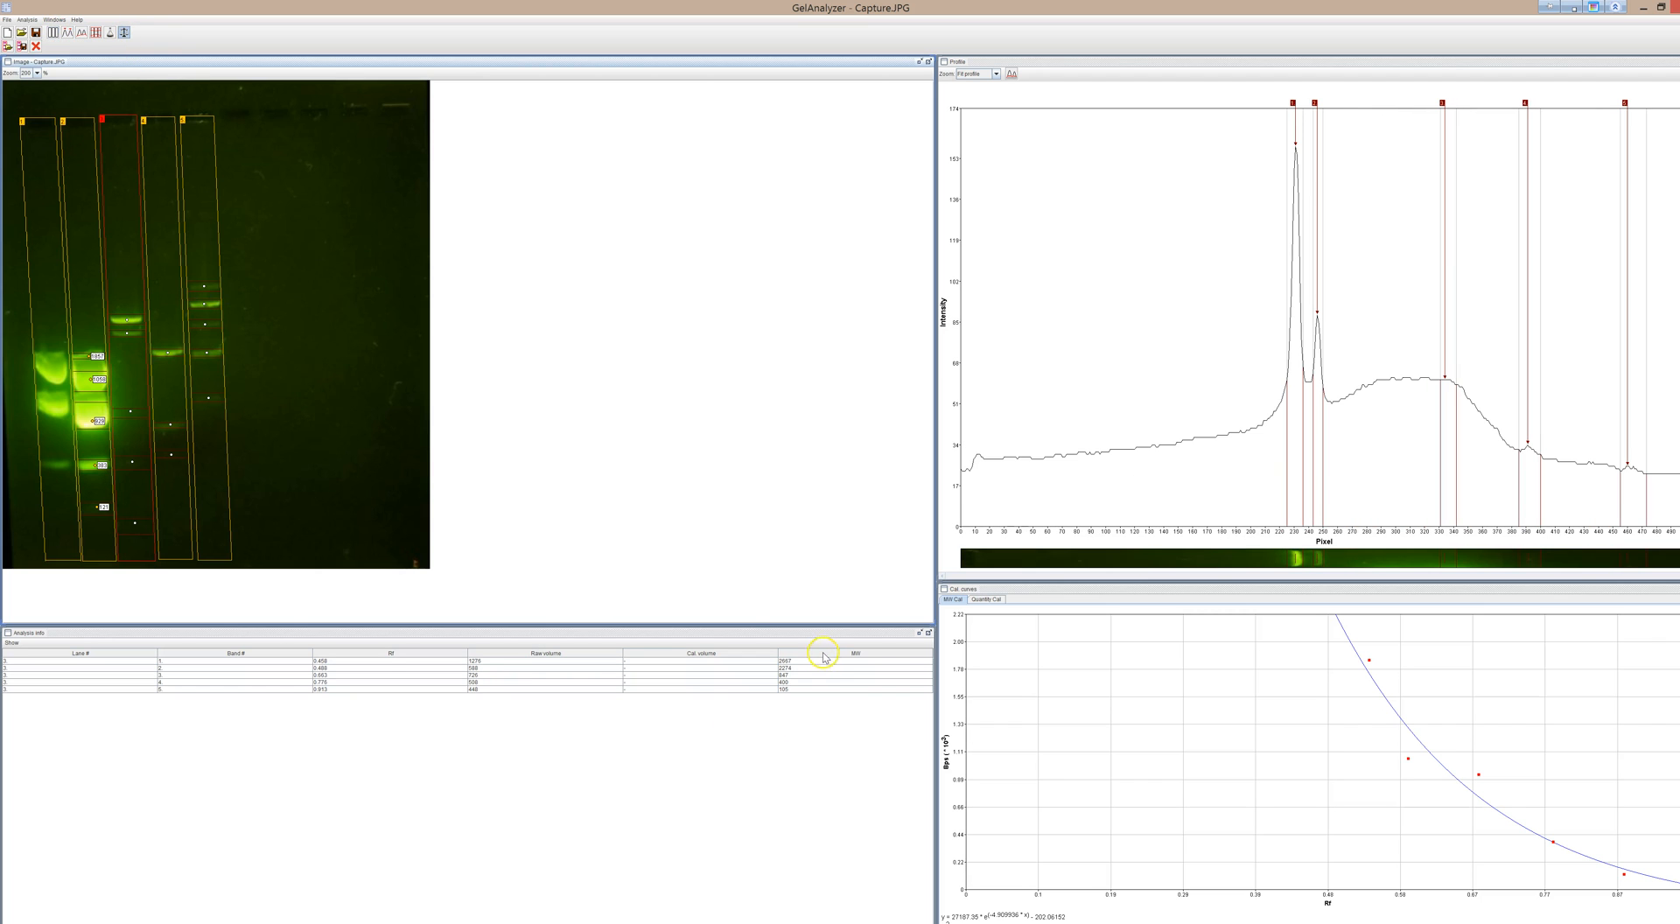
mouse_move(755, 662)
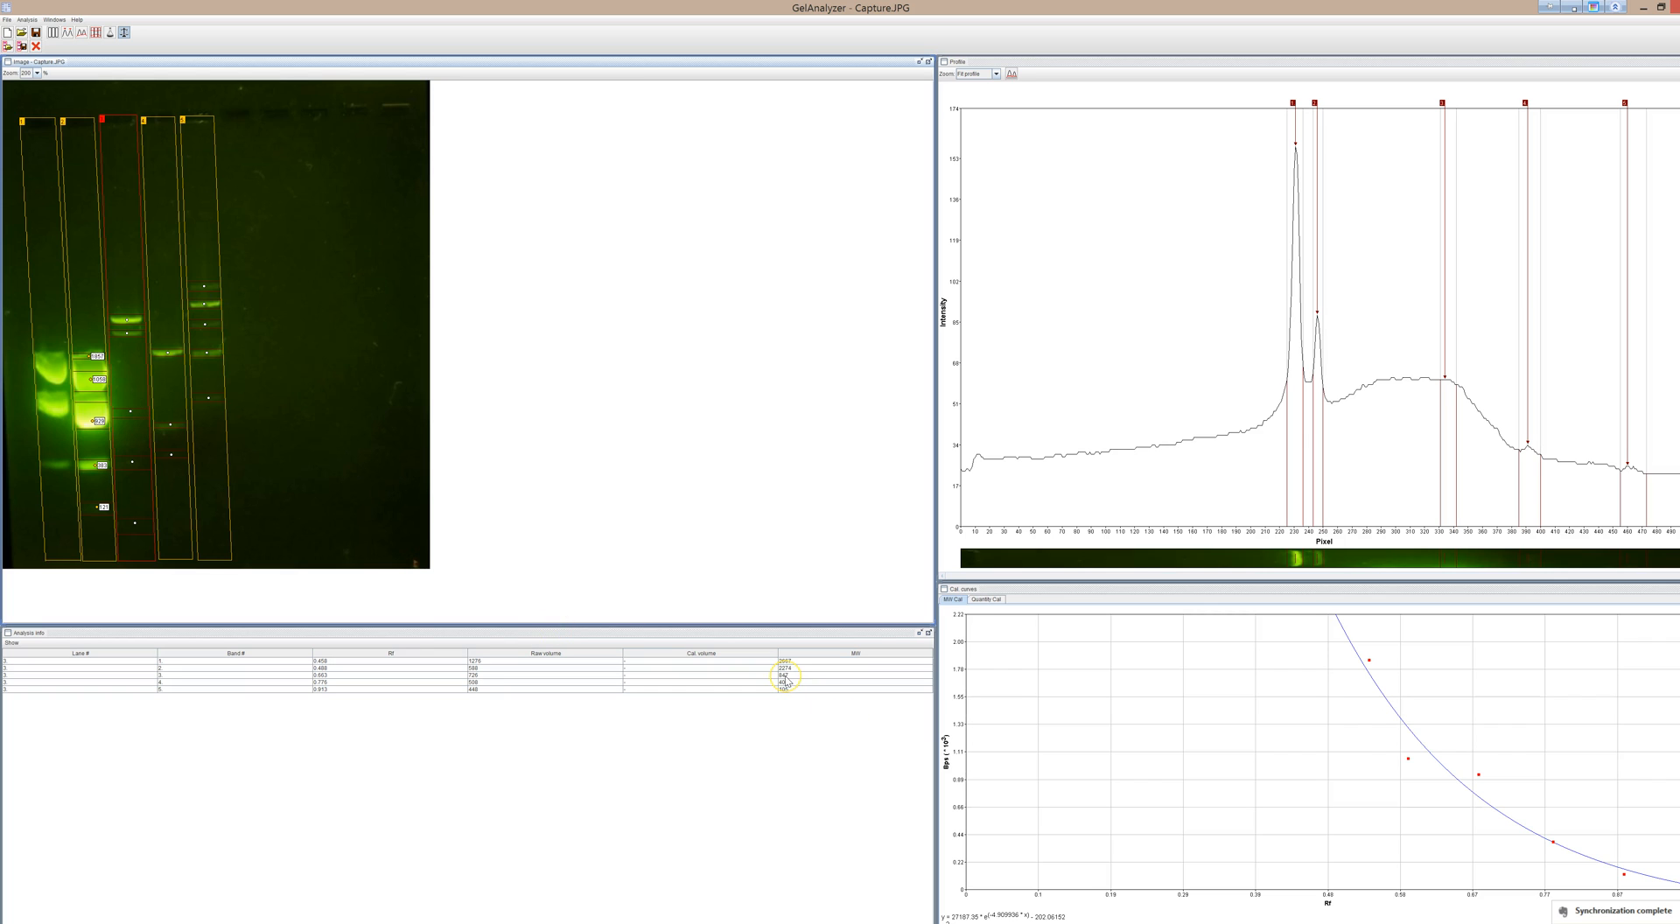
mouse_move(783, 678)
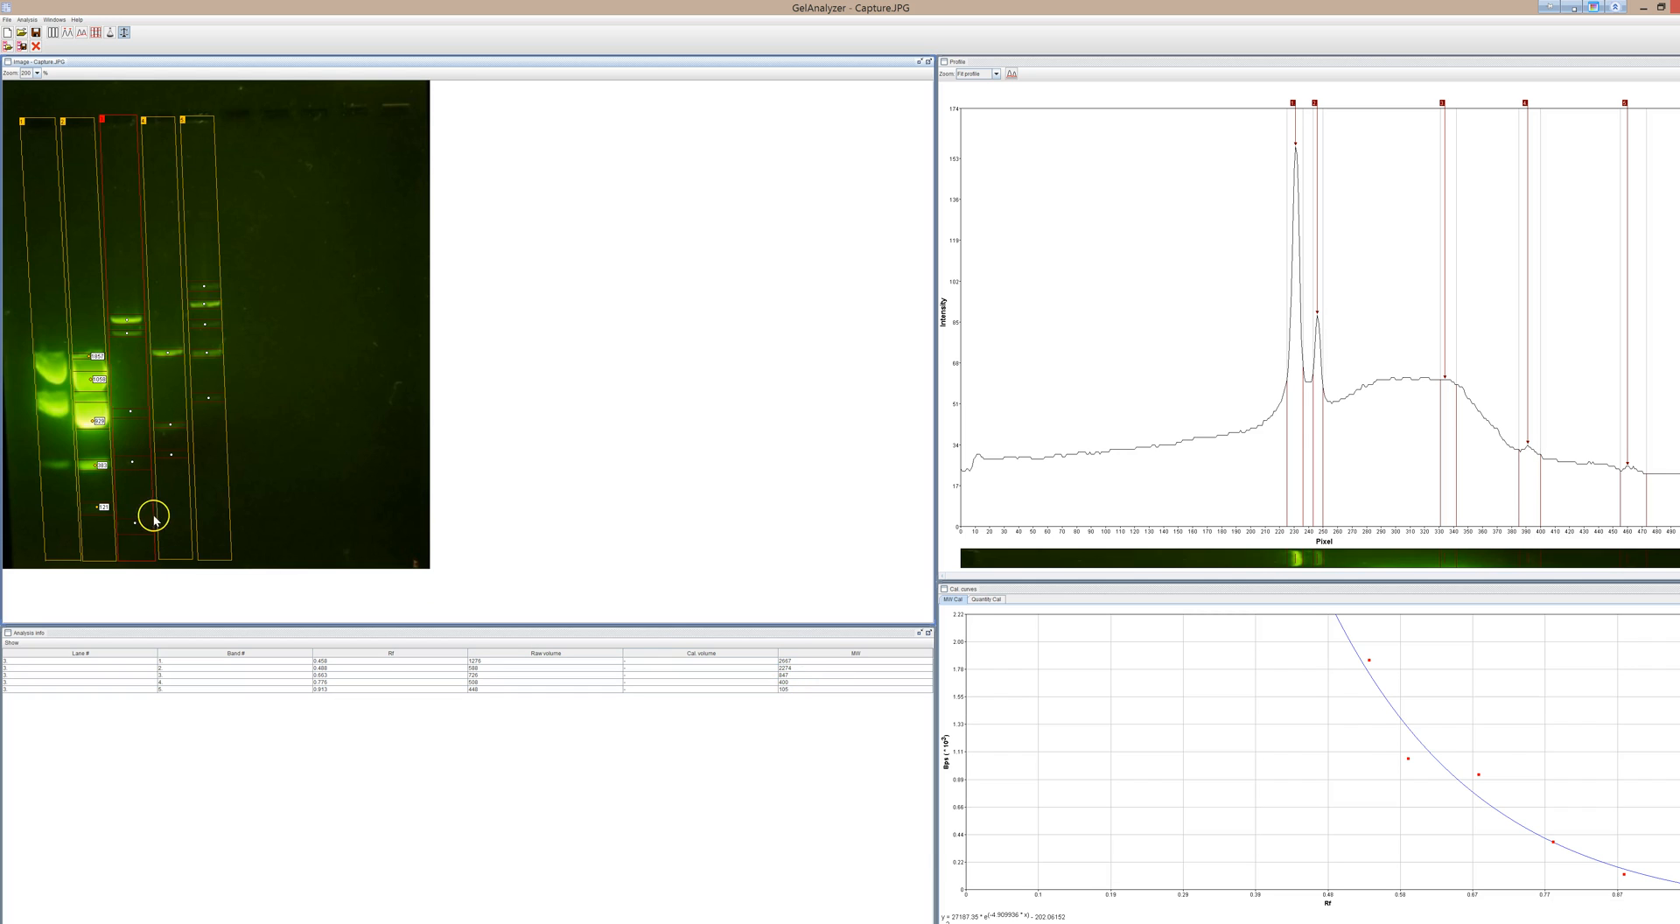
mouse_move(147, 449)
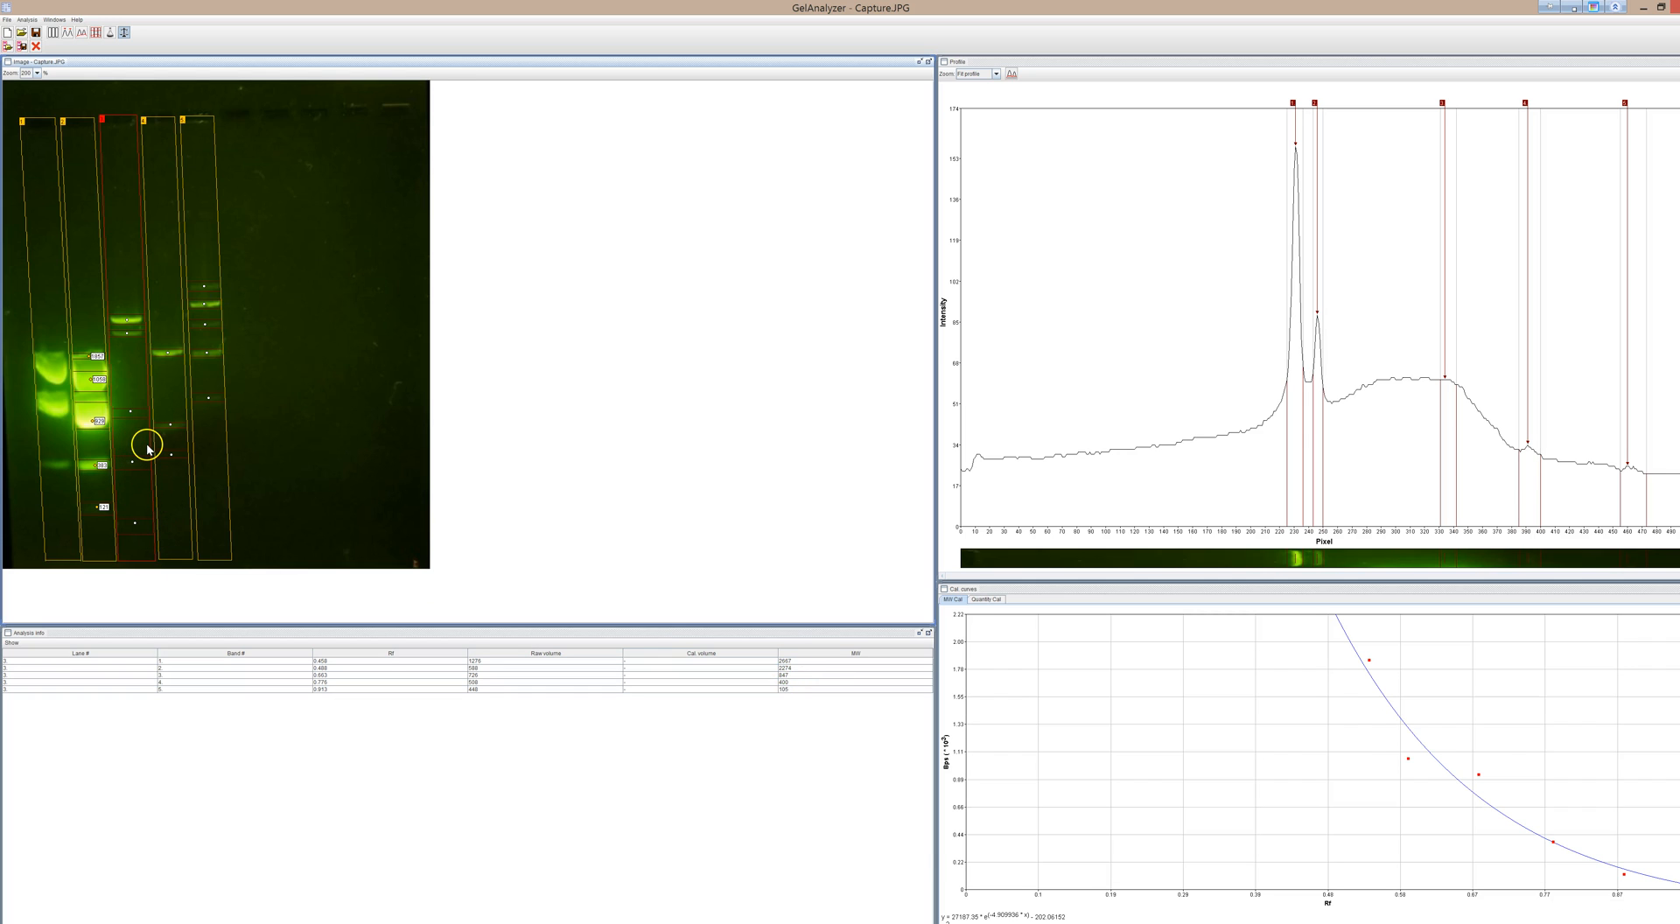
mouse_move(170, 387)
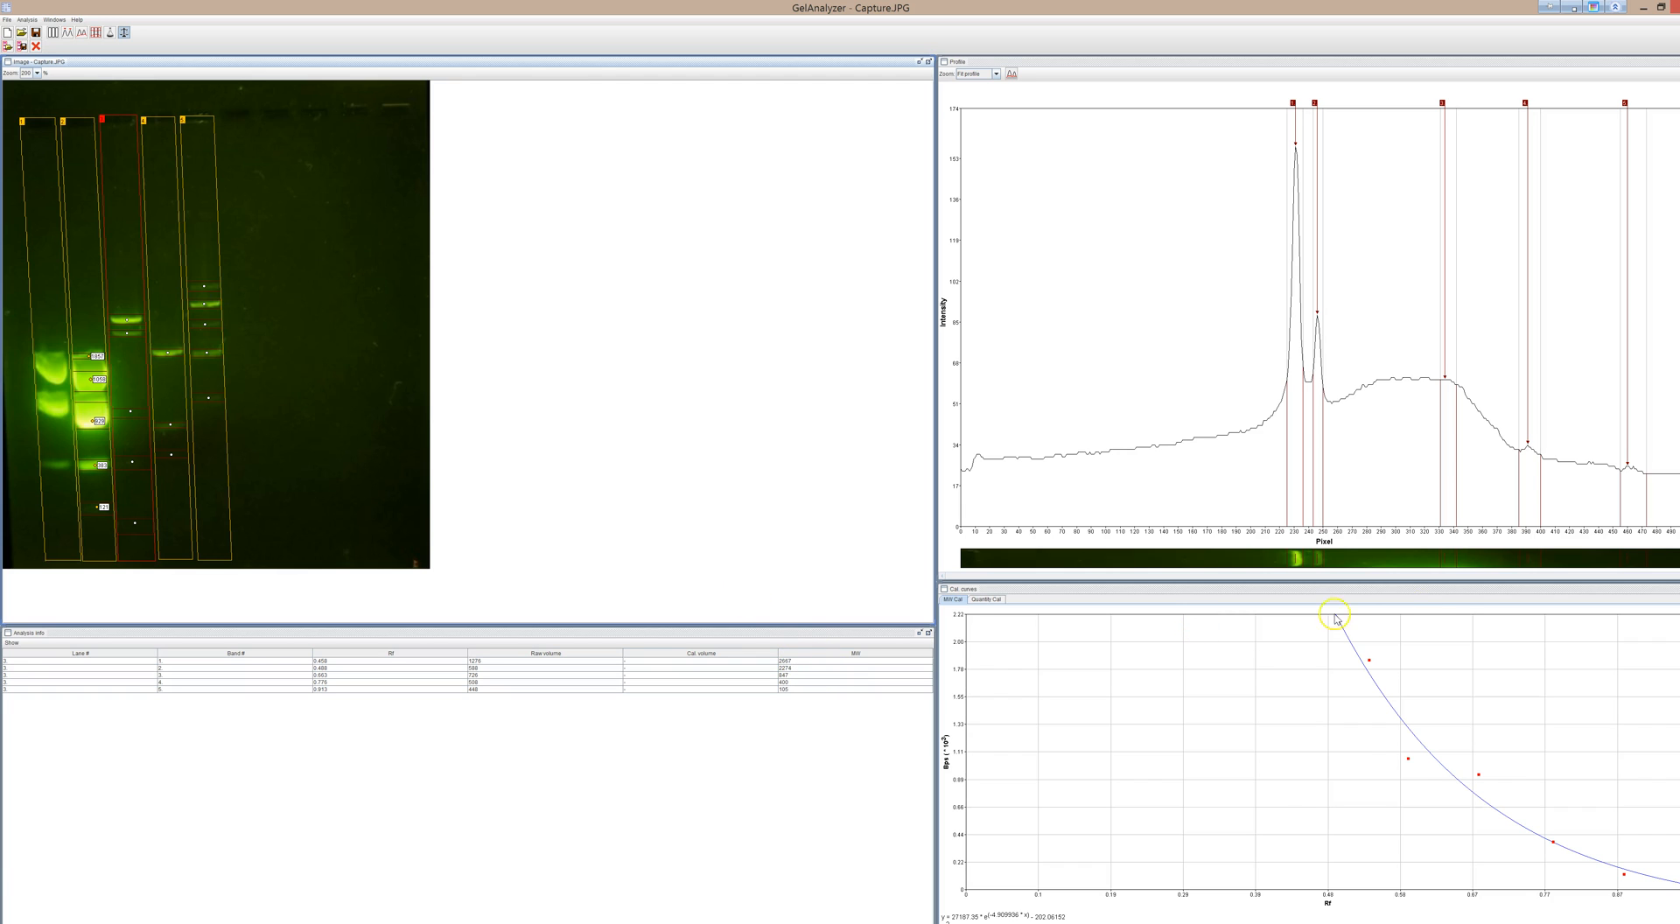
mouse_move(1654, 868)
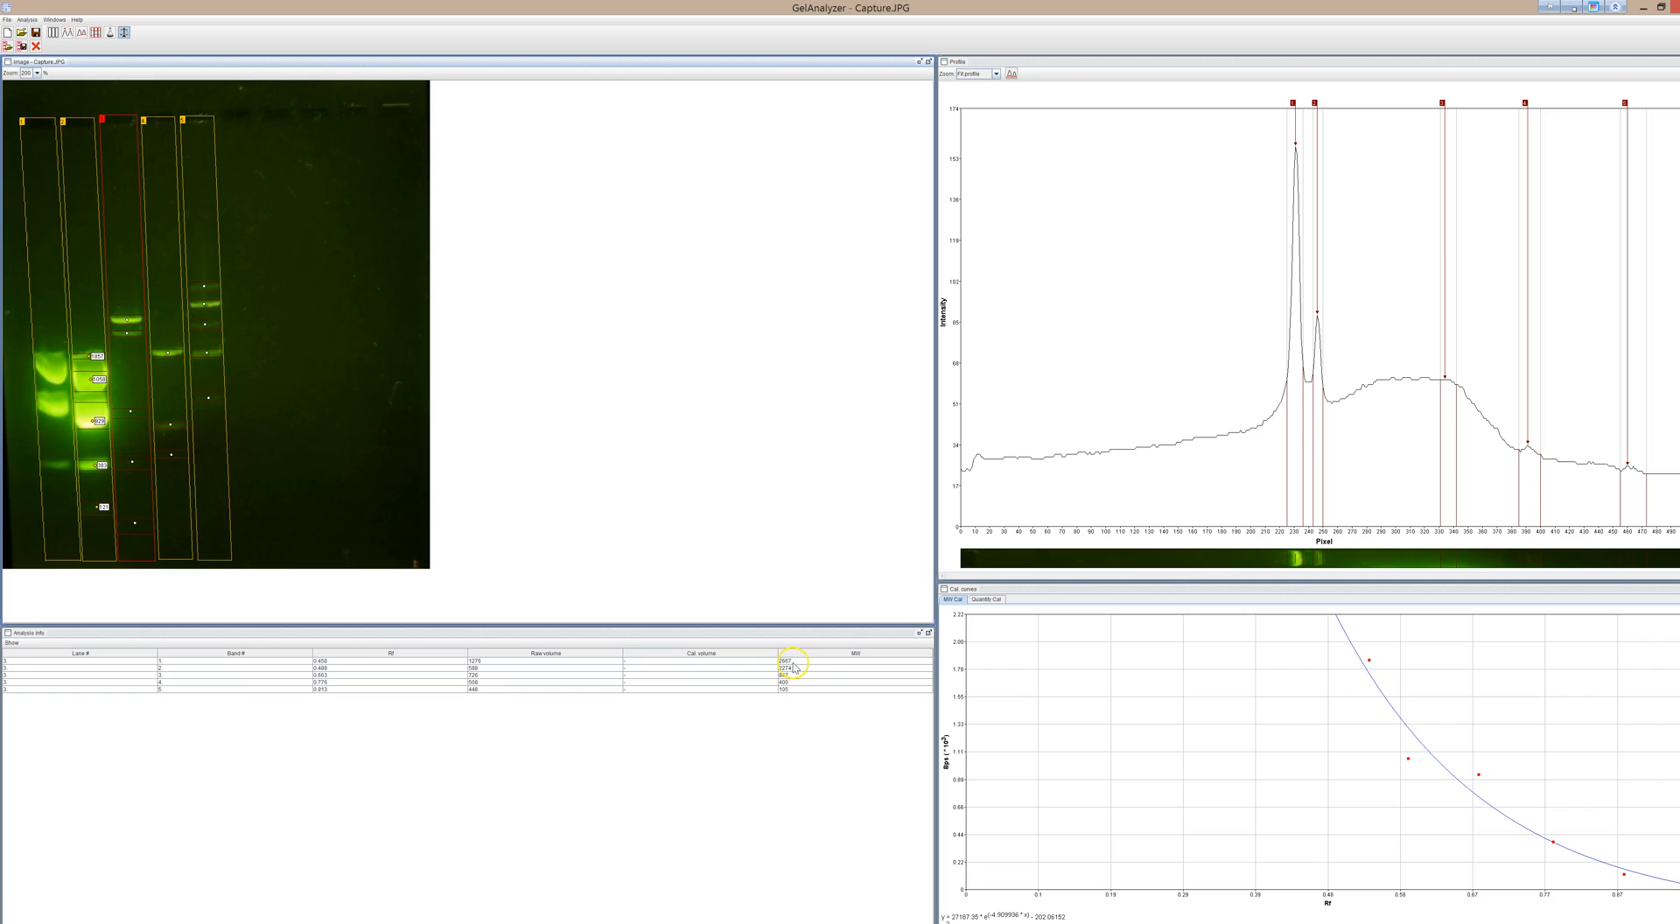
mouse_move(125, 325)
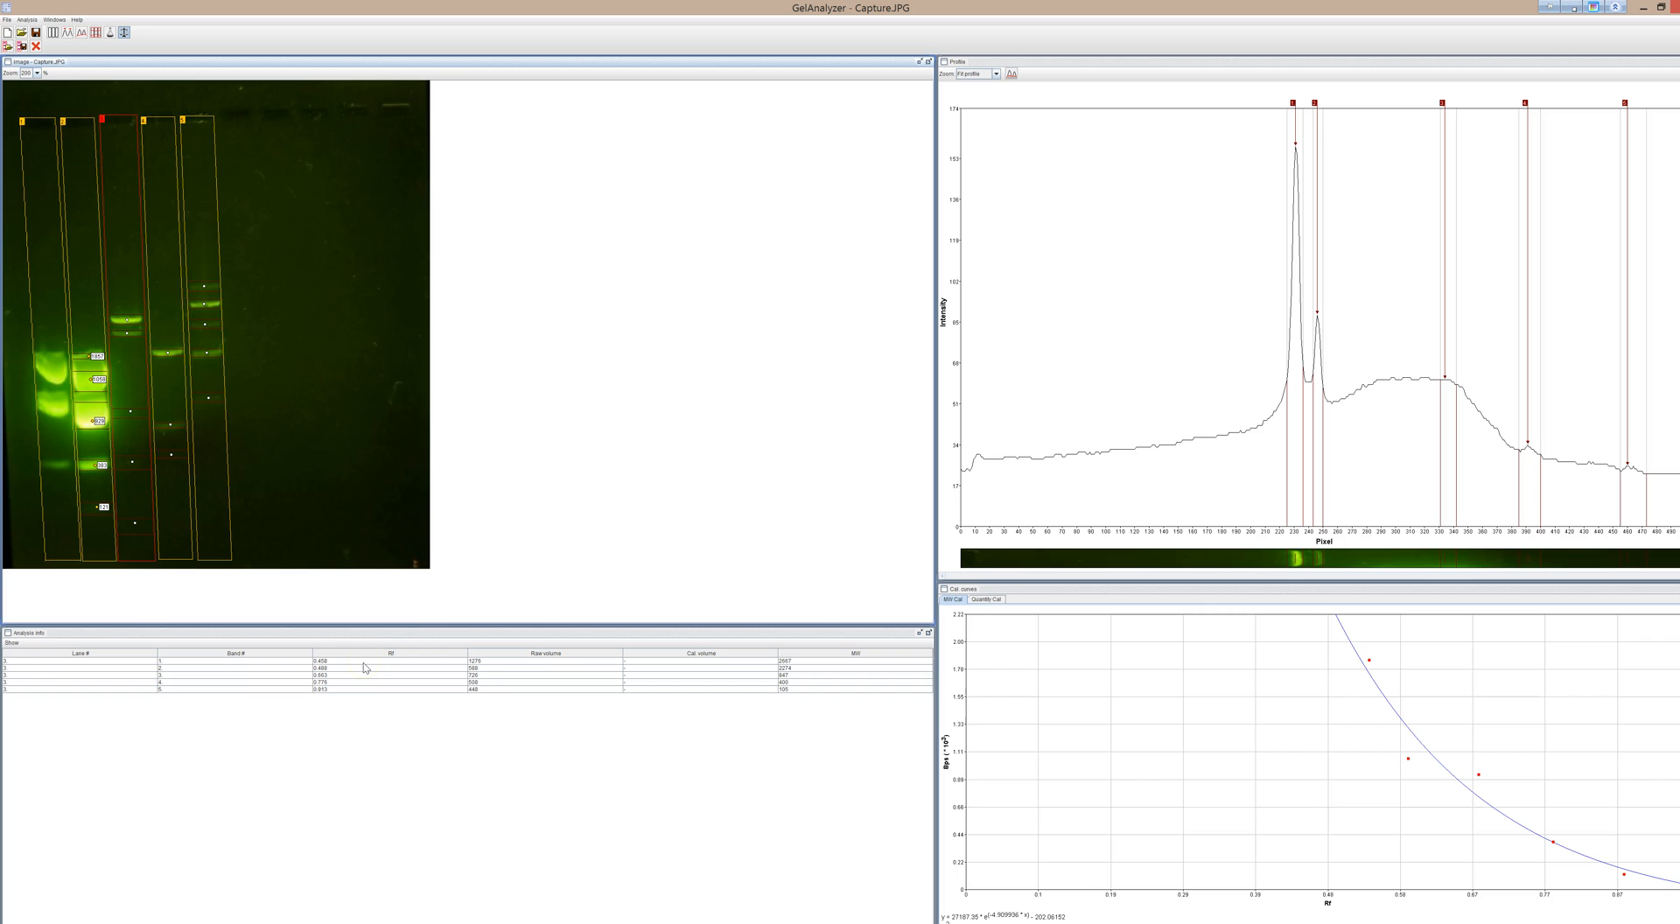
- Select lane 4 on the gel image to show its profile and bands
click(319, 661)
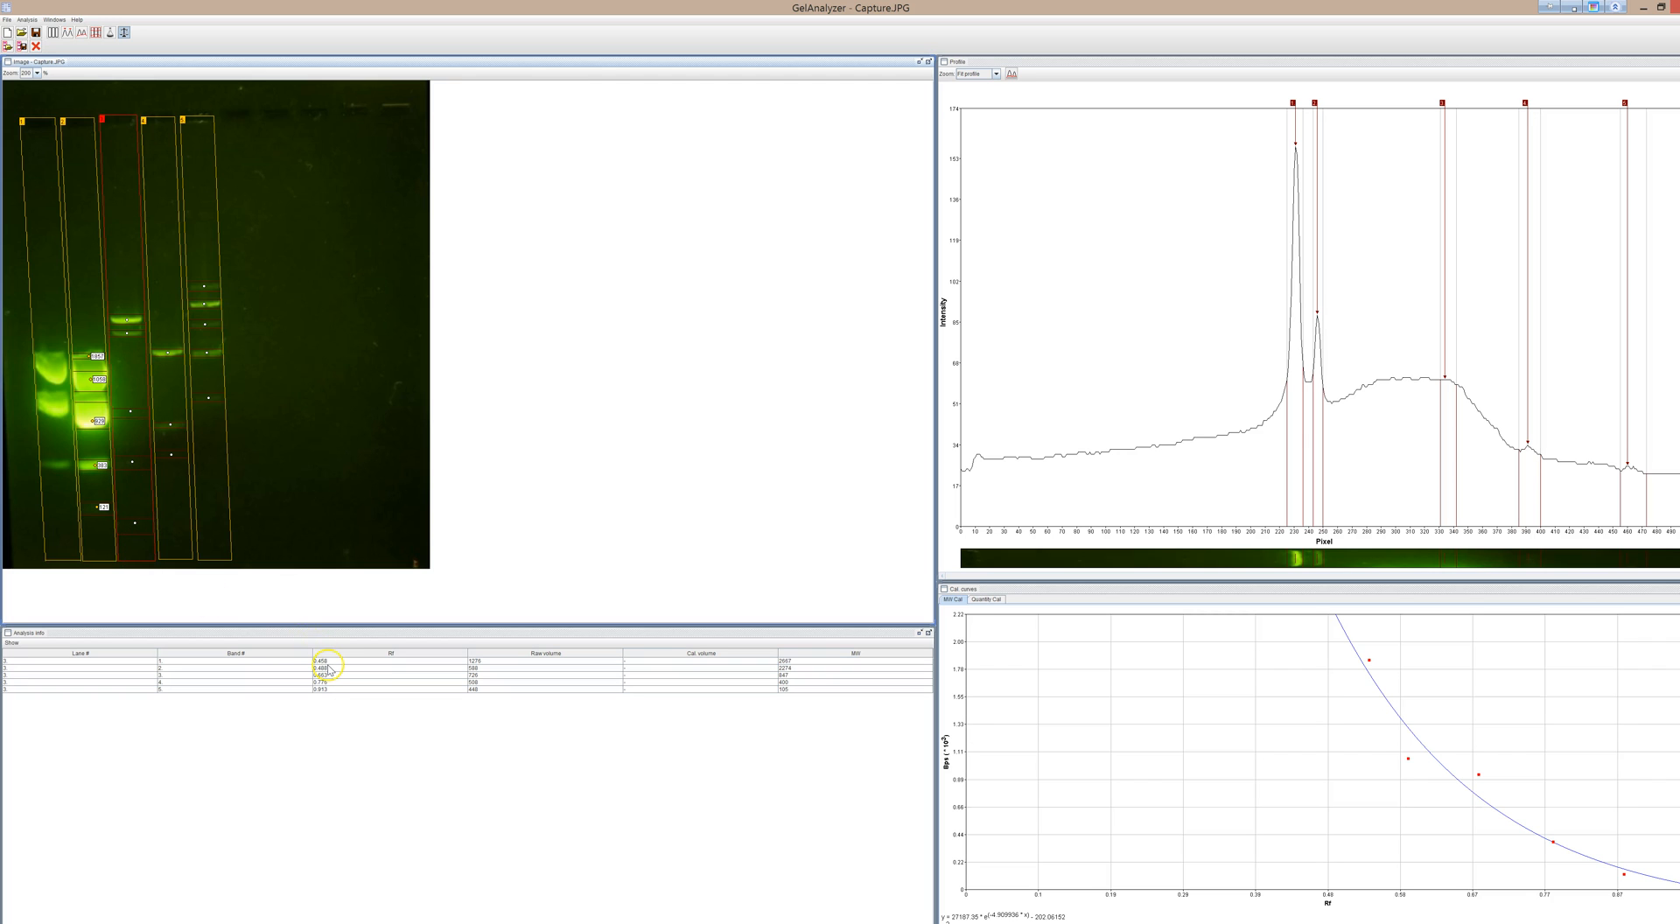
mouse_move(187, 243)
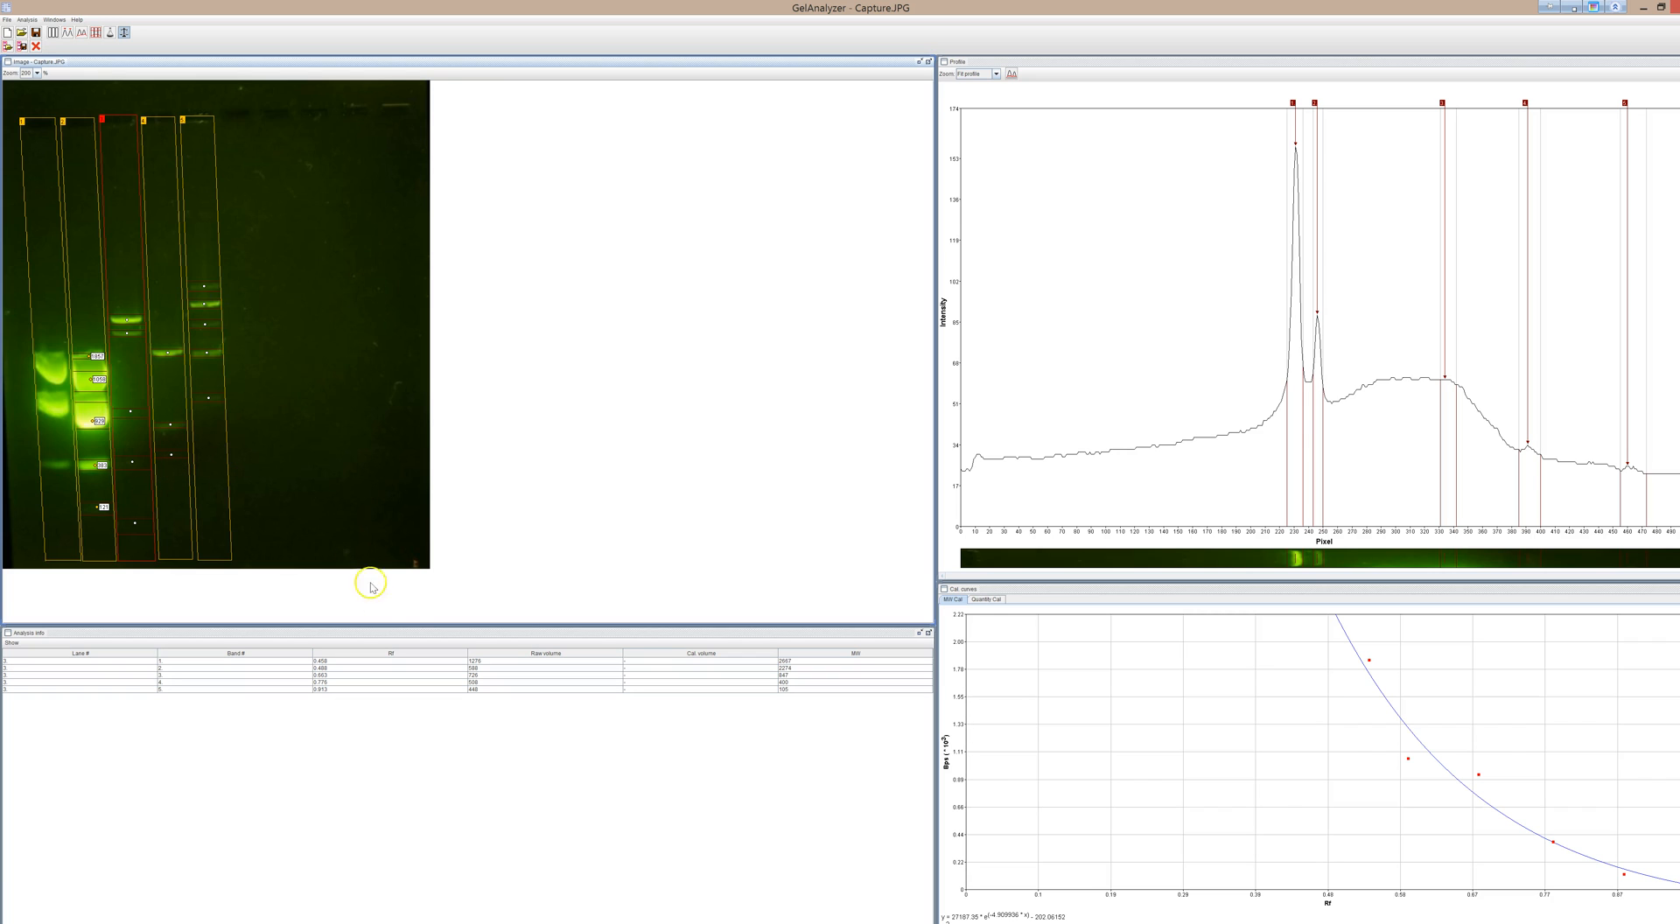
mouse_move(382, 668)
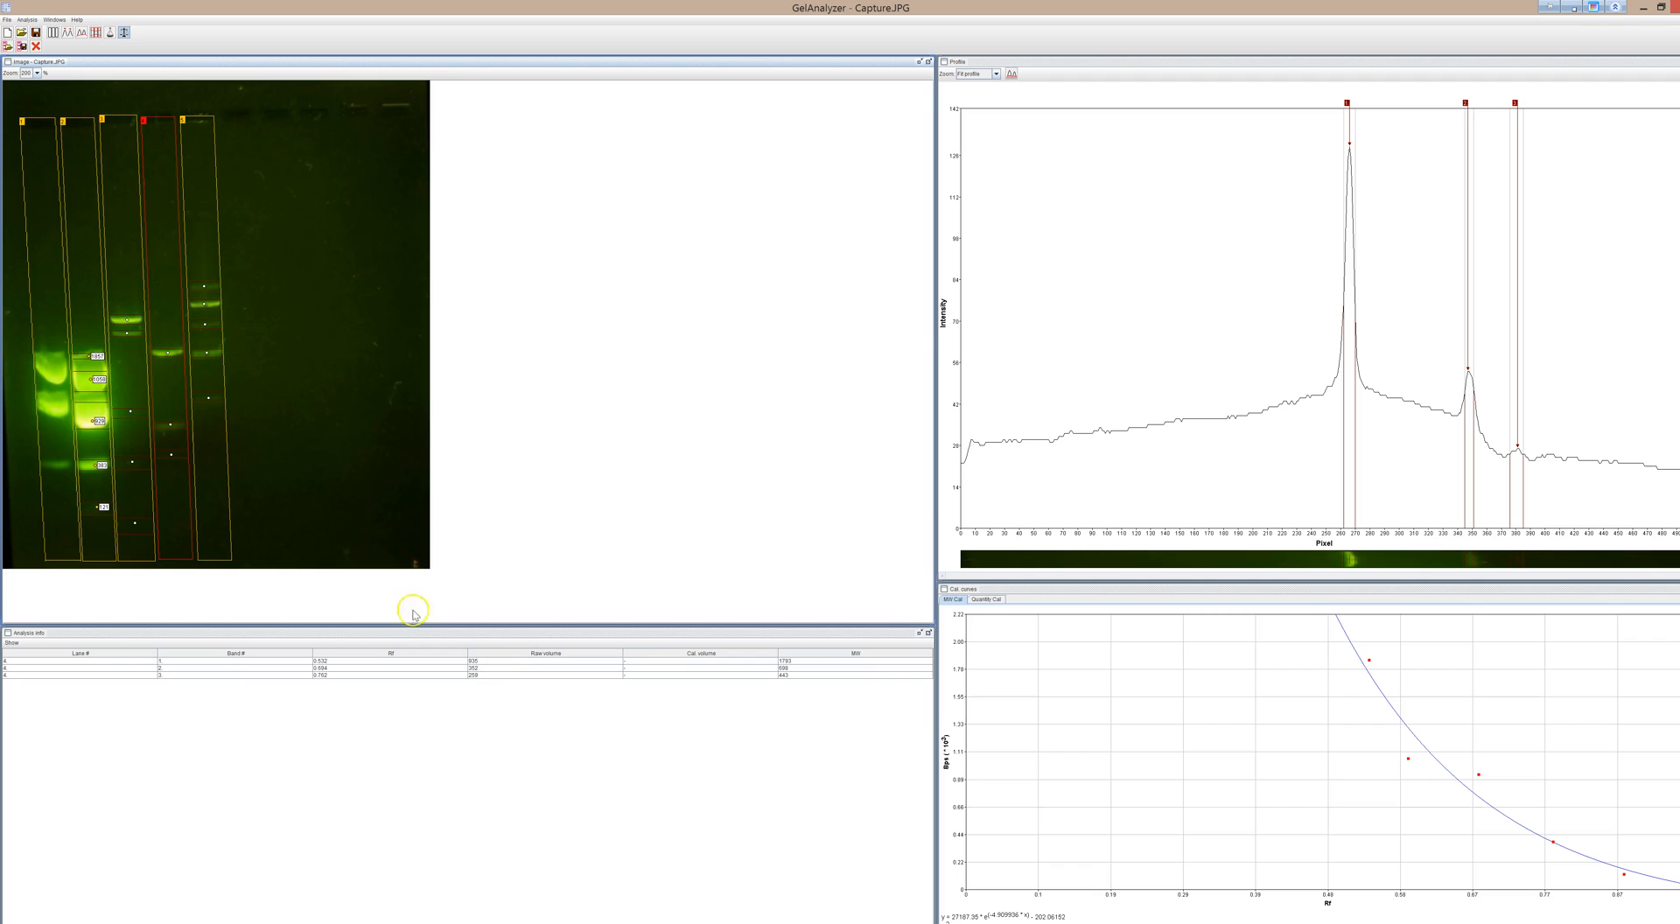
mouse_move(352, 668)
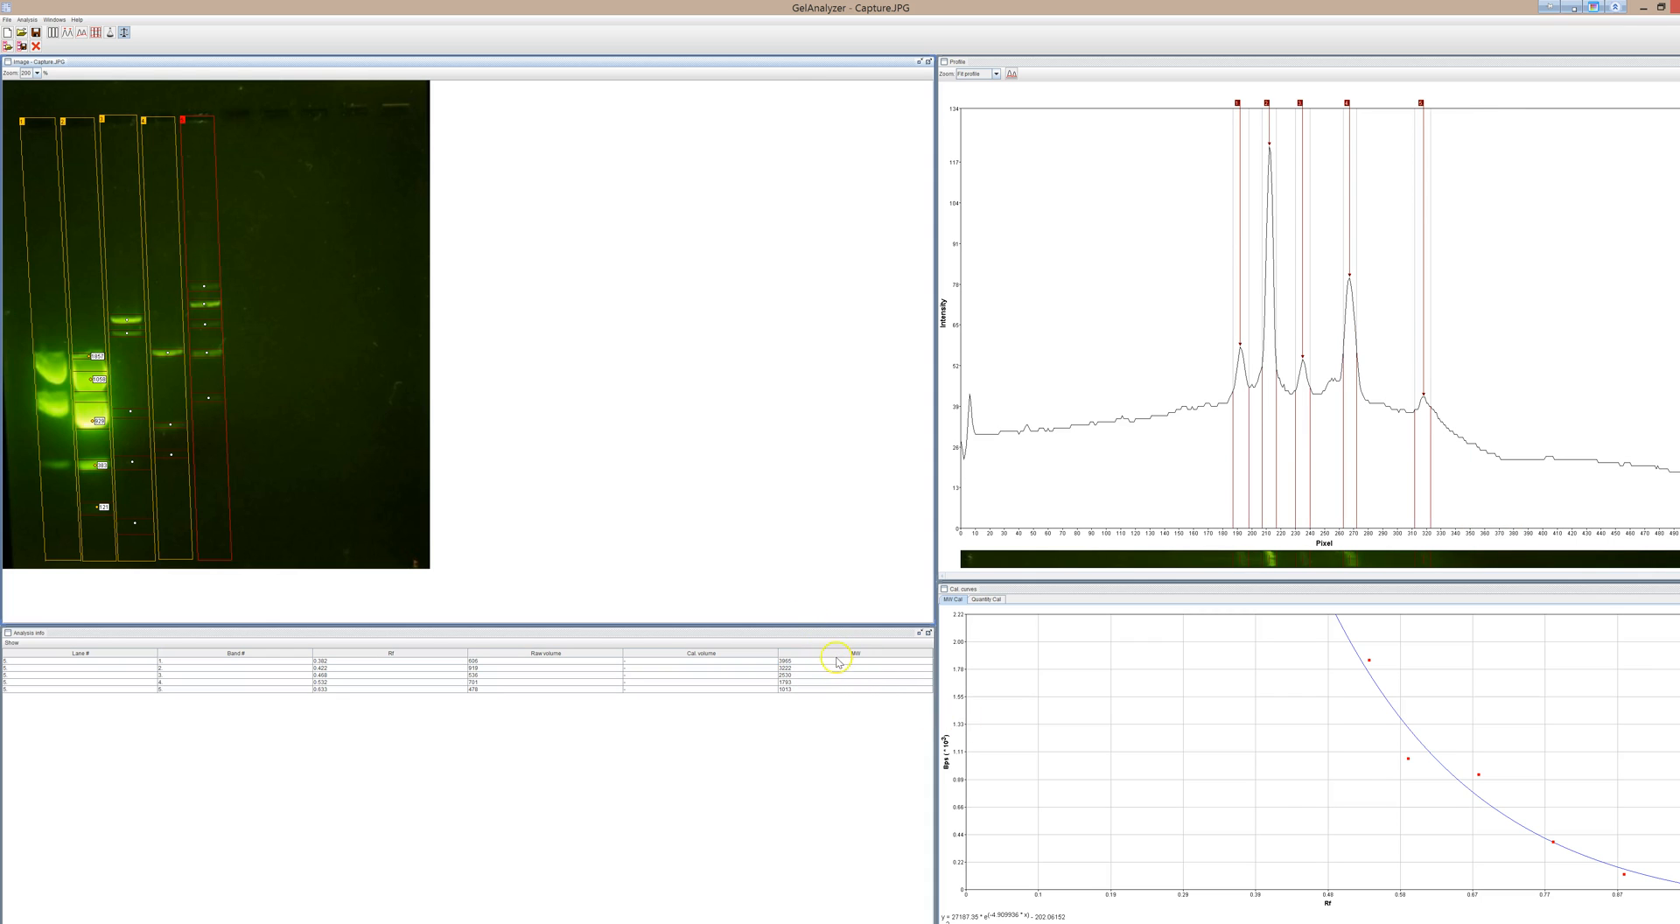
mouse_move(720, 650)
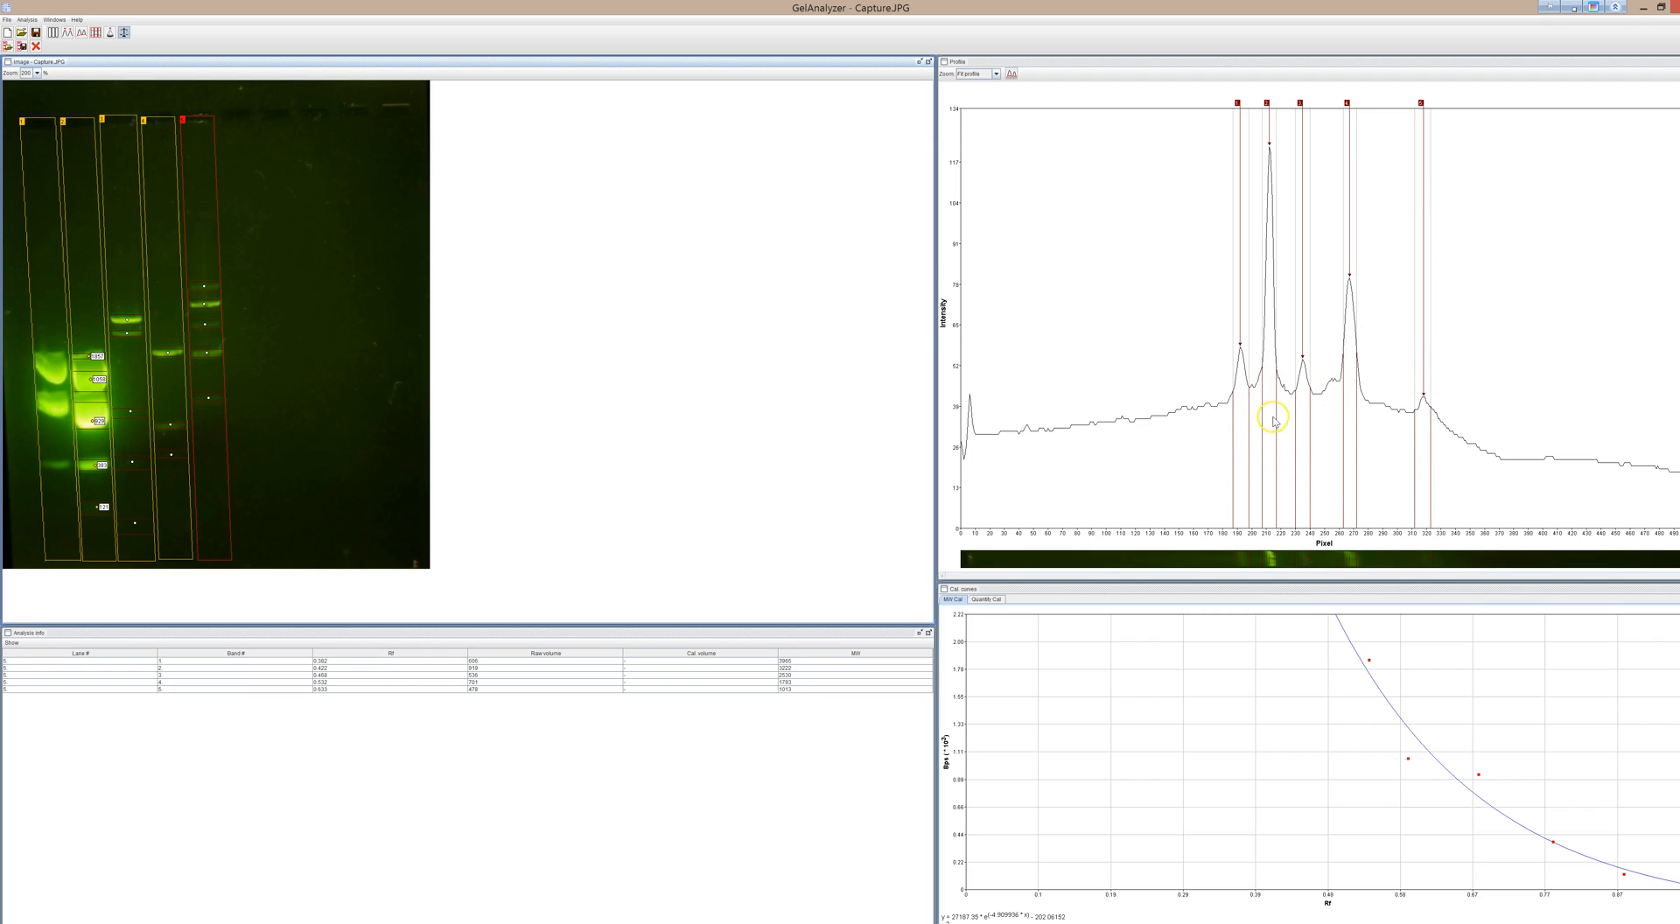
mouse_move(1271, 357)
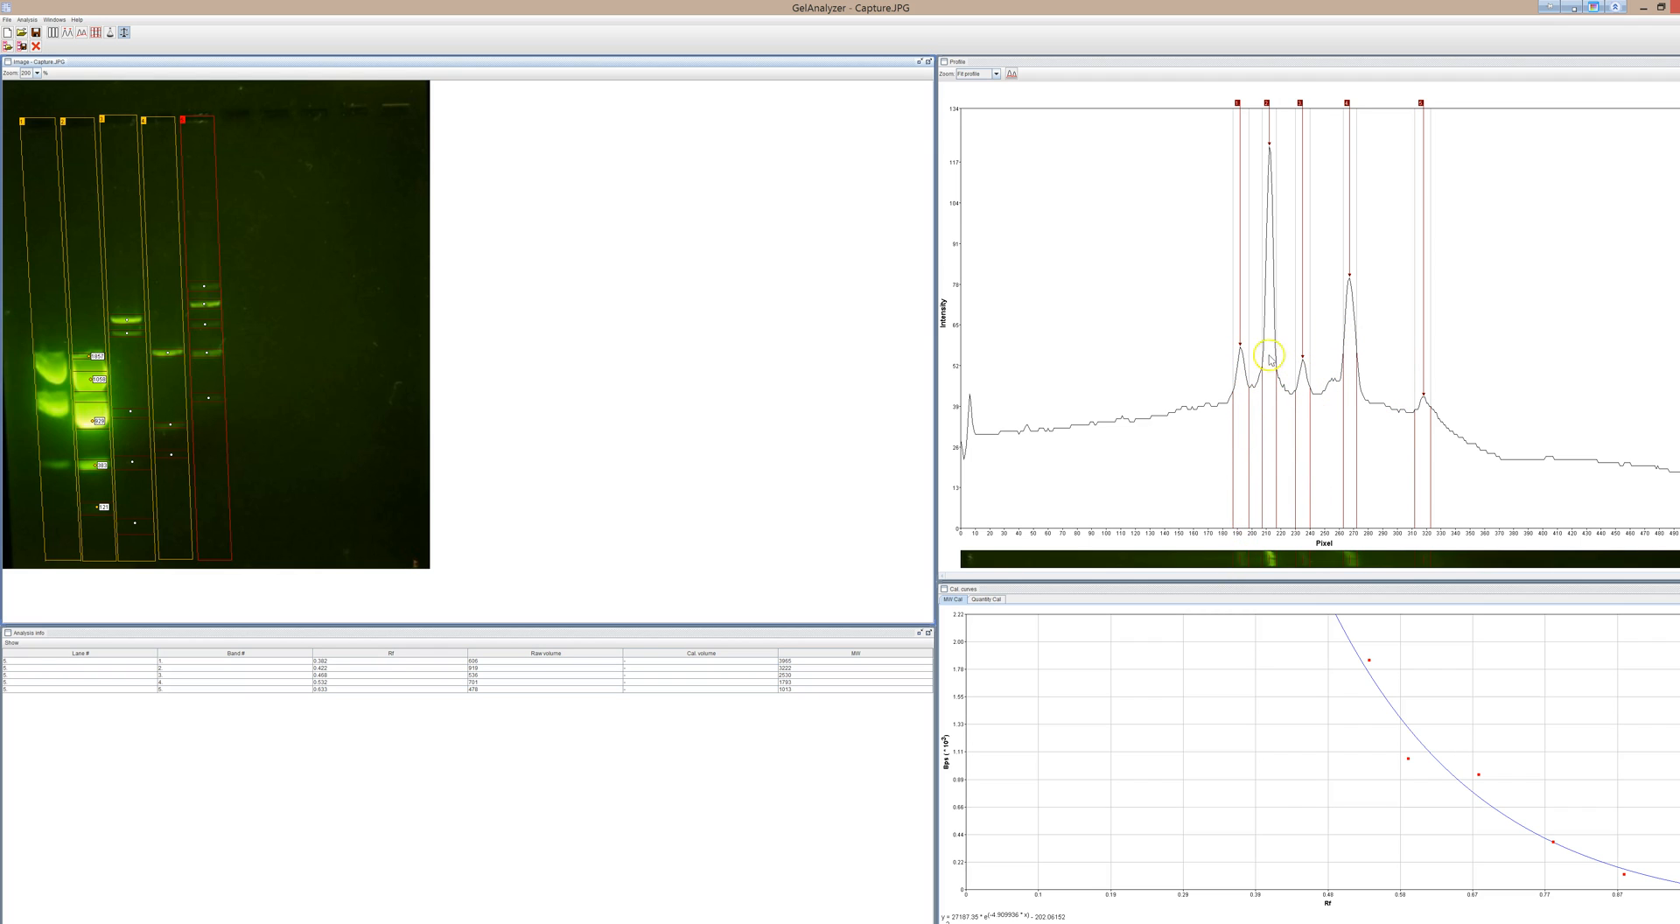
mouse_move(466, 911)
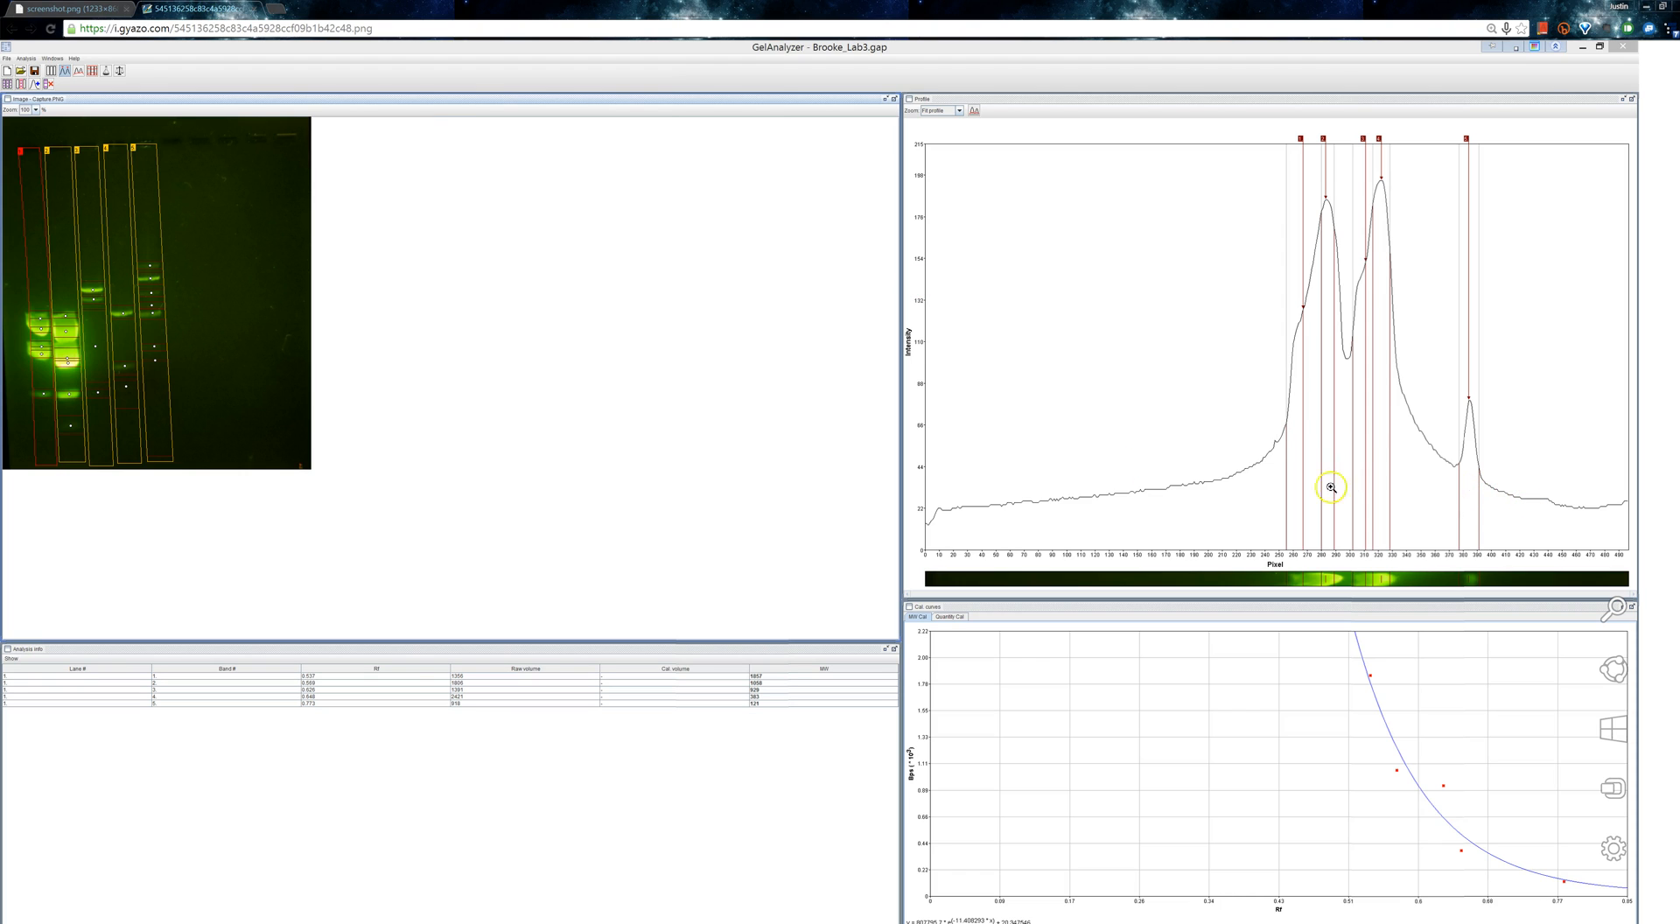
mouse_move(1408, 471)
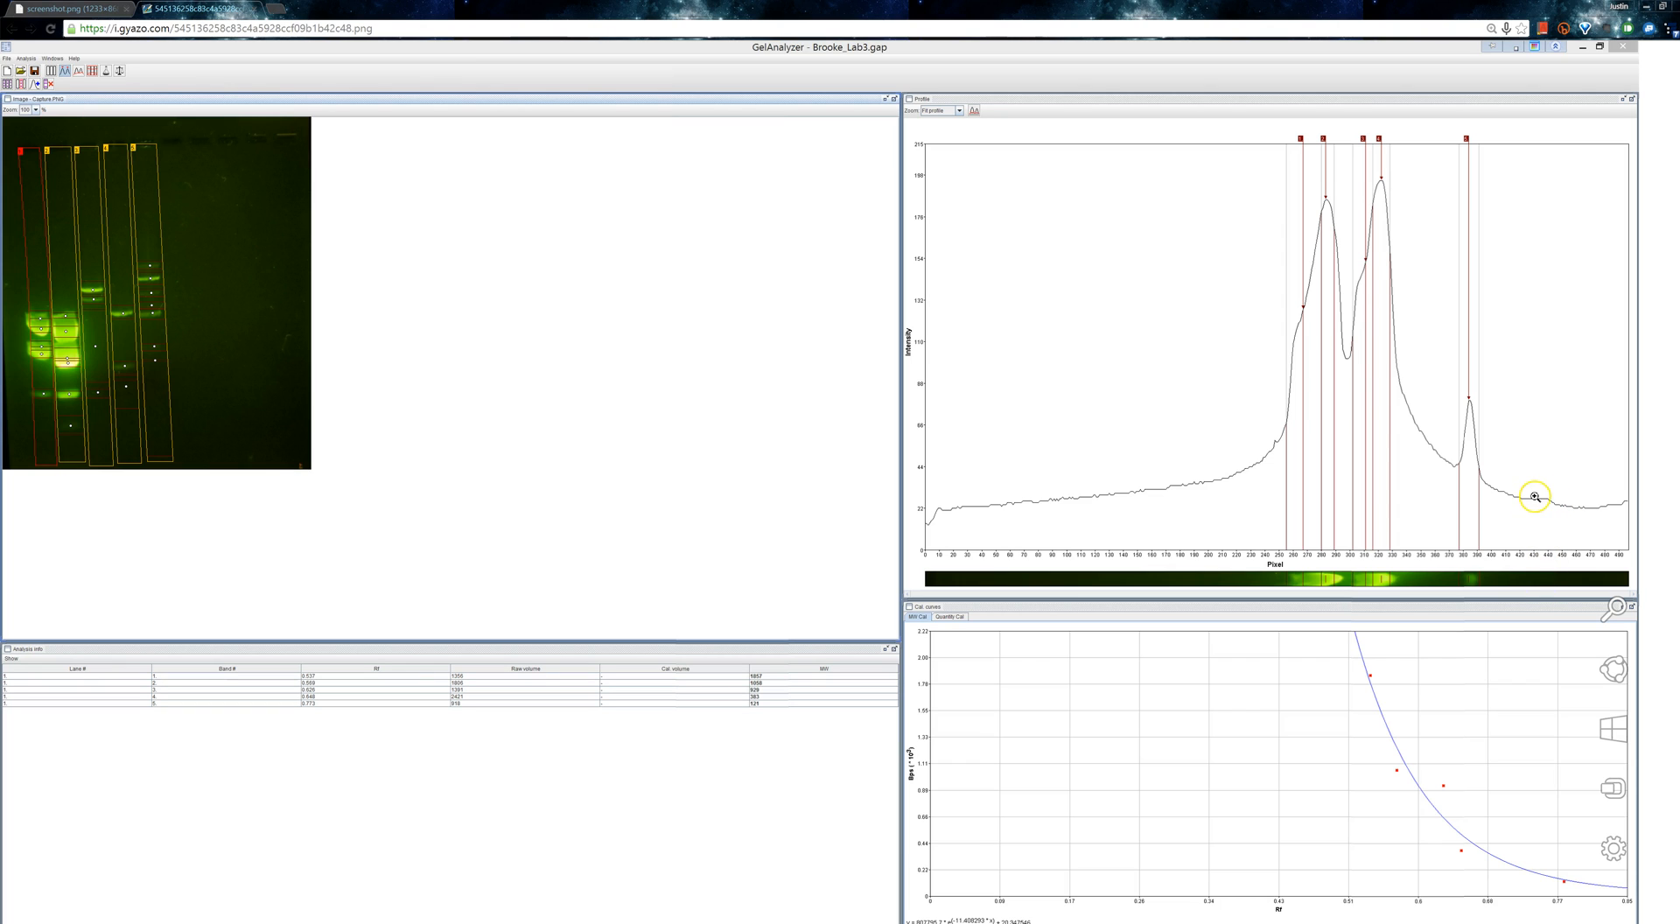
mouse_move(1157, 854)
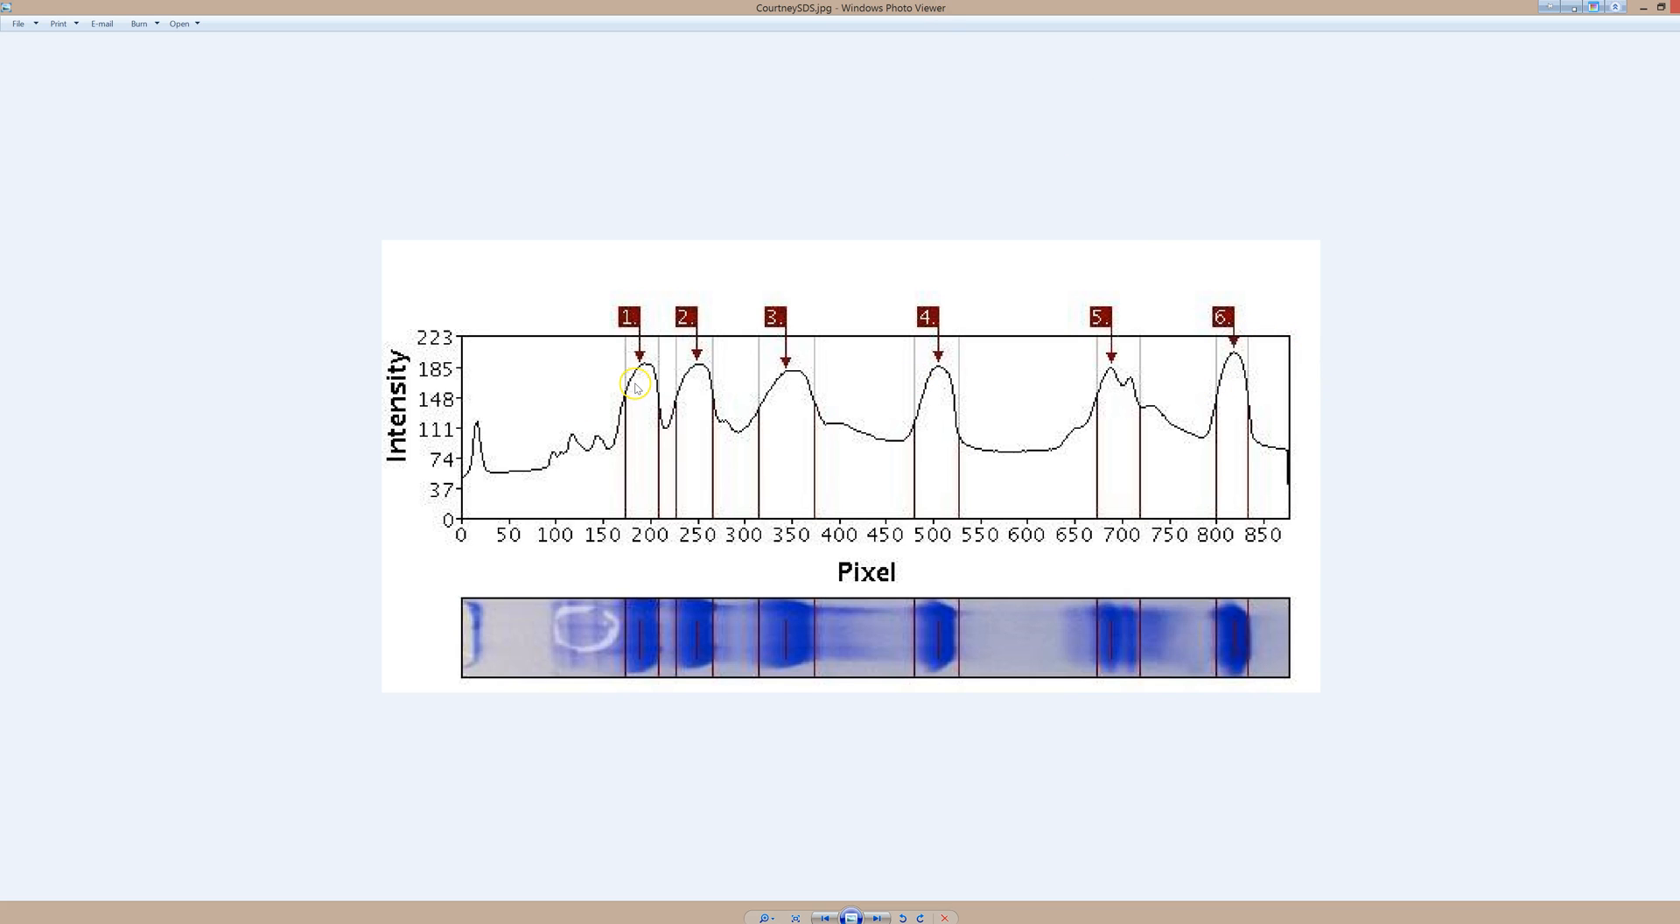
mouse_move(713, 535)
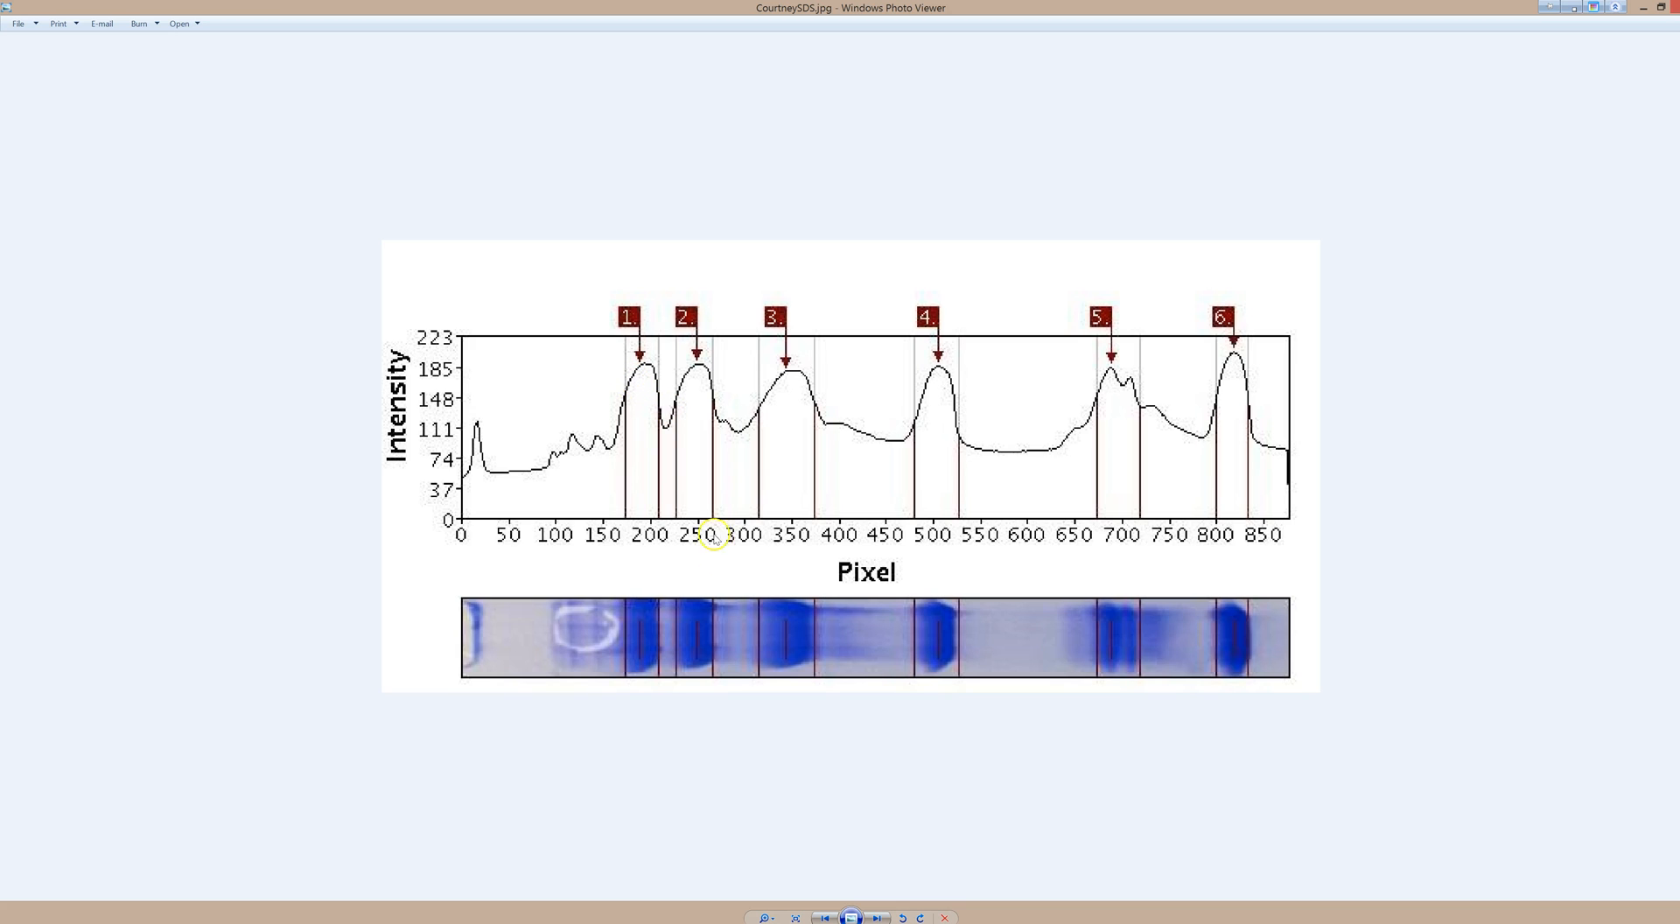
mouse_move(702, 356)
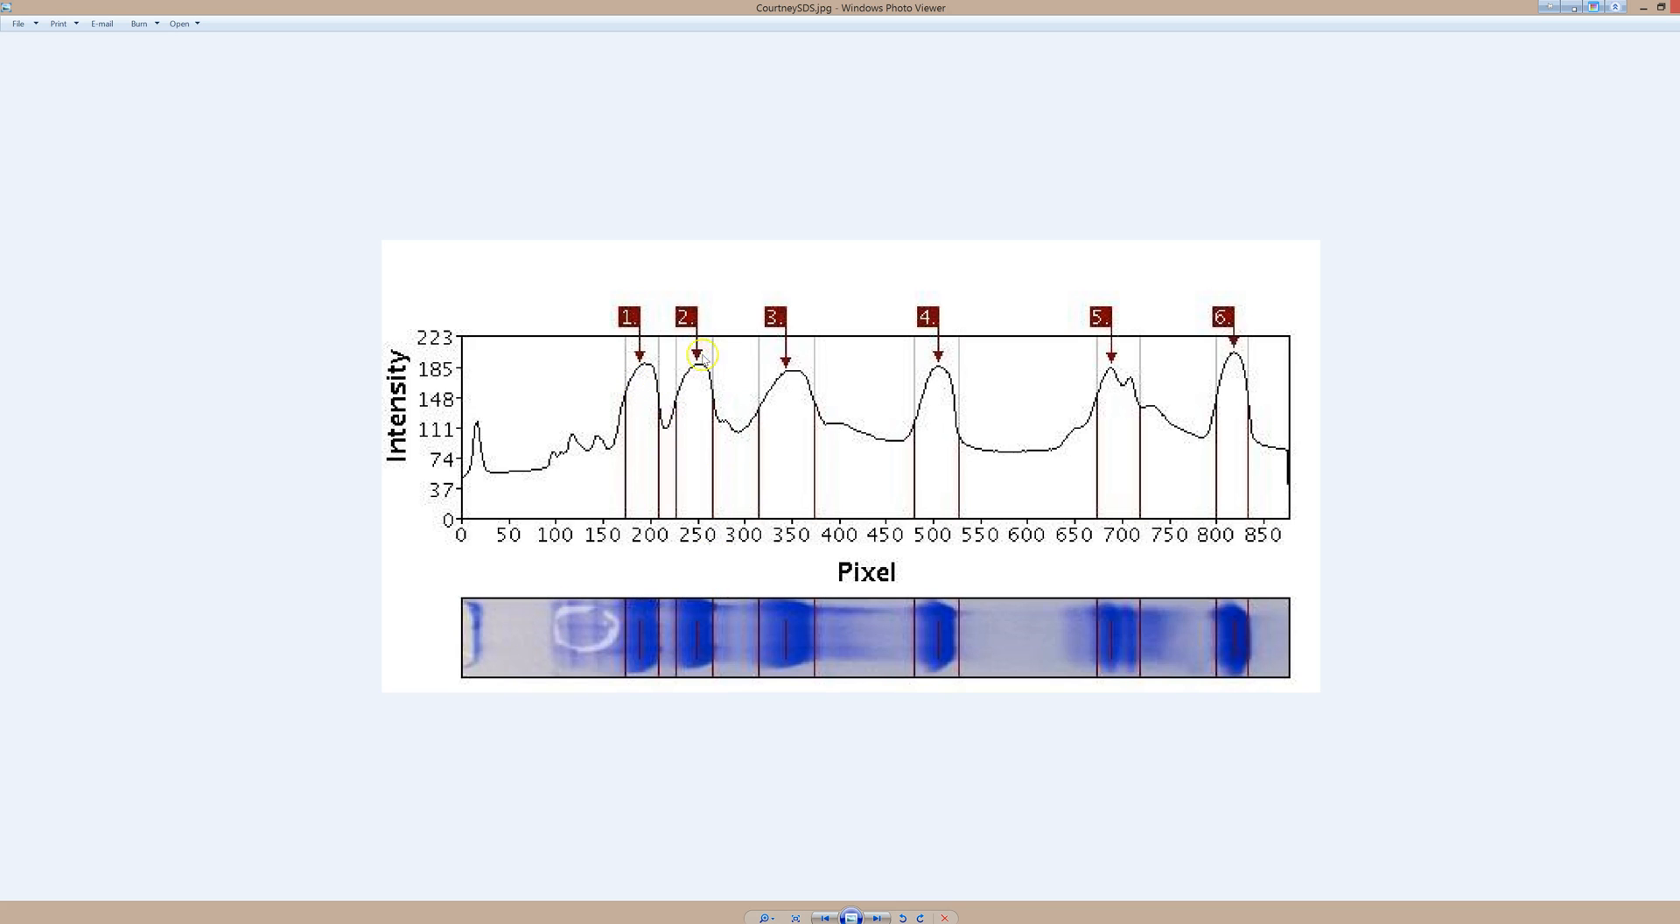
mouse_move(659, 365)
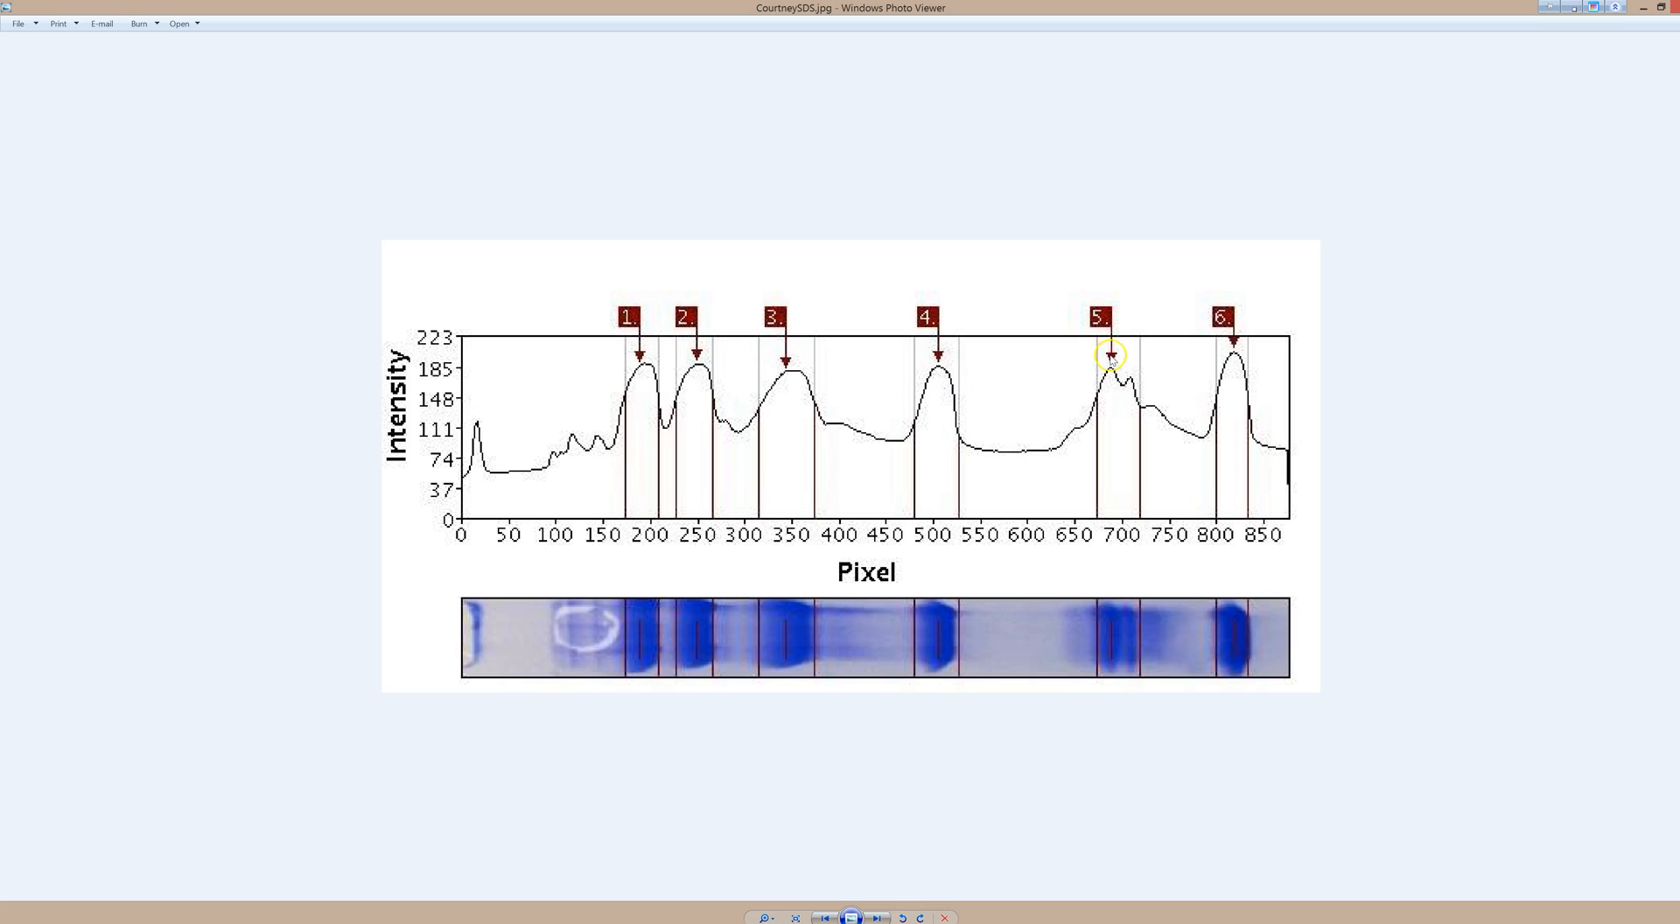
mouse_move(1082, 434)
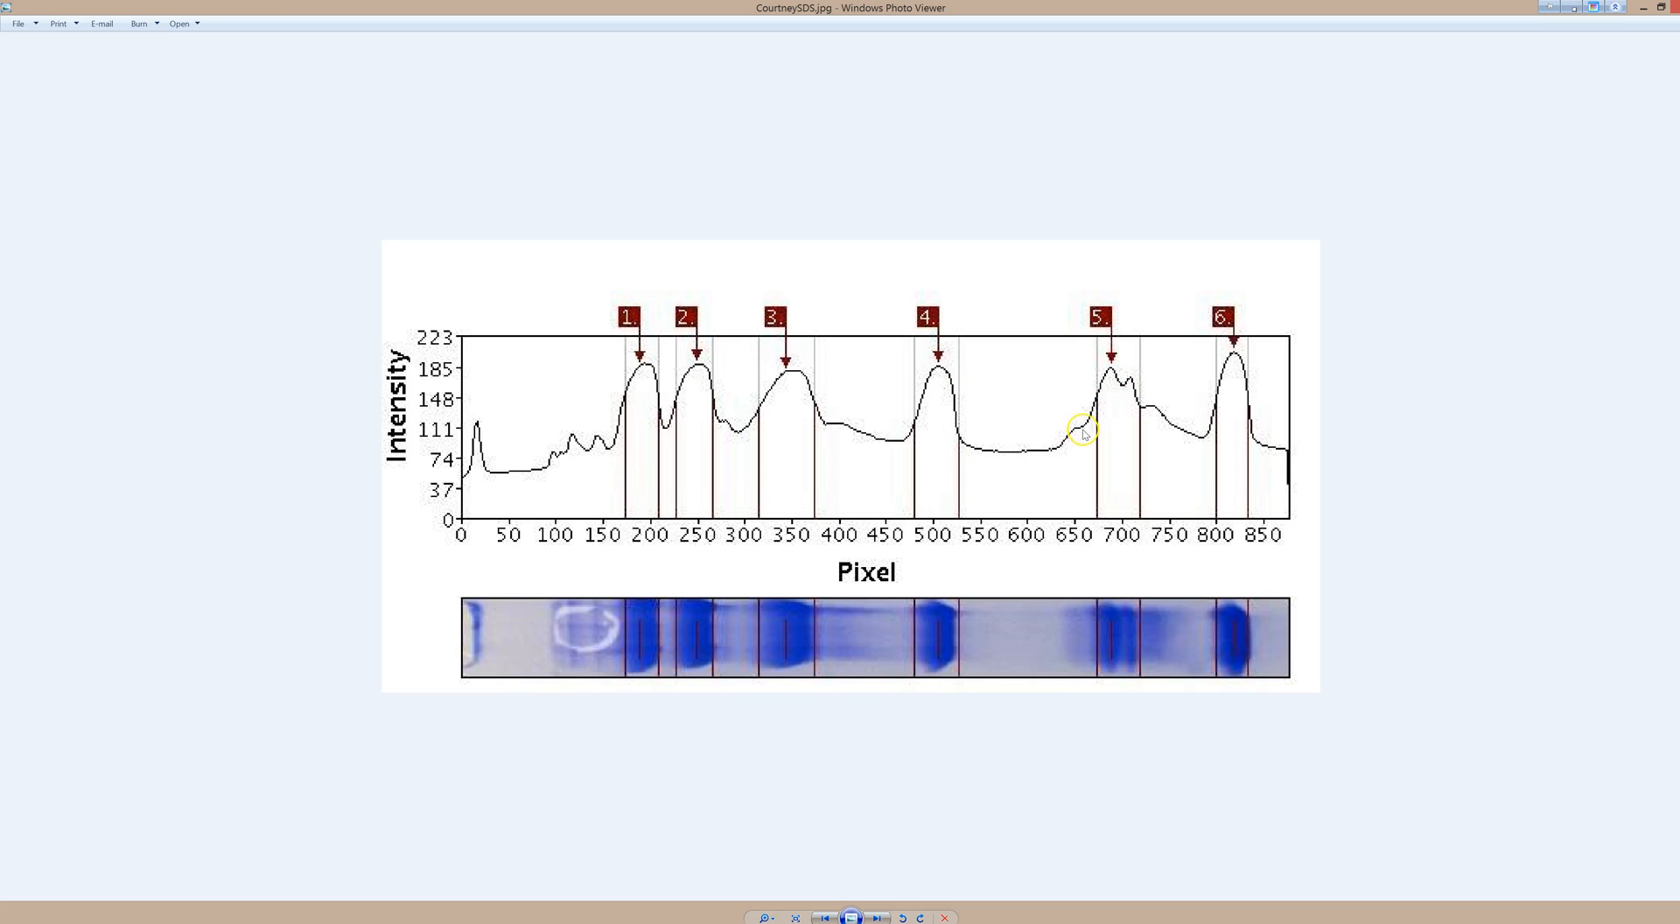
mouse_move(1152, 413)
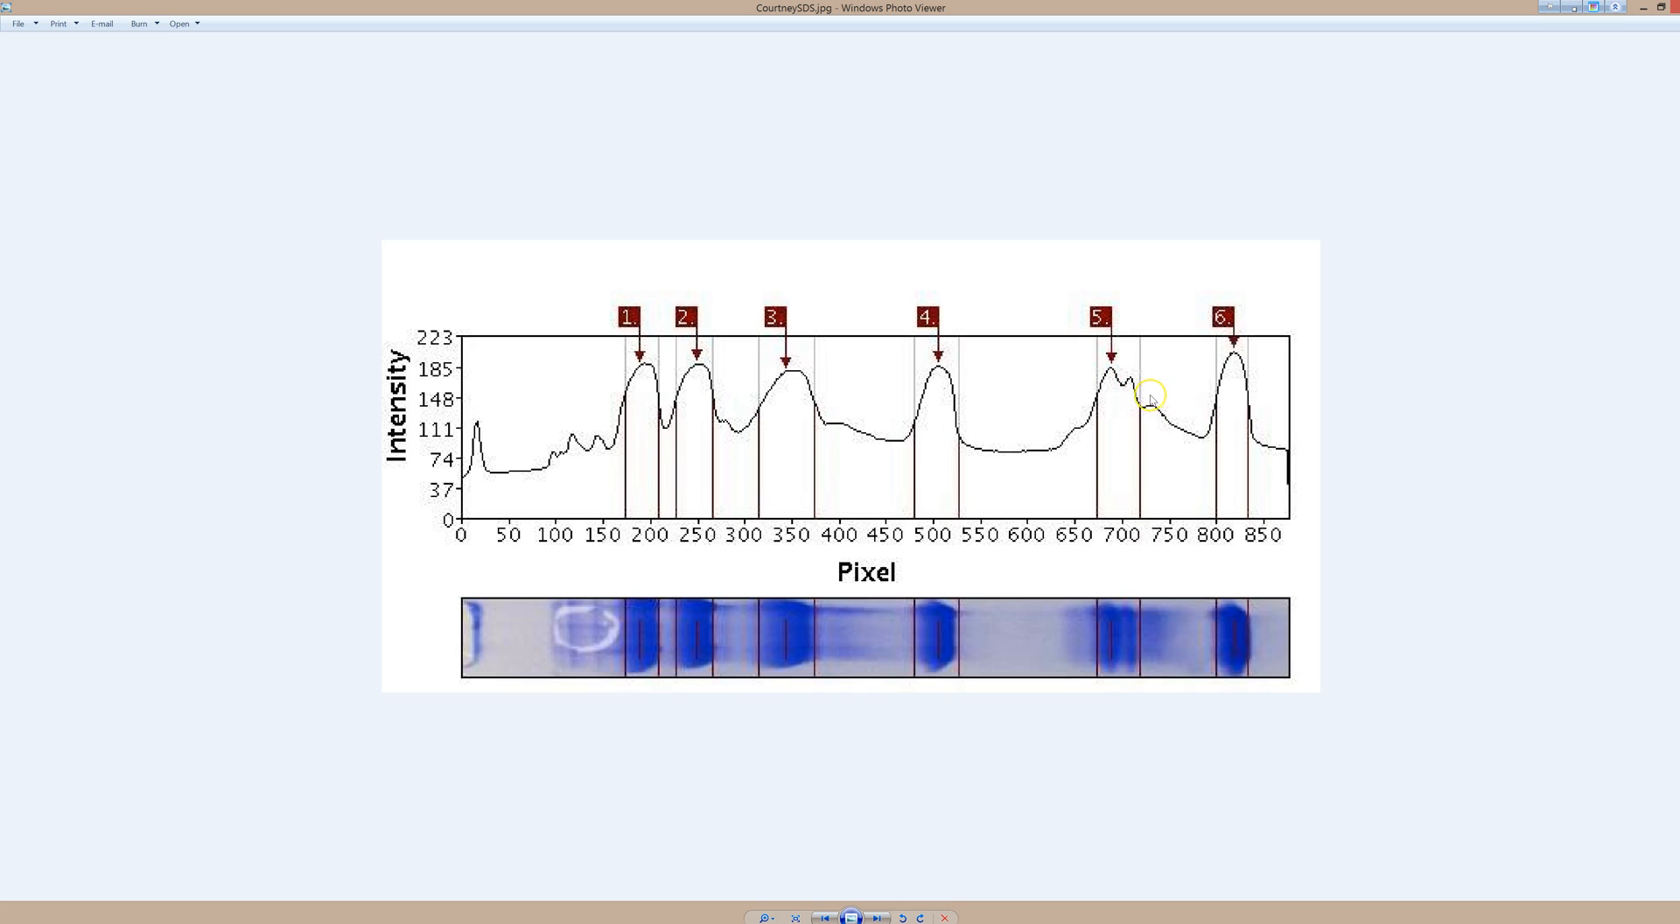
mouse_move(1071, 401)
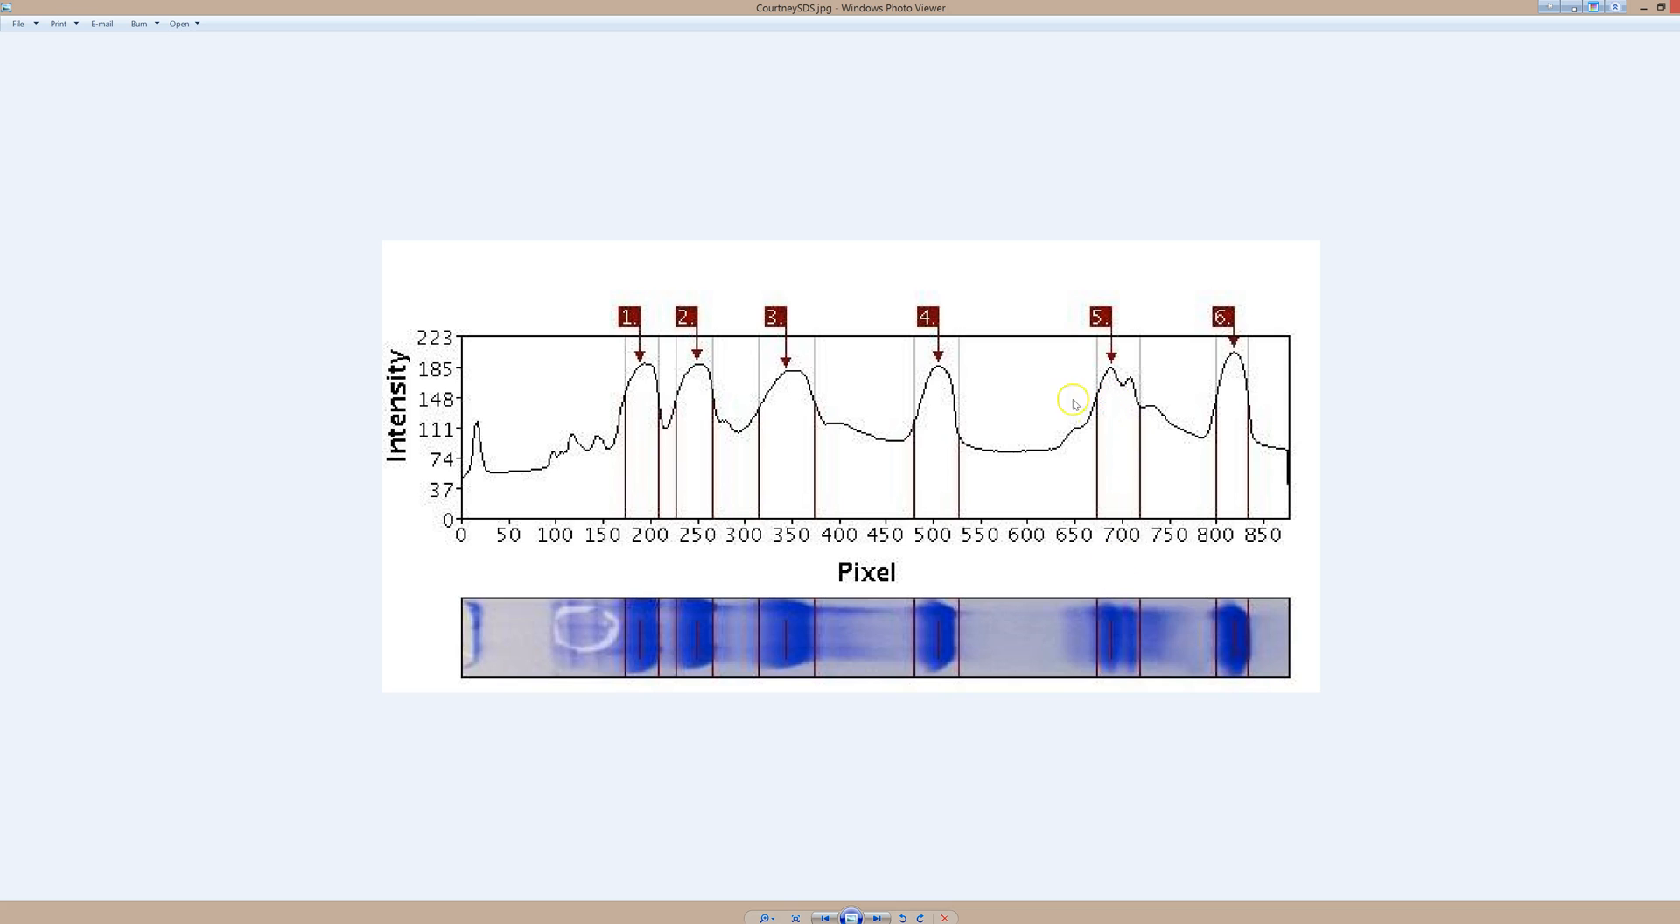
mouse_move(1158, 195)
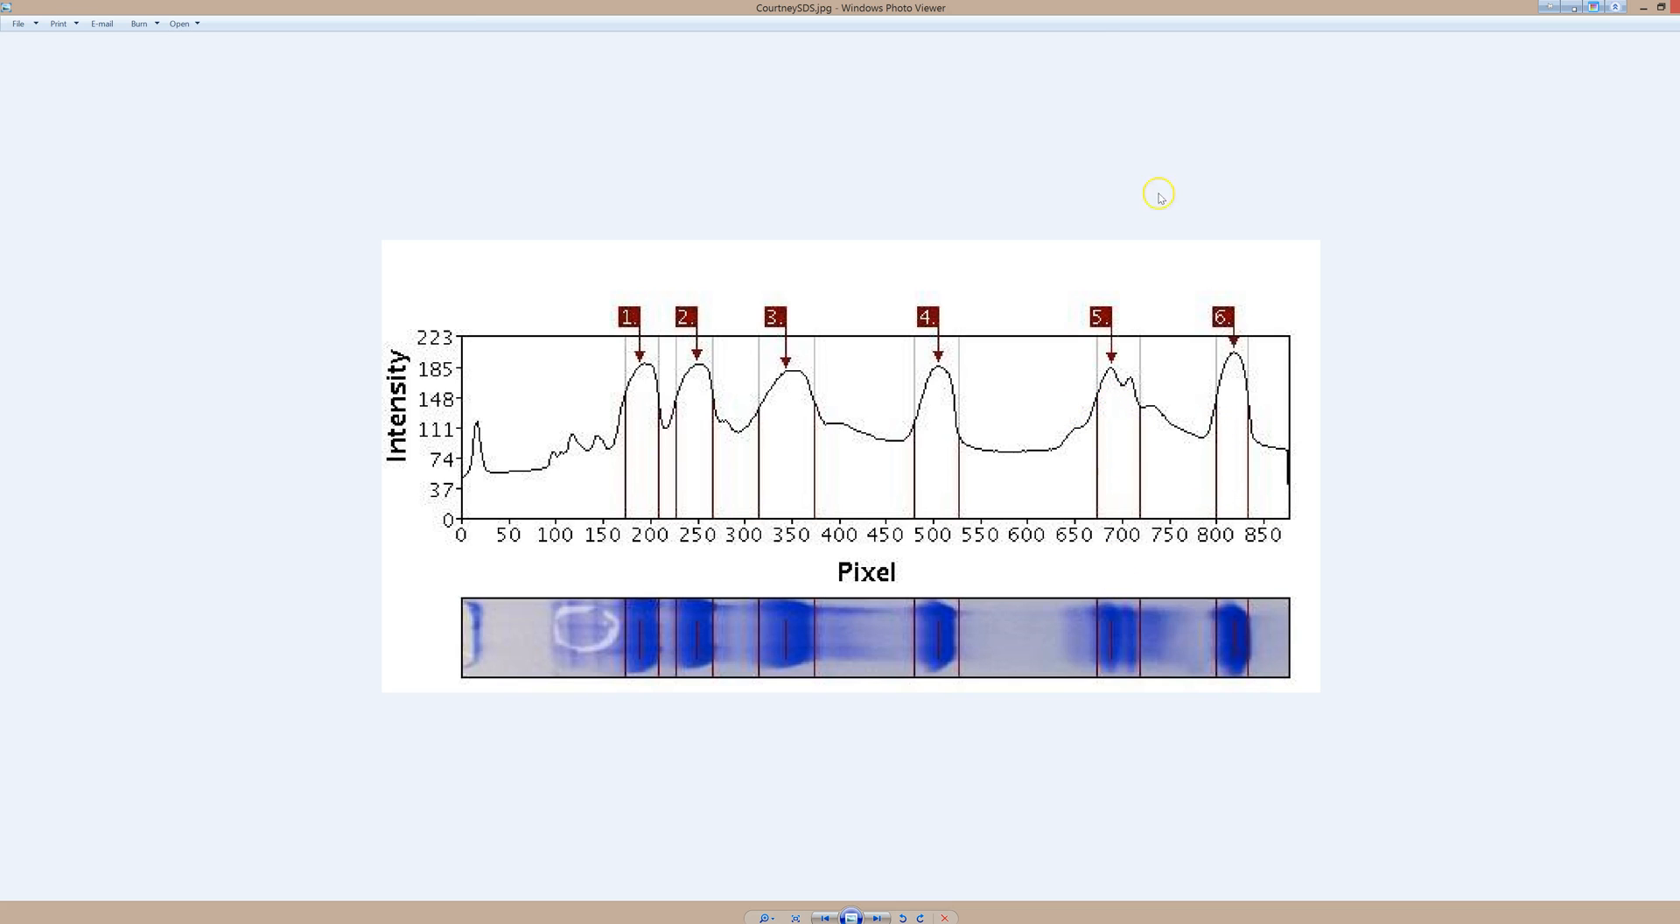